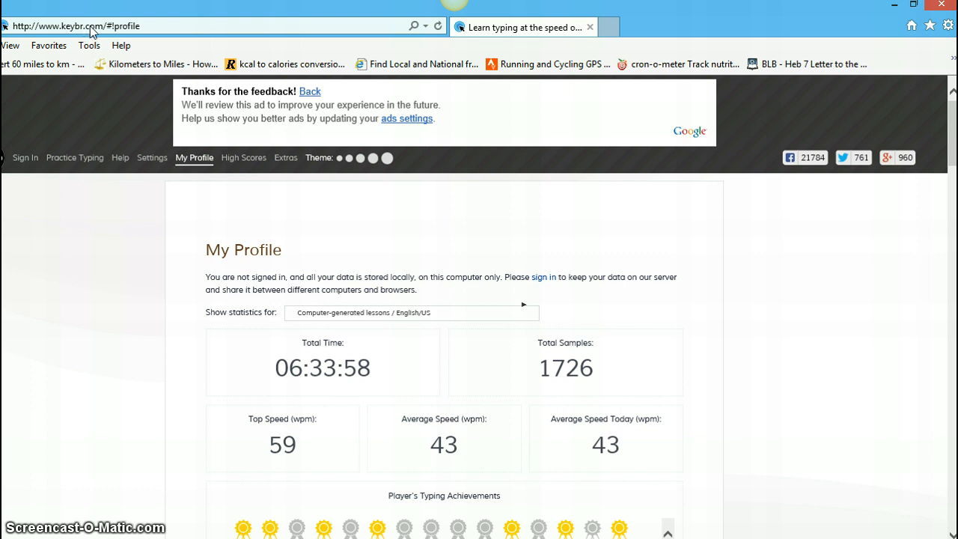
mouse_move(102, 33)
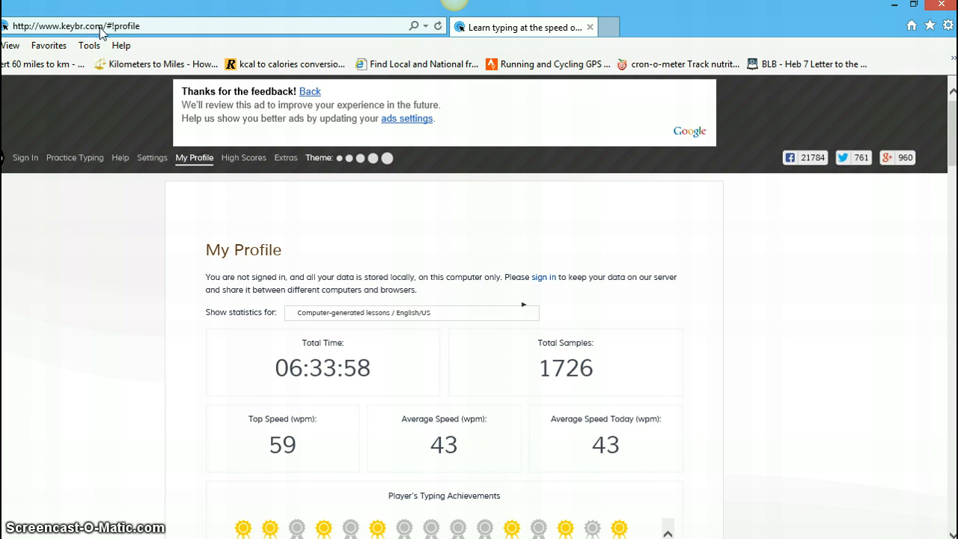
mouse_move(113, 45)
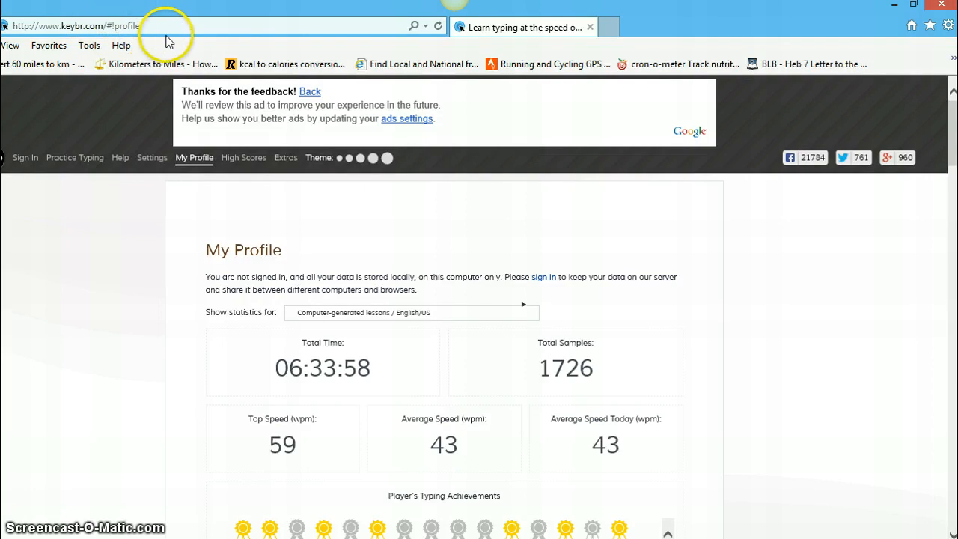
mouse_move(500, 33)
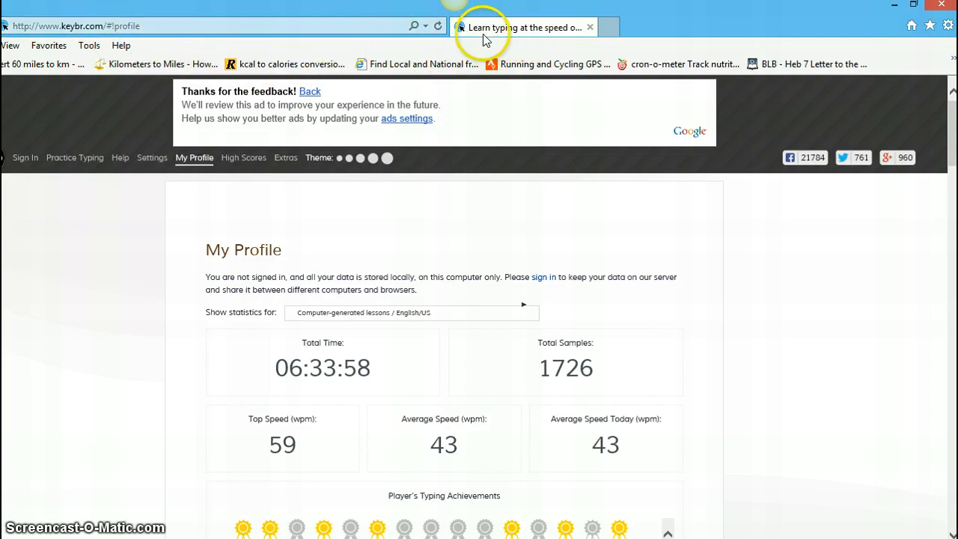
mouse_move(501, 27)
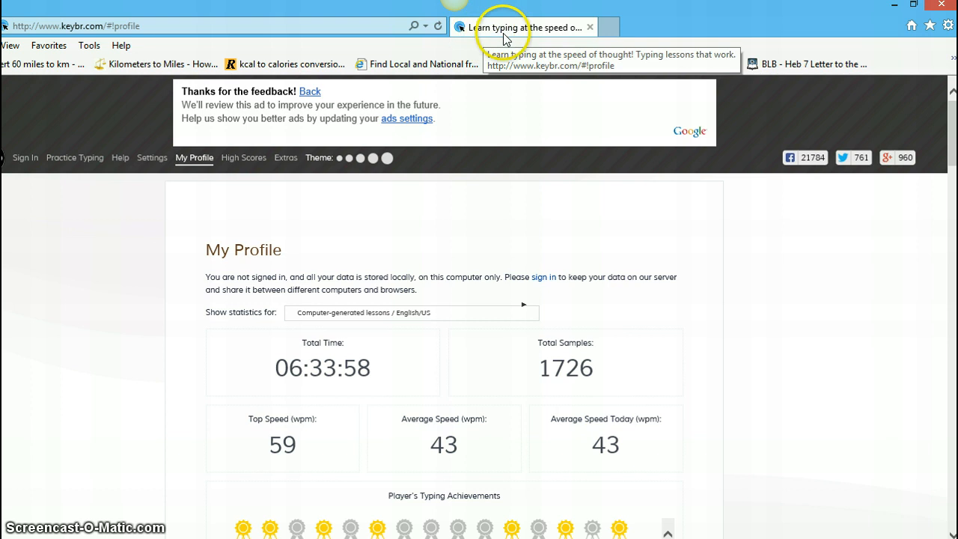
mouse_move(537, 30)
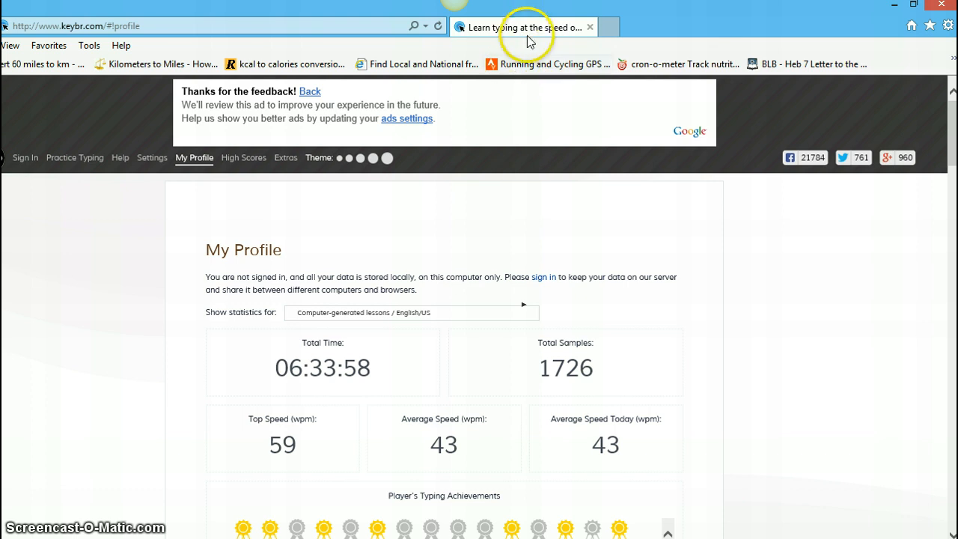
mouse_move(521, 27)
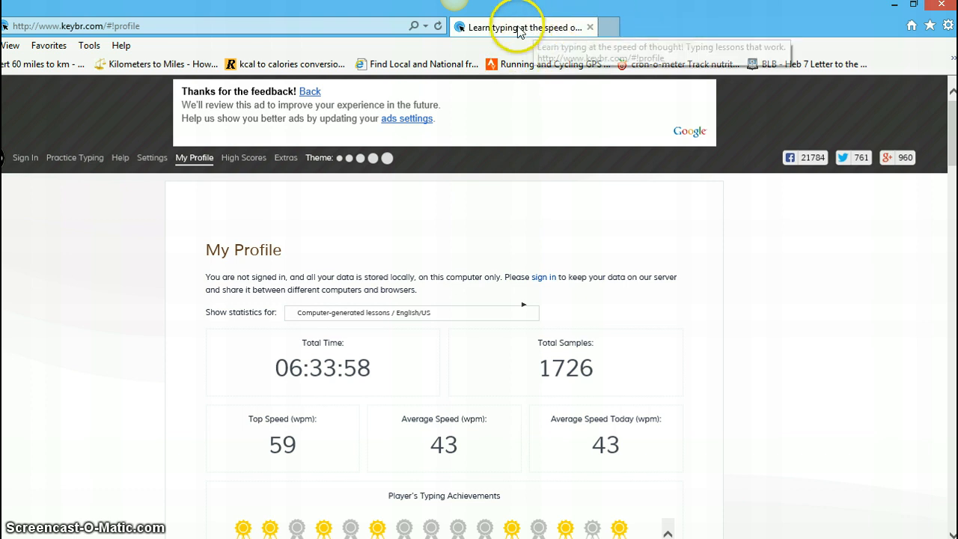
mouse_move(522, 27)
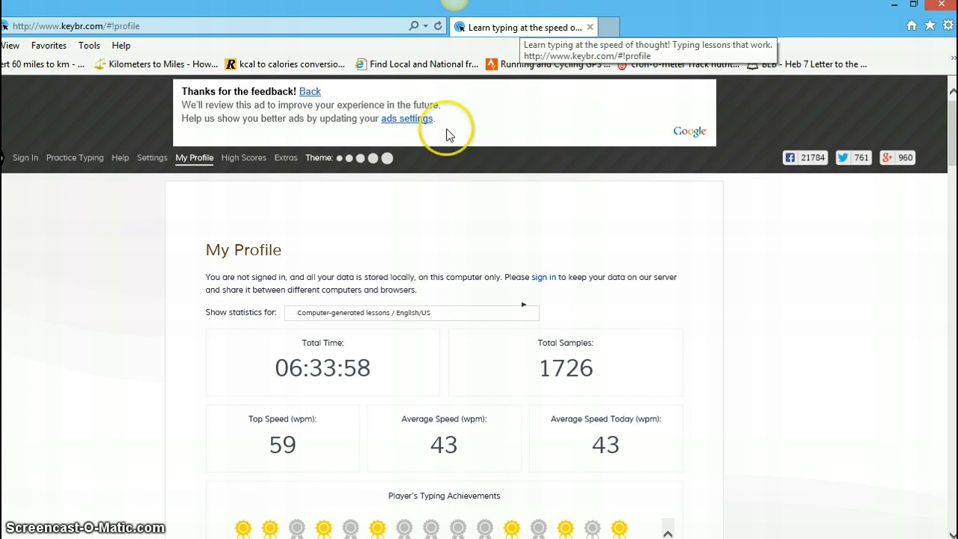
mouse_move(108, 329)
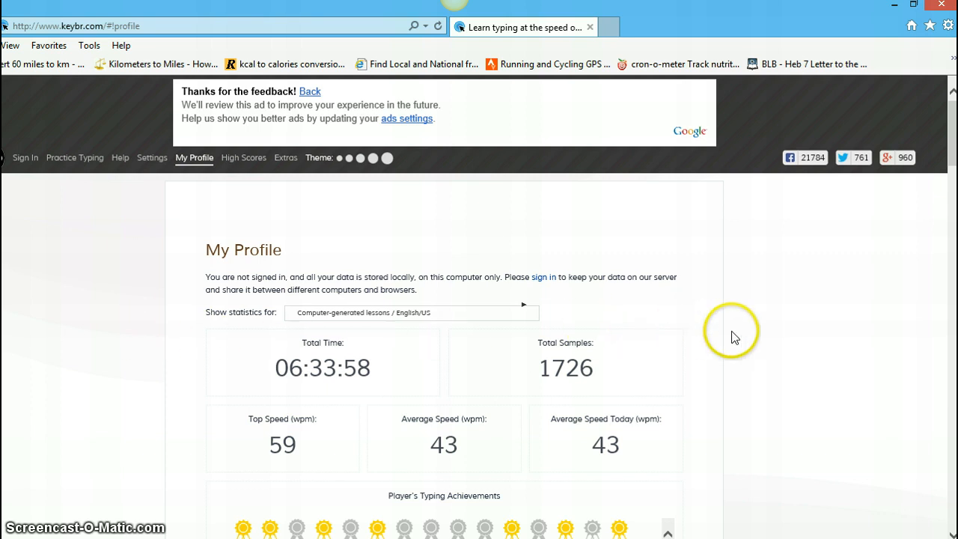
mouse_move(212, 341)
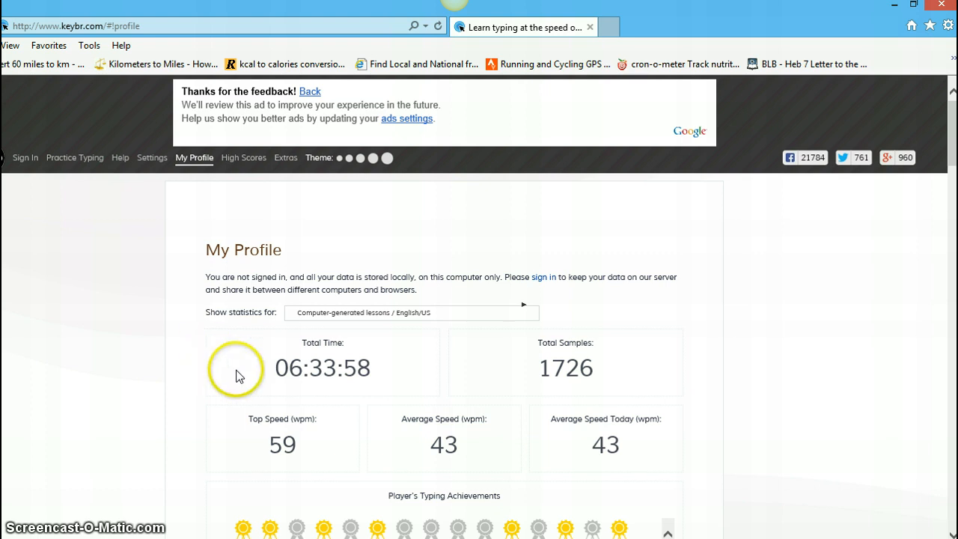
mouse_move(315, 329)
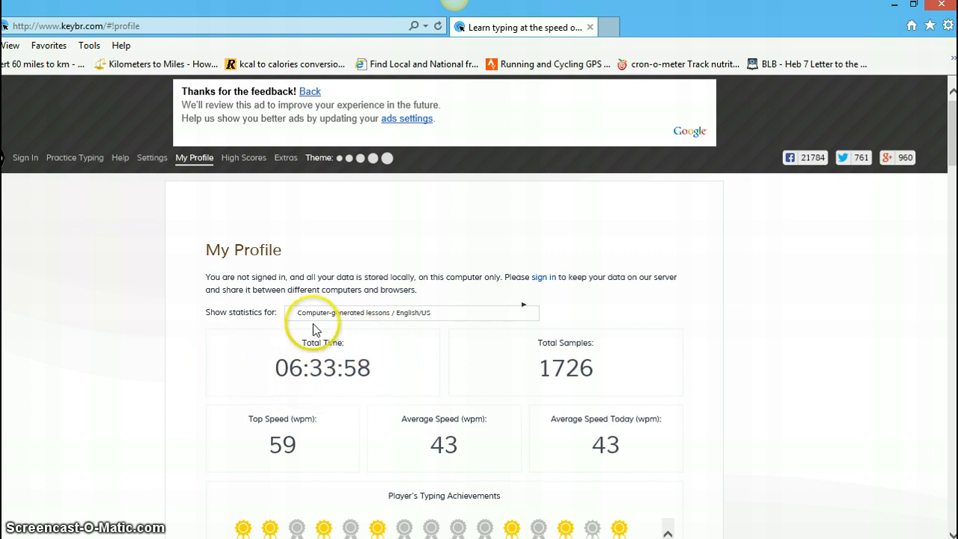
mouse_move(383, 377)
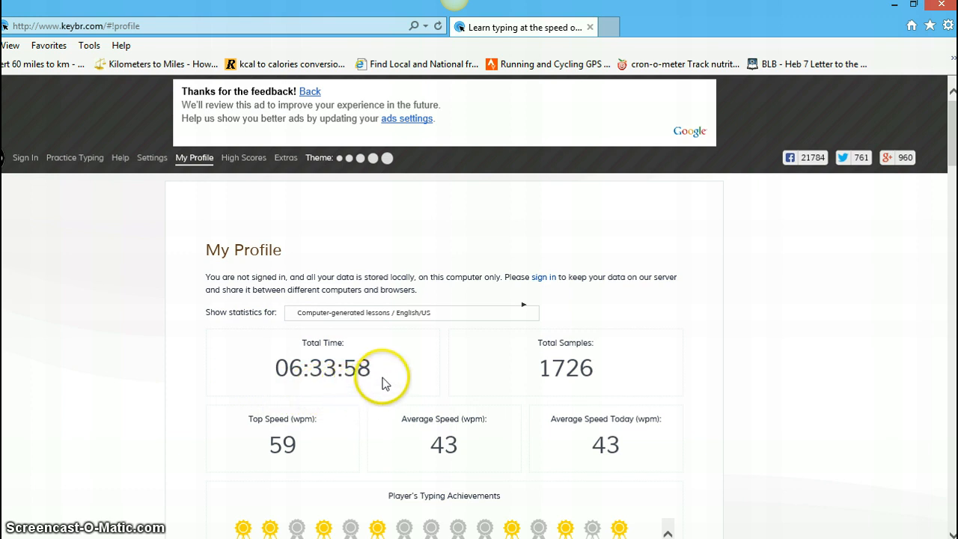
mouse_move(307, 395)
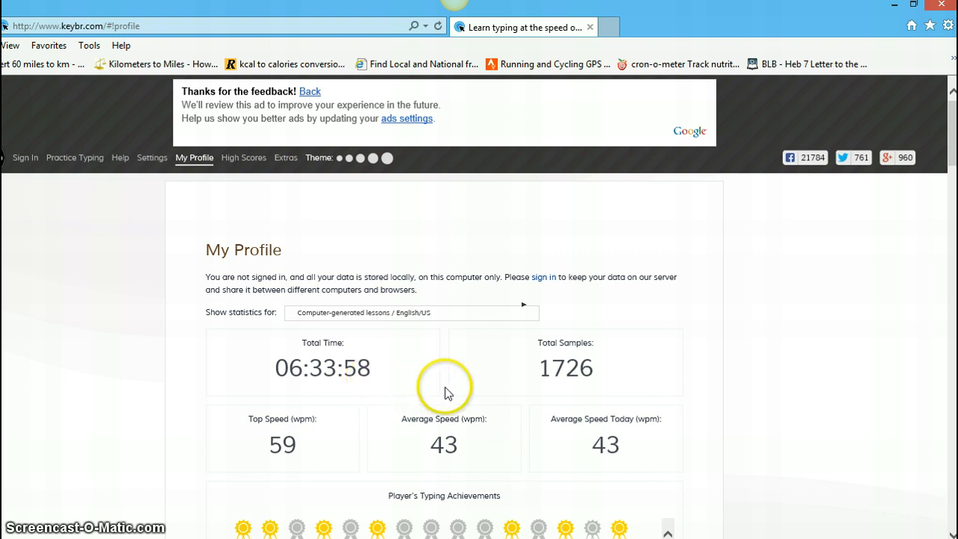
mouse_move(571, 339)
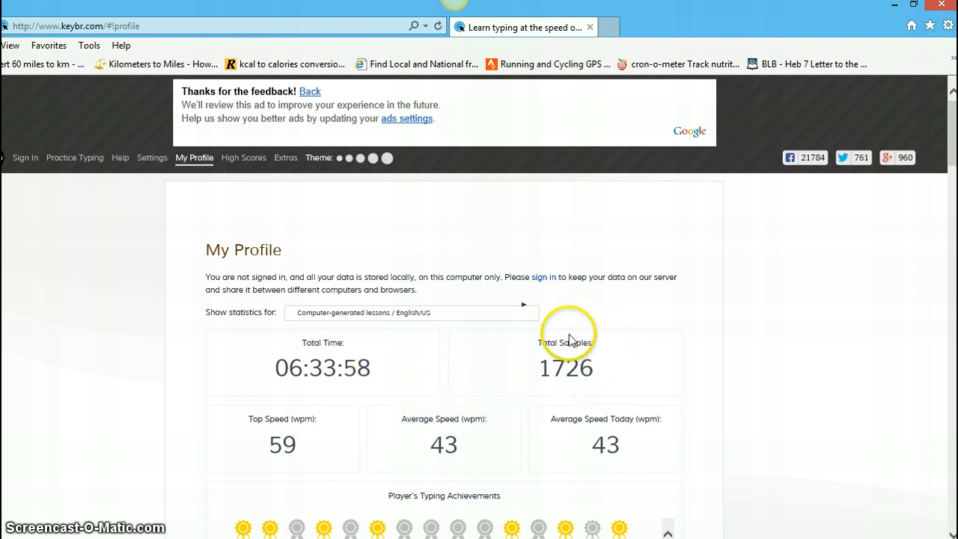
mouse_move(597, 392)
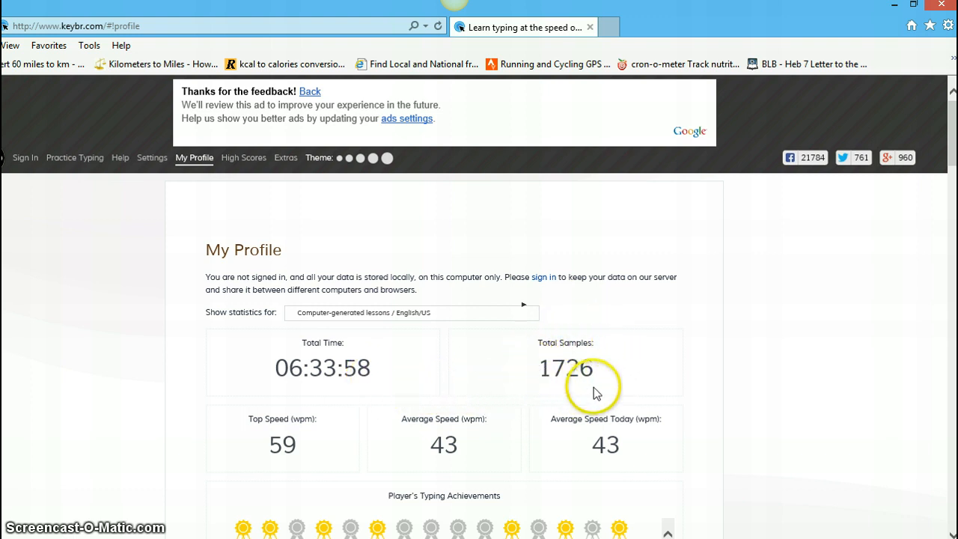
mouse_move(507, 333)
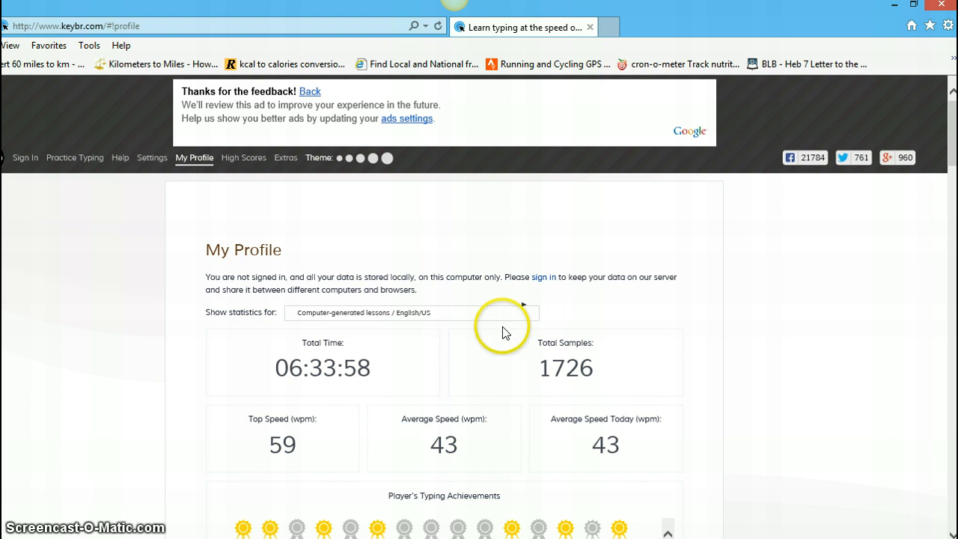
mouse_move(477, 373)
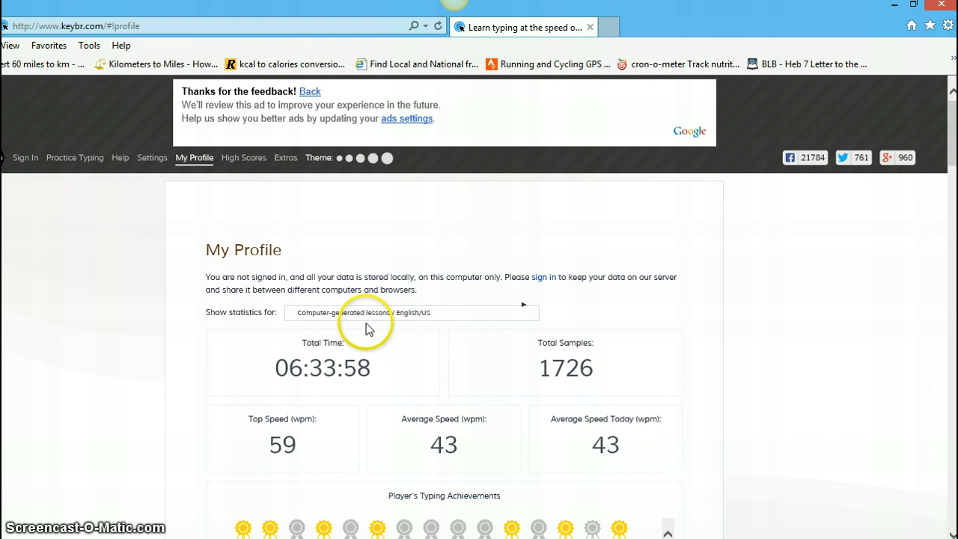
mouse_move(377, 327)
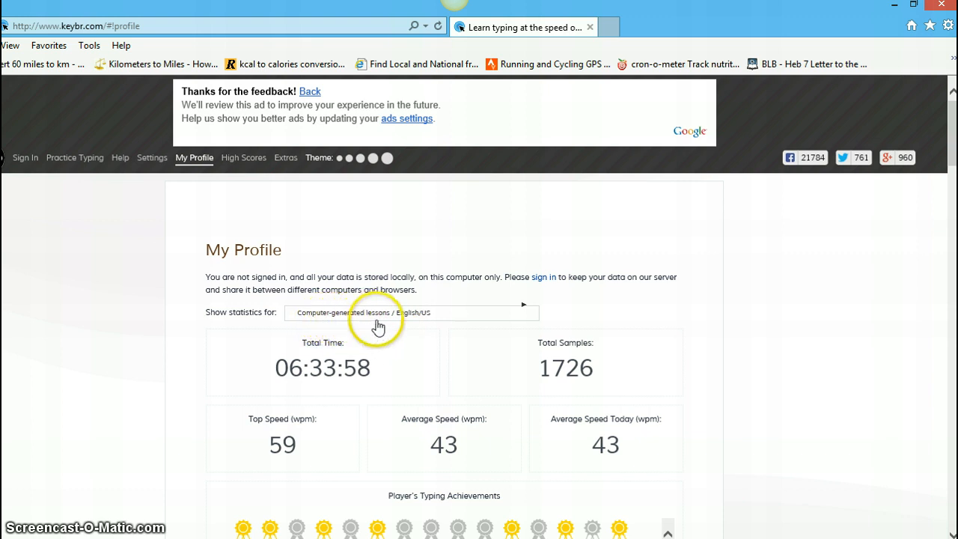
mouse_move(517, 308)
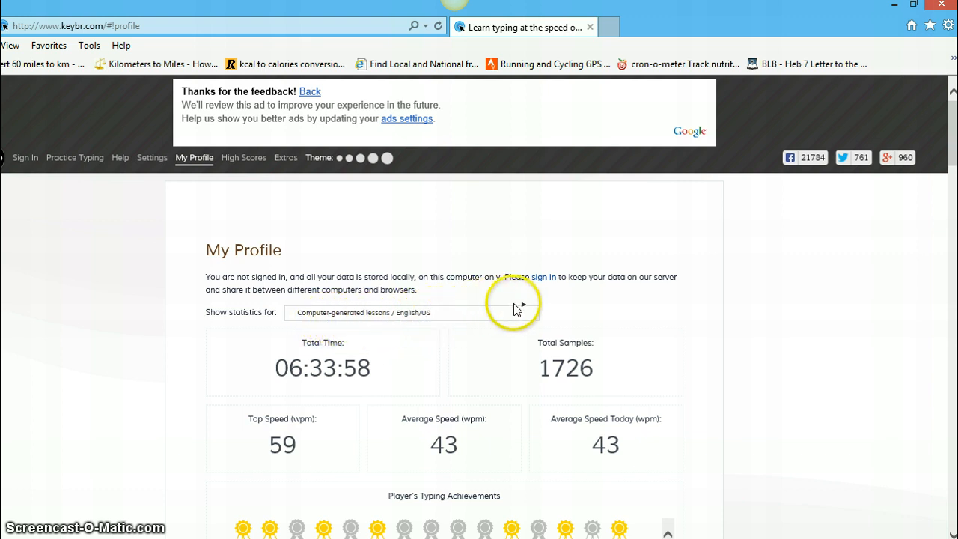
Step: Scroll the profile down to the typing achievement medals and the Learning Progress Overview Chart heading
left_click(412, 313)
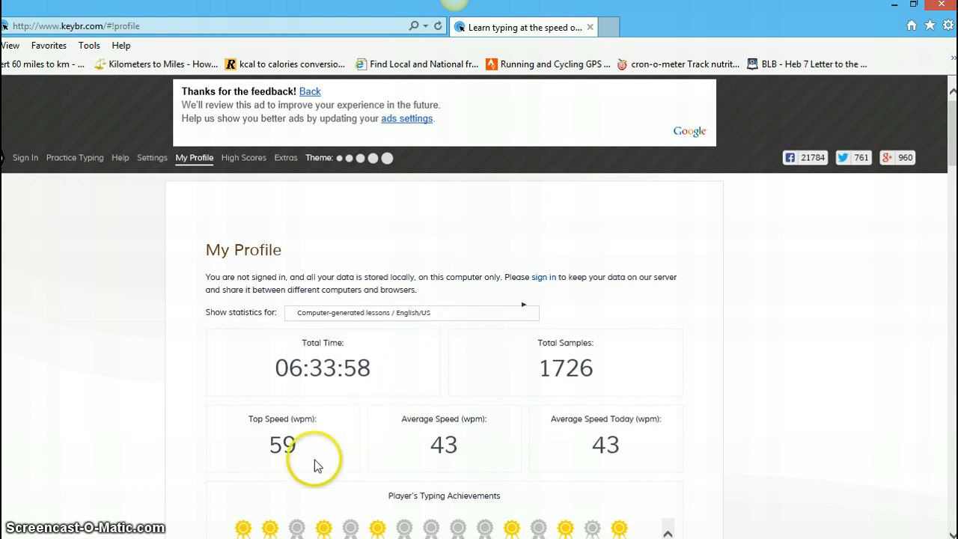
mouse_move(303, 411)
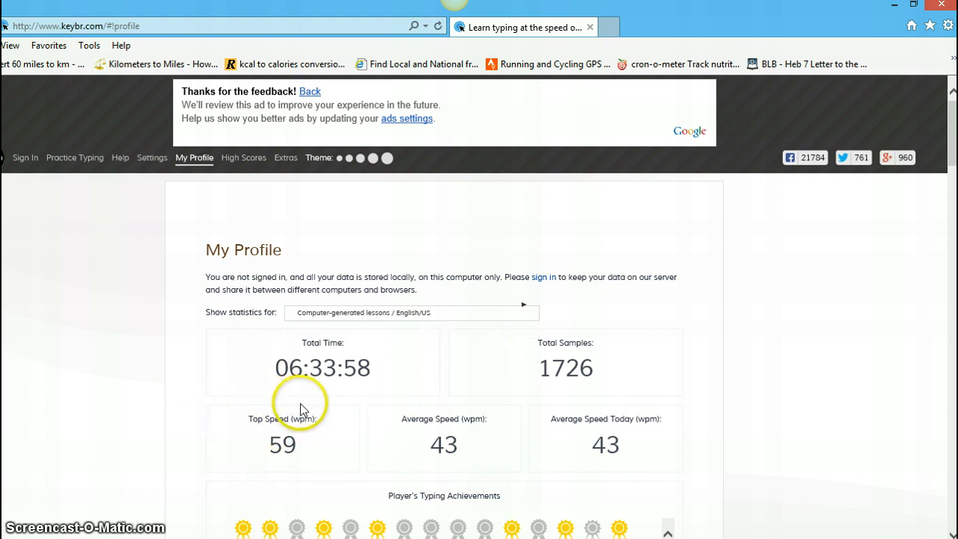
mouse_move(335, 414)
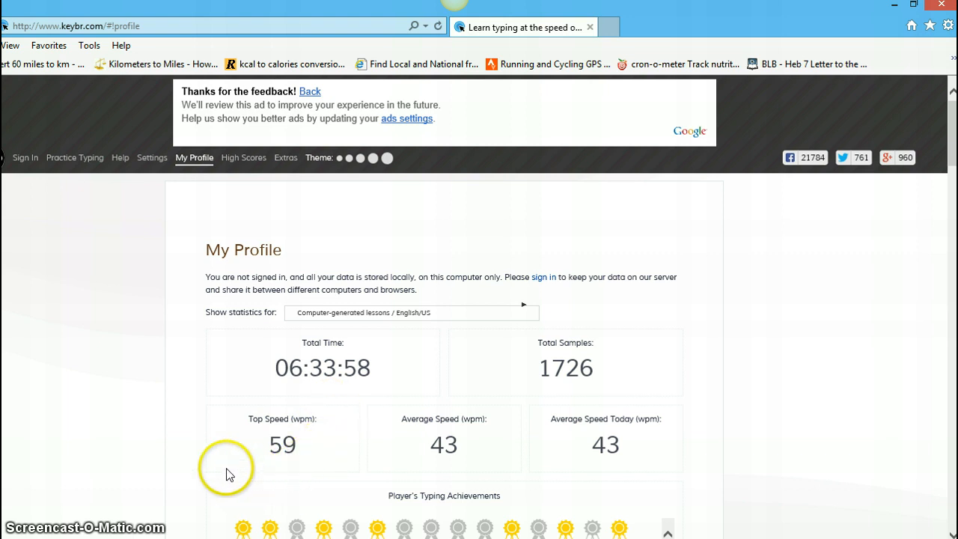
mouse_move(341, 423)
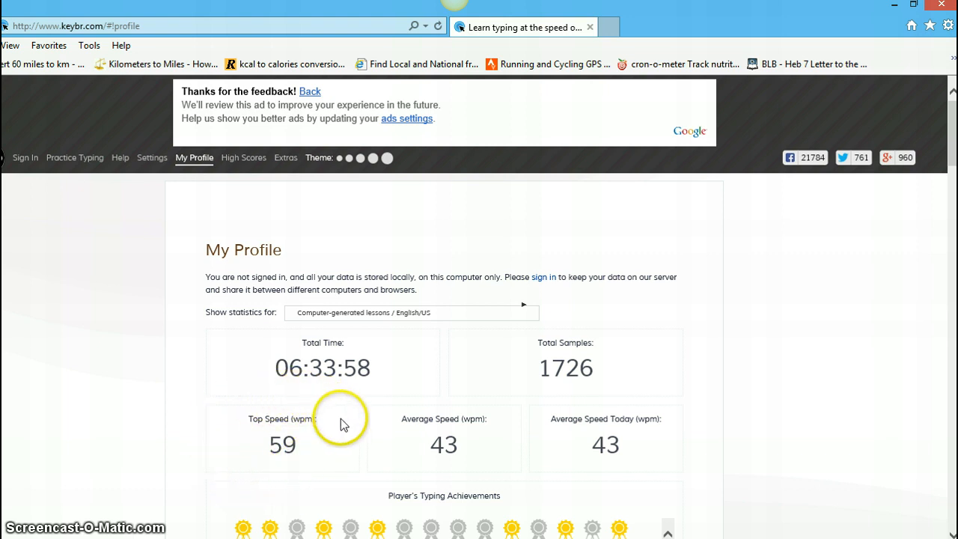
mouse_move(530, 449)
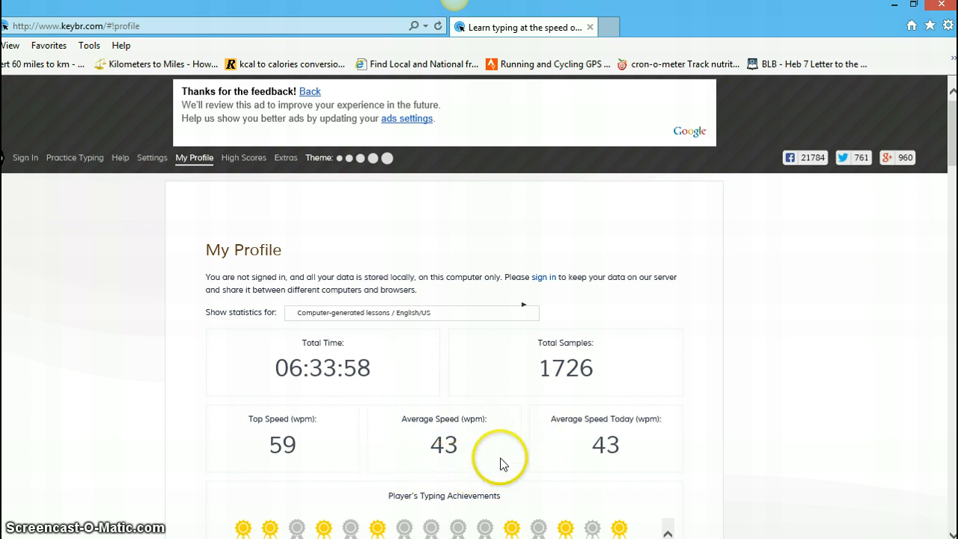
mouse_move(437, 486)
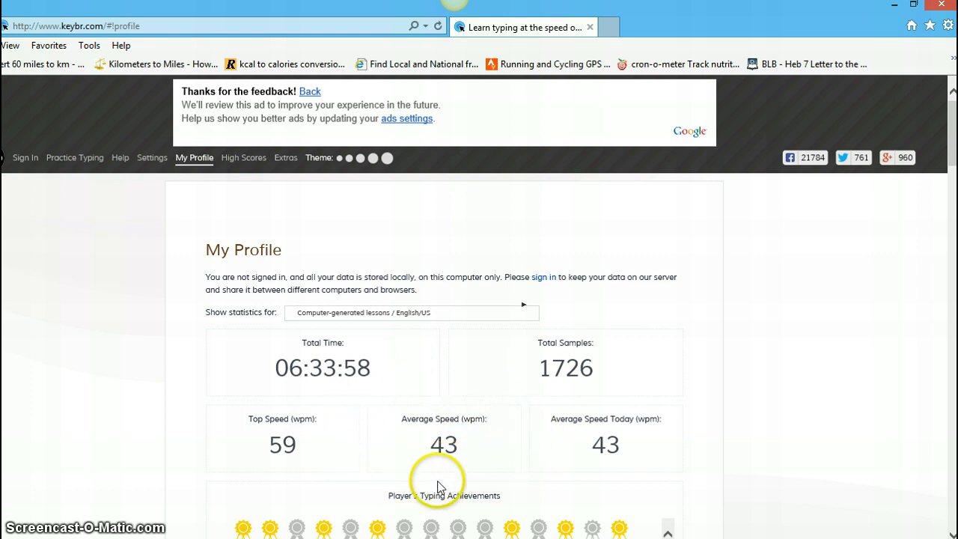
mouse_move(482, 493)
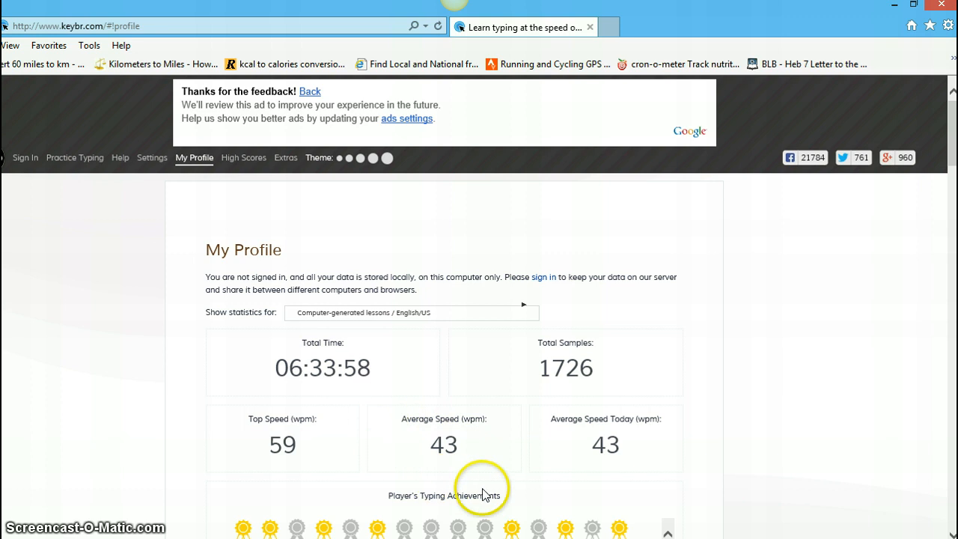
mouse_move(691, 418)
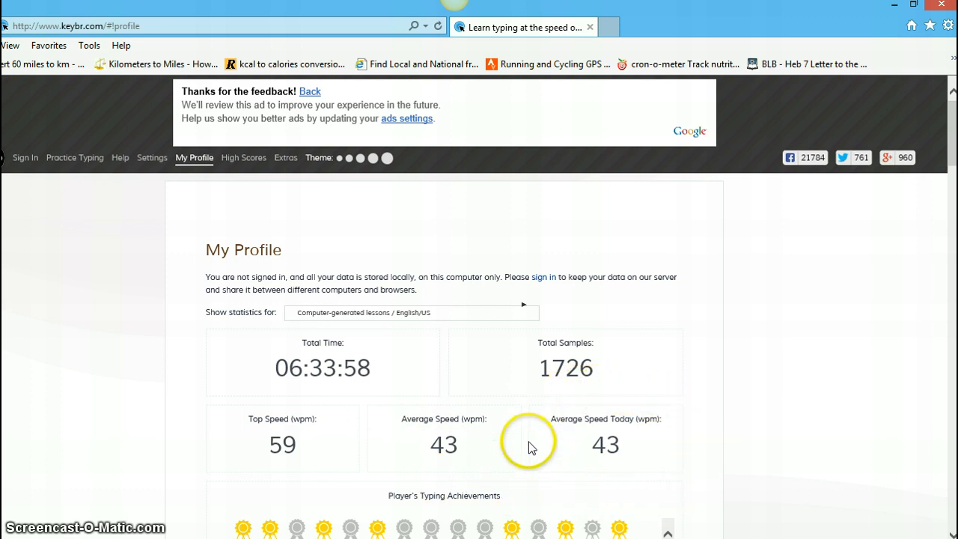
mouse_move(665, 459)
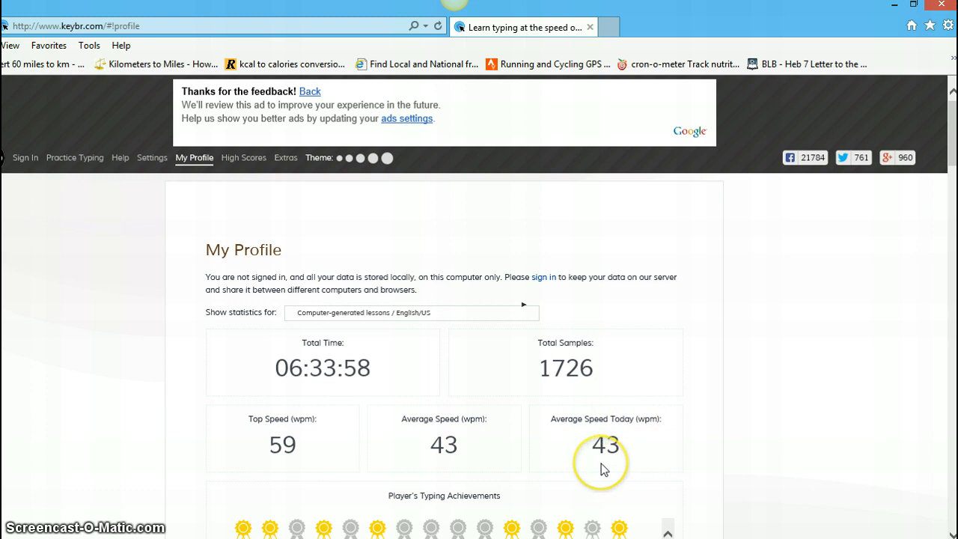
mouse_move(507, 483)
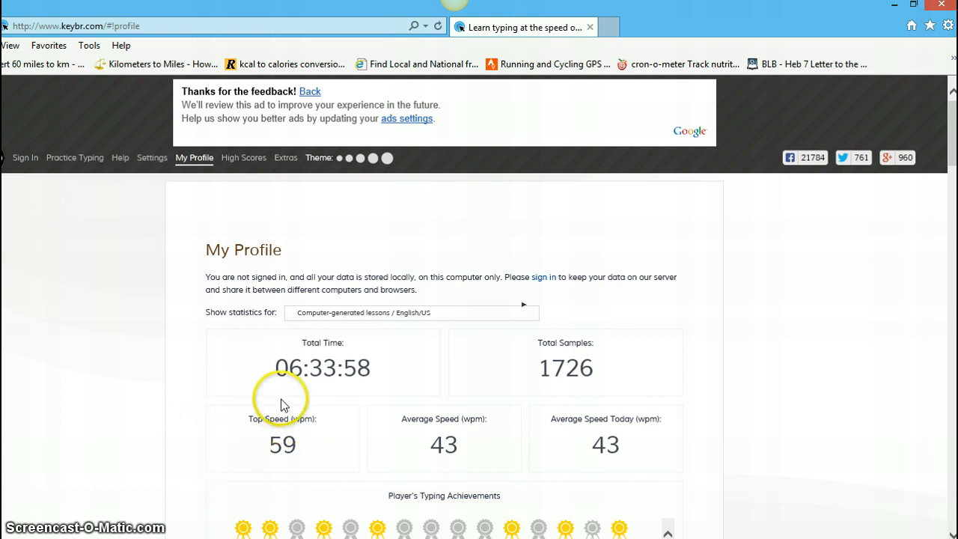
mouse_move(359, 422)
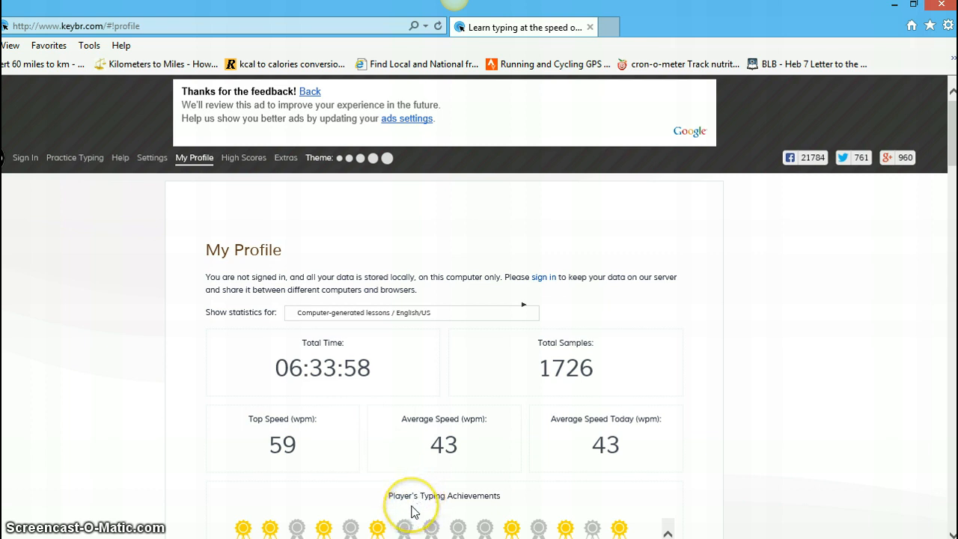
mouse_move(464, 512)
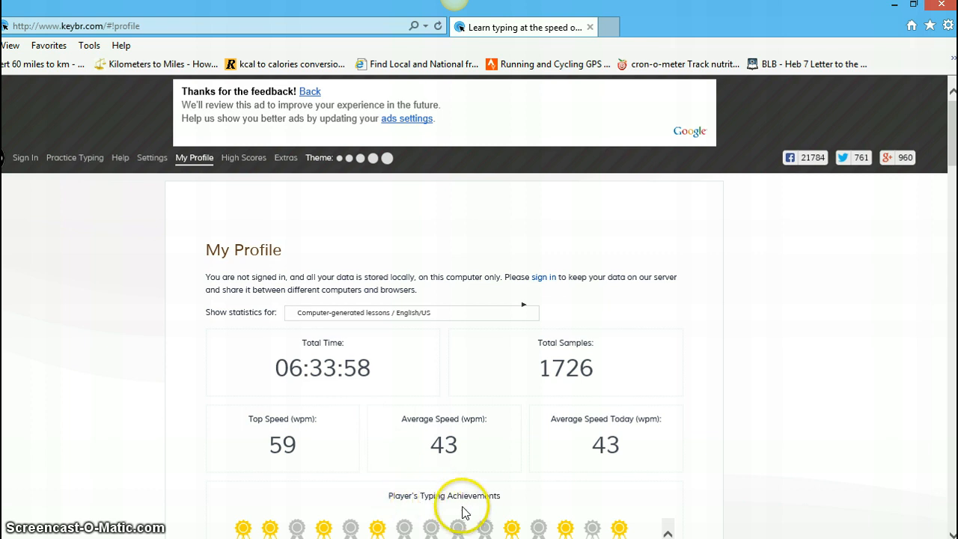
mouse_move(791, 397)
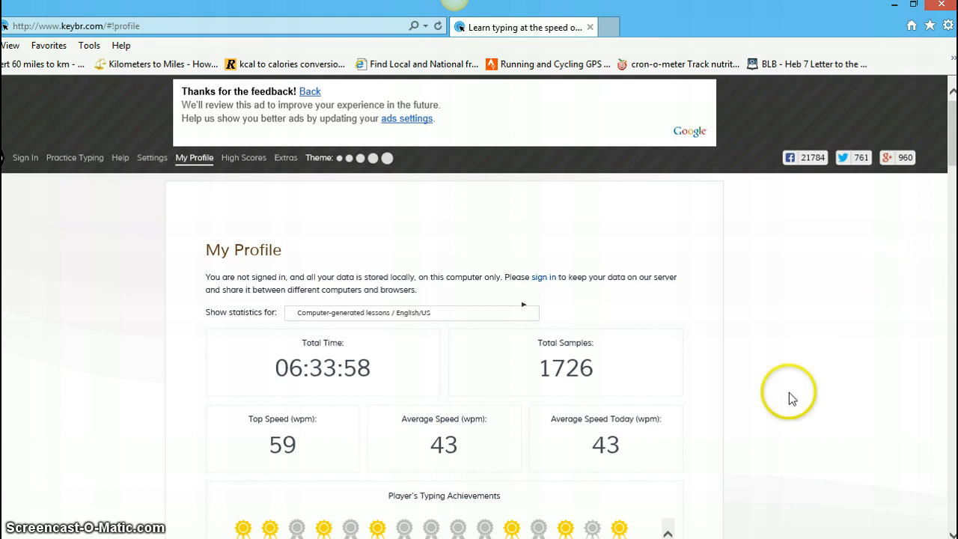
mouse_move(716, 457)
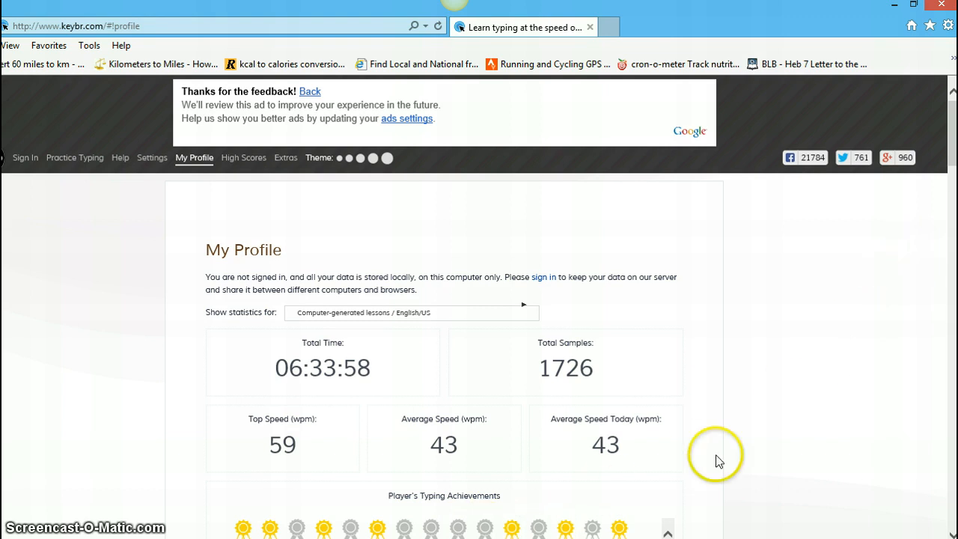
mouse_move(951, 159)
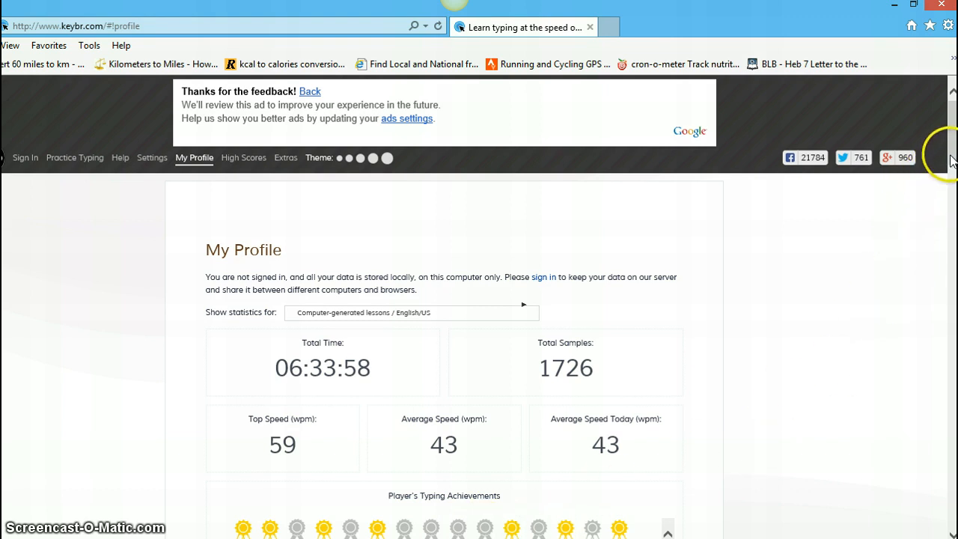
scroll("down", 3)
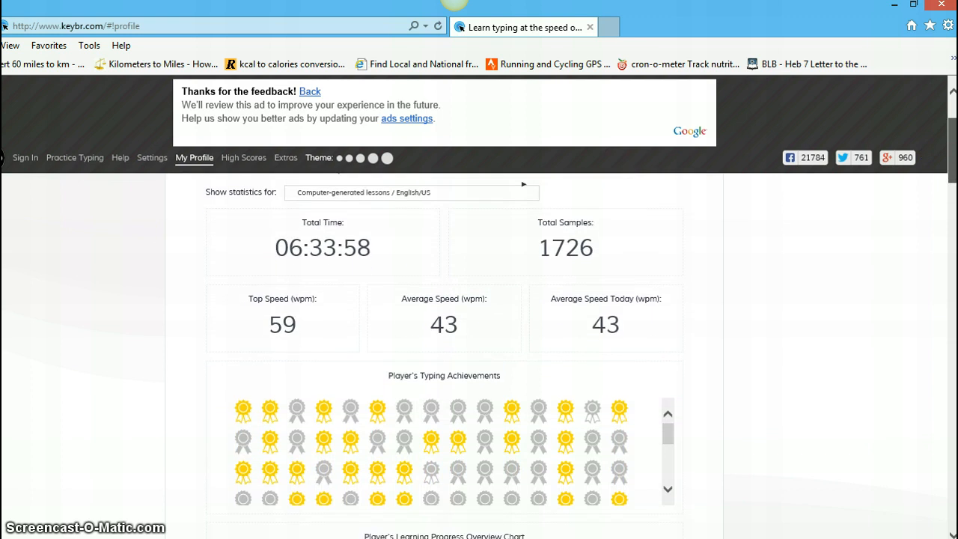
scroll("down", 3)
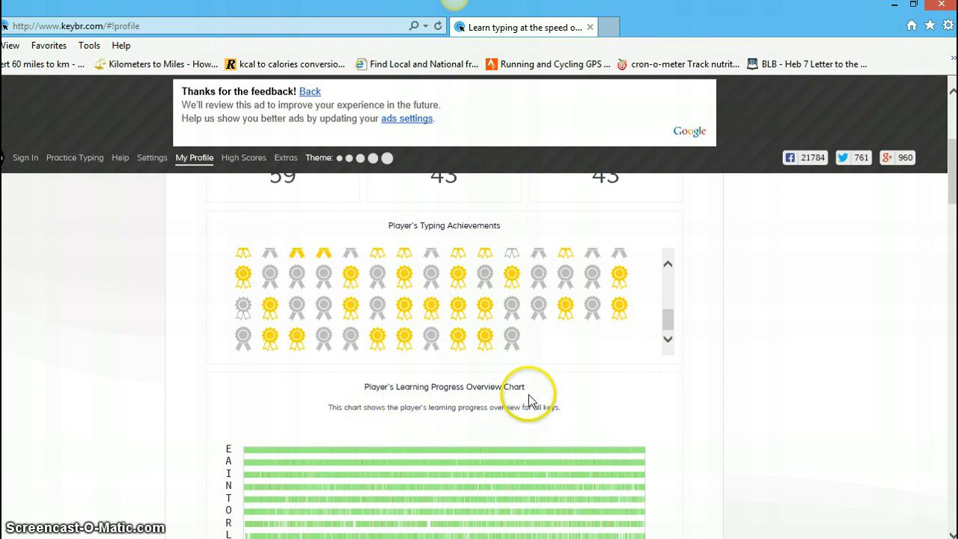
mouse_move(936, 221)
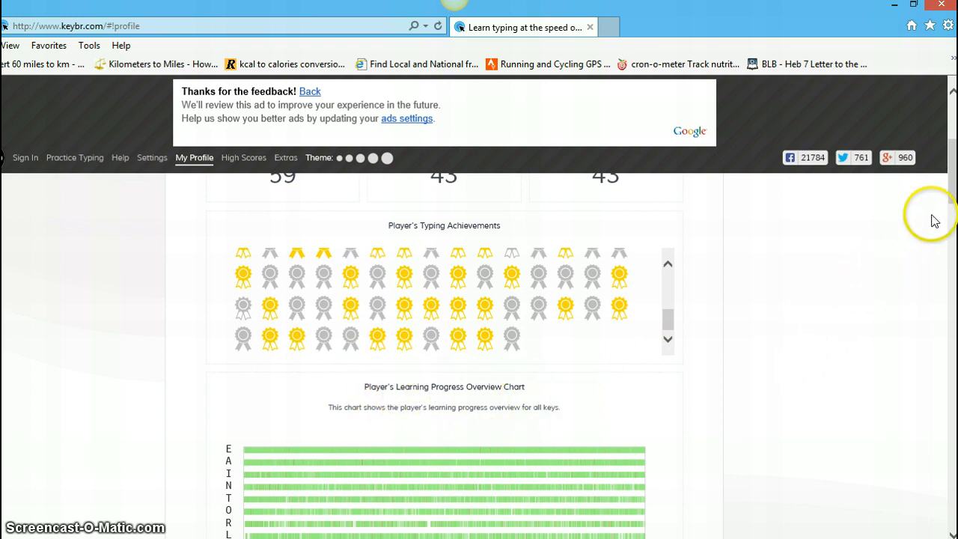
Step: Scroll through the learning progress overview chart's per-key rows from E down to J across 1726 samples
scroll("down", 3)
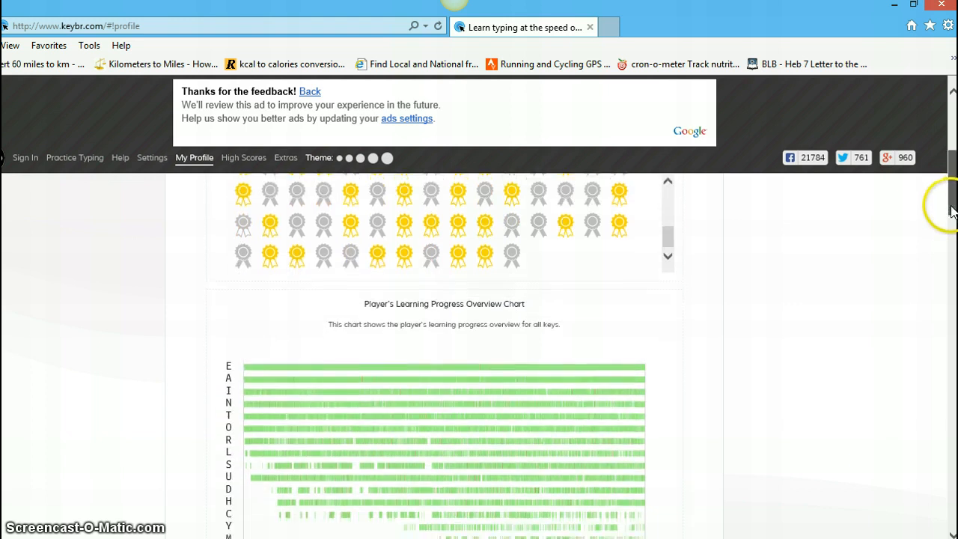
scroll("down", 3)
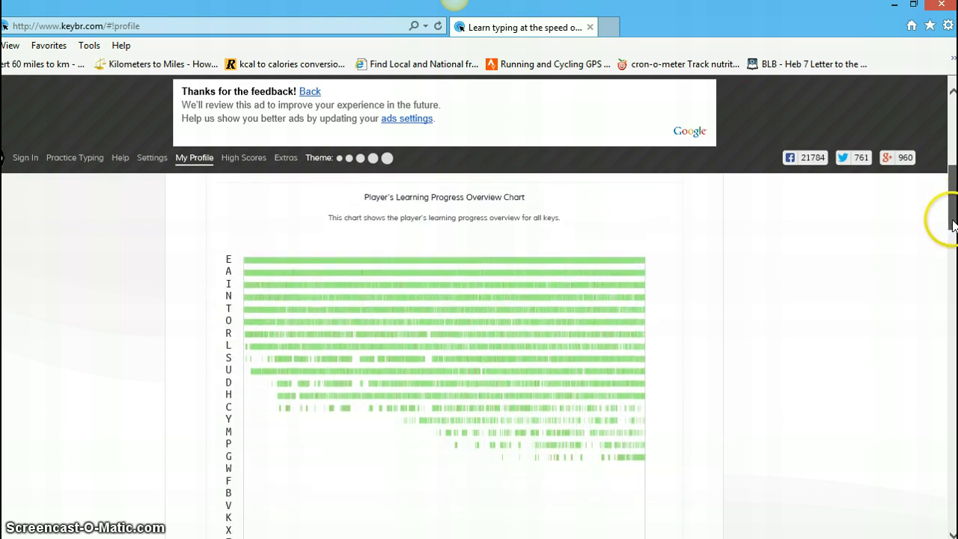
mouse_move(362, 335)
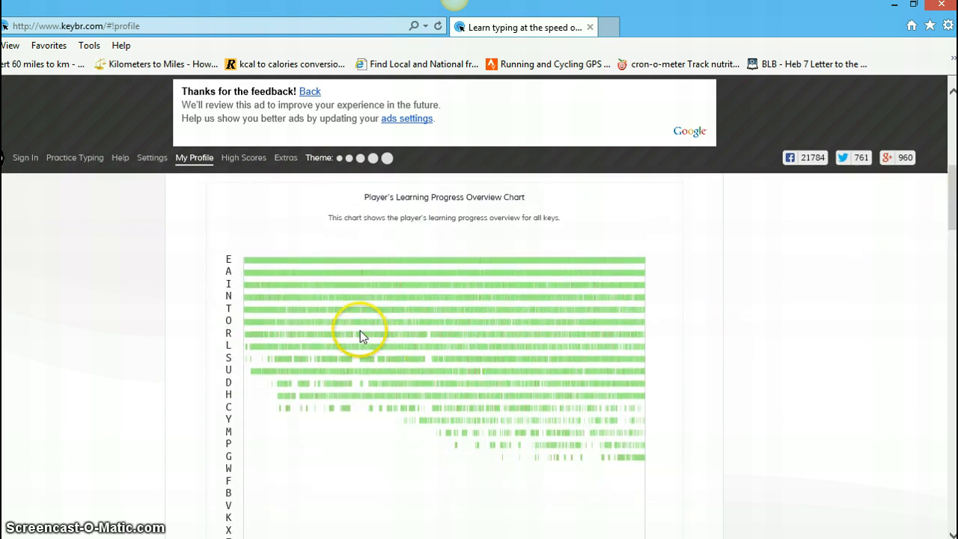
mouse_move(270, 268)
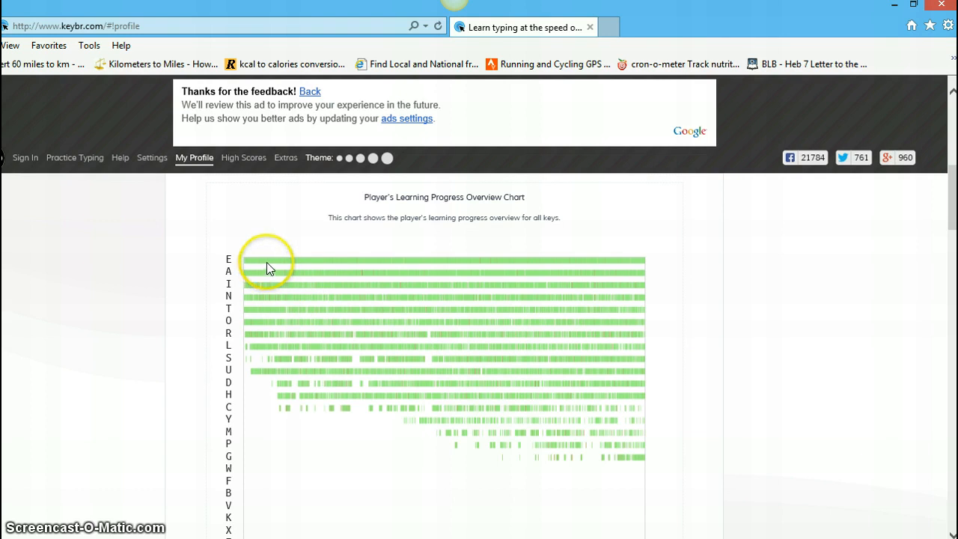
mouse_move(317, 273)
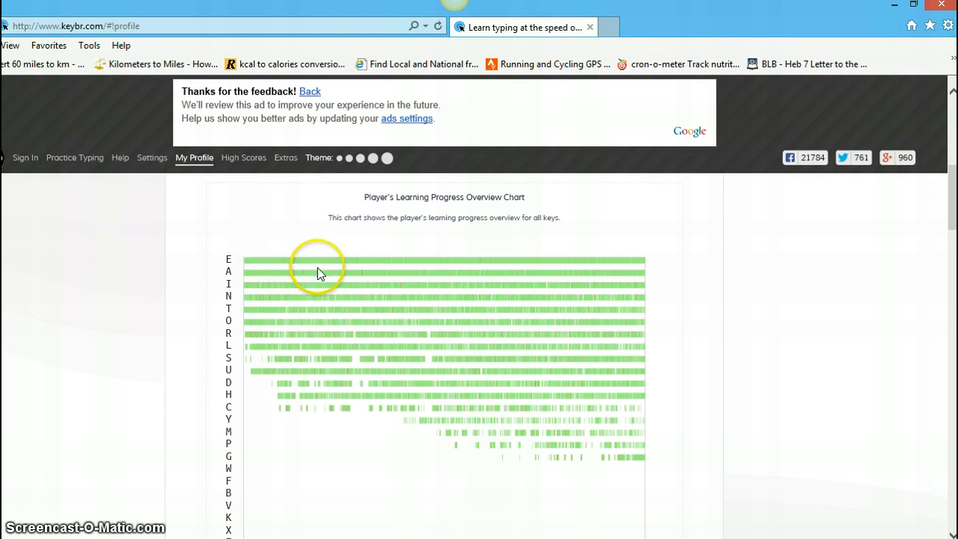
mouse_move(373, 271)
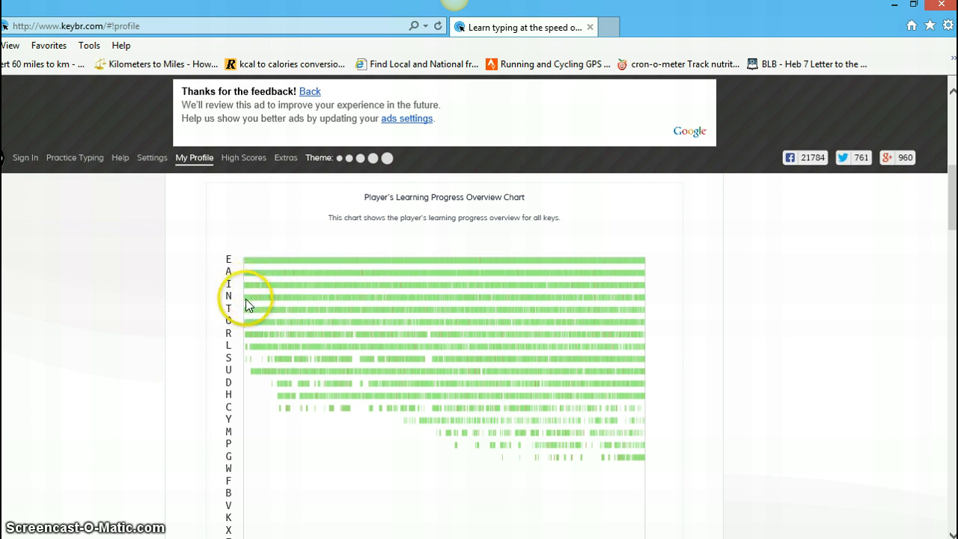
mouse_move(256, 302)
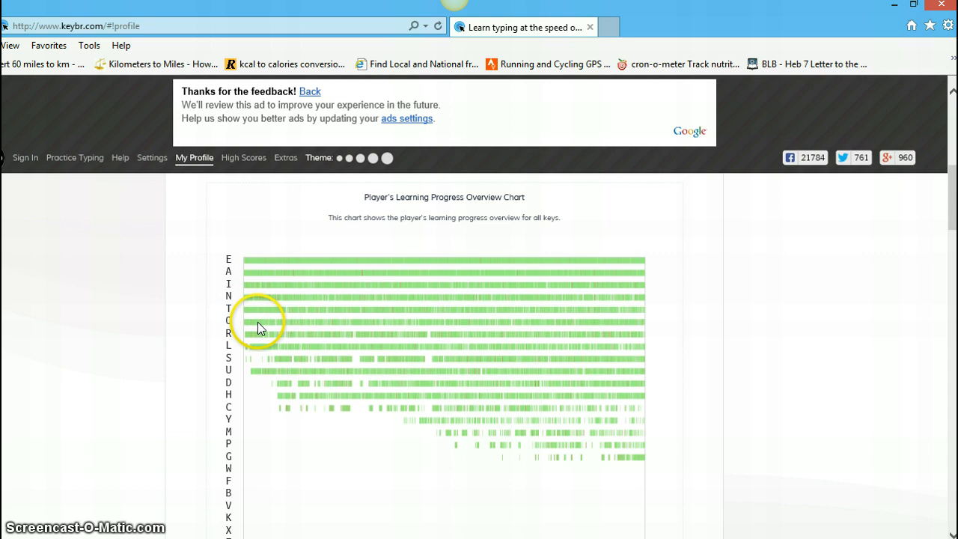
mouse_move(269, 343)
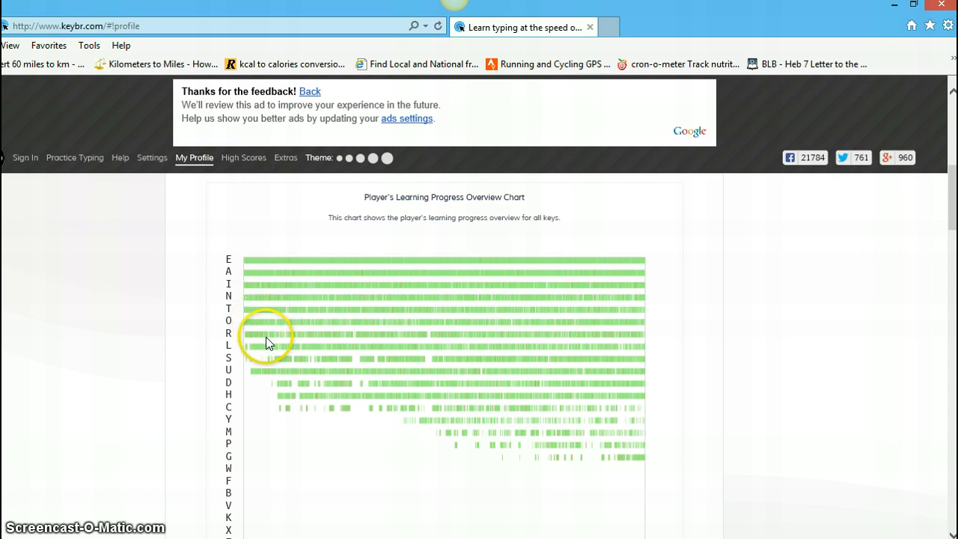
mouse_move(271, 356)
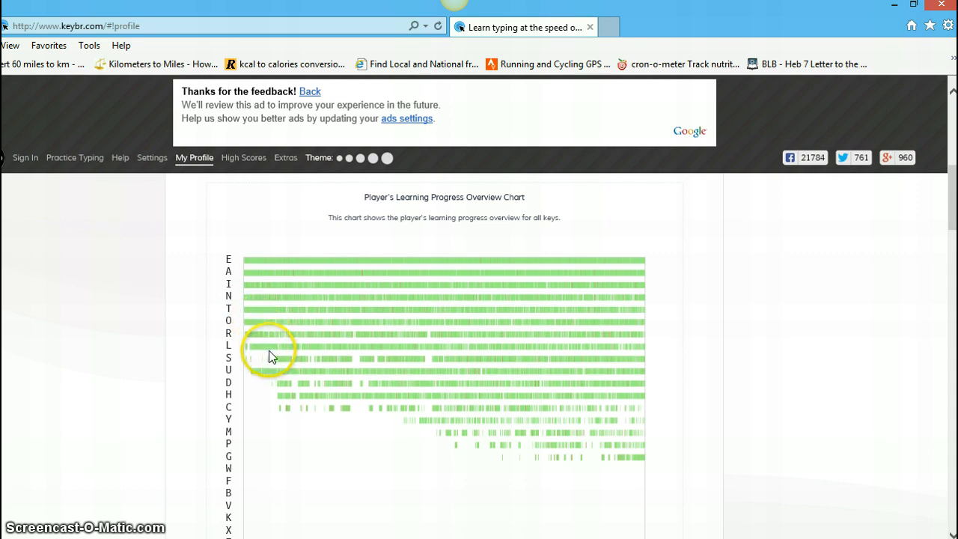
mouse_move(271, 377)
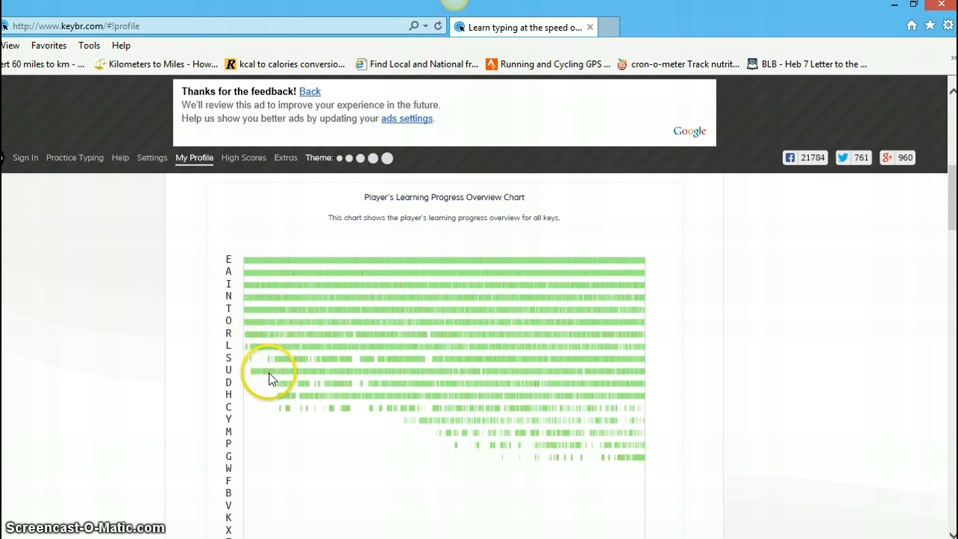
mouse_move(341, 321)
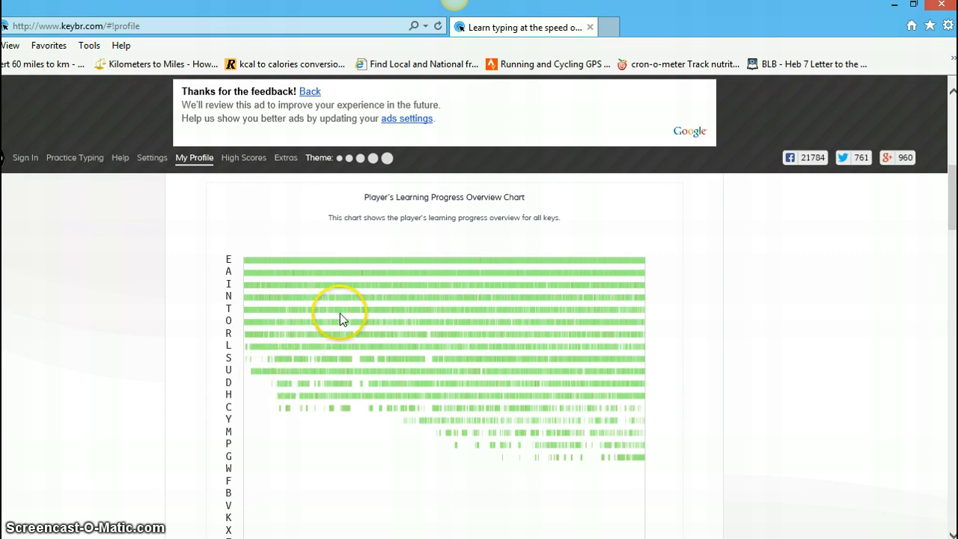
mouse_move(482, 339)
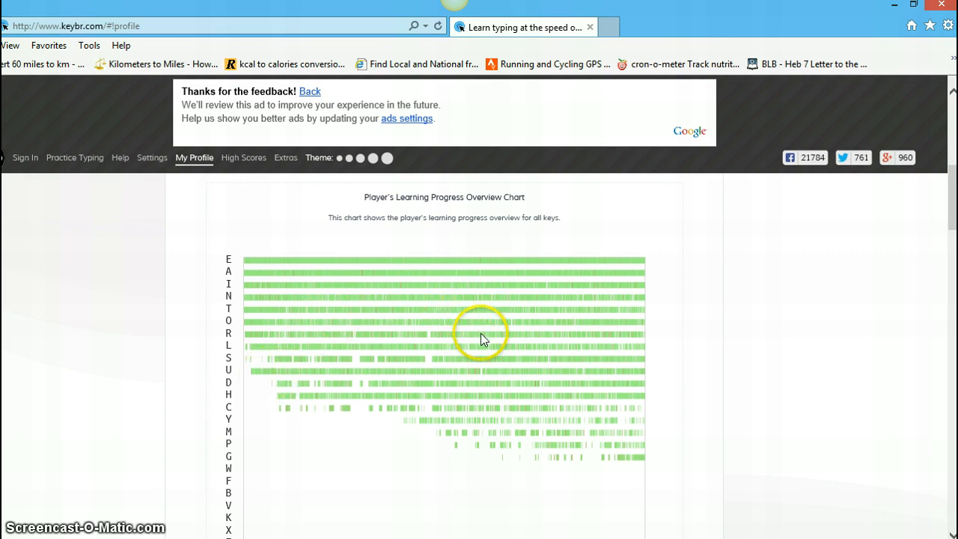
mouse_move(502, 314)
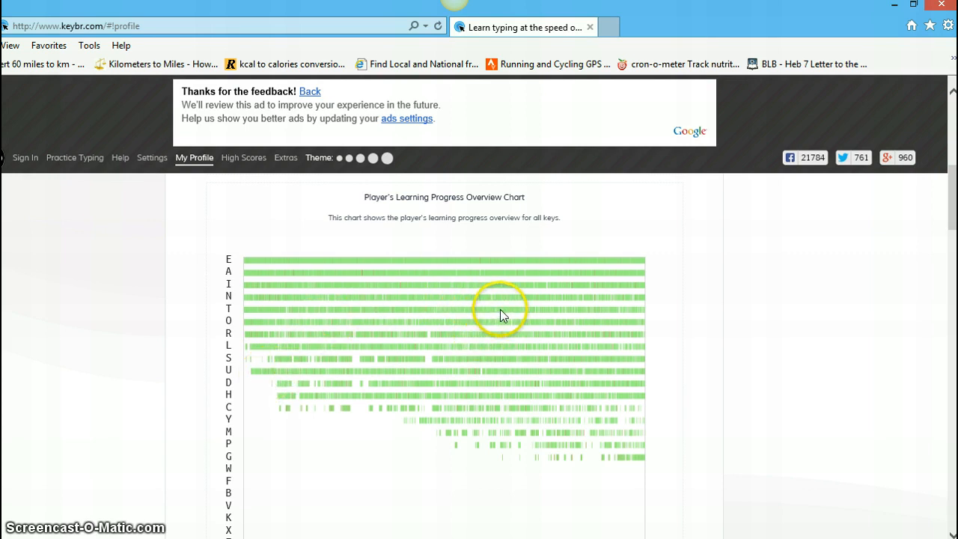
mouse_move(677, 291)
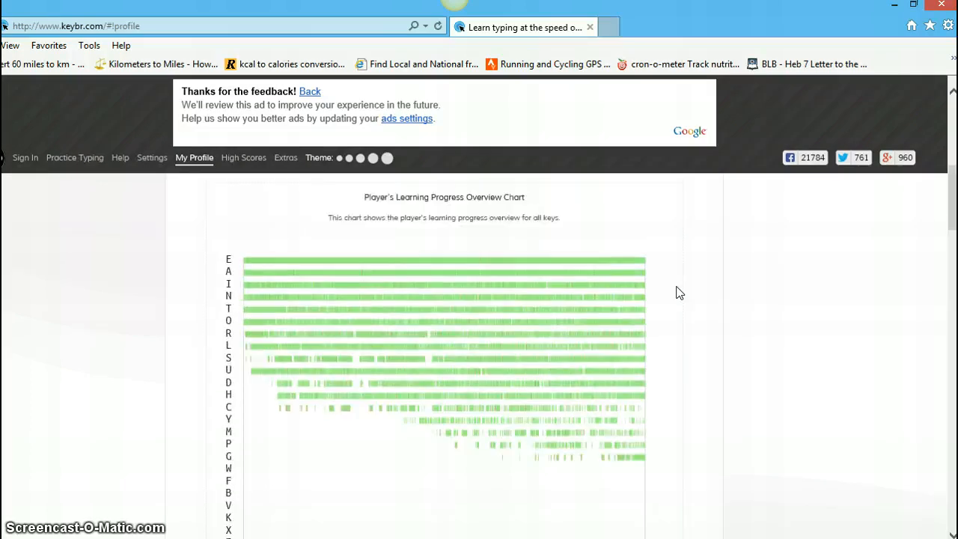
scroll("down", 3)
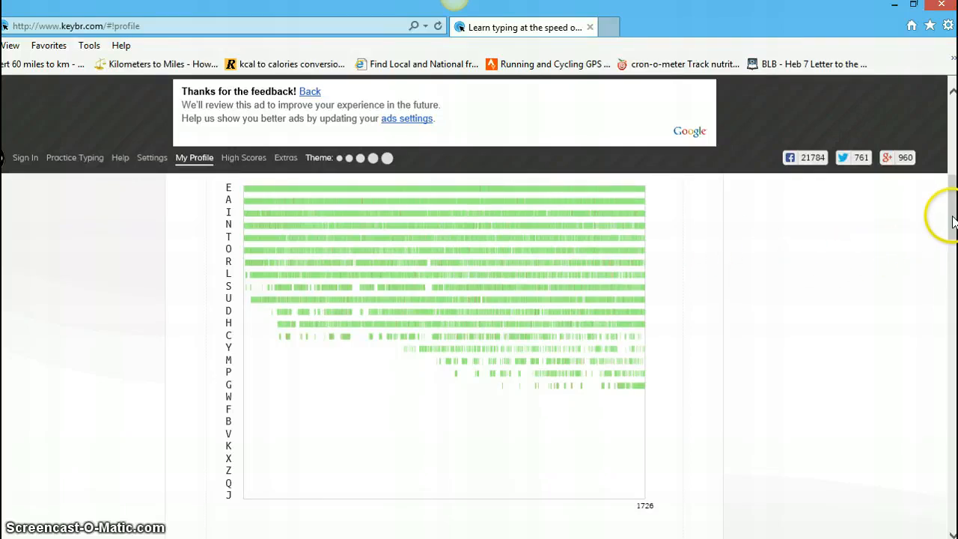
scroll("down", 3)
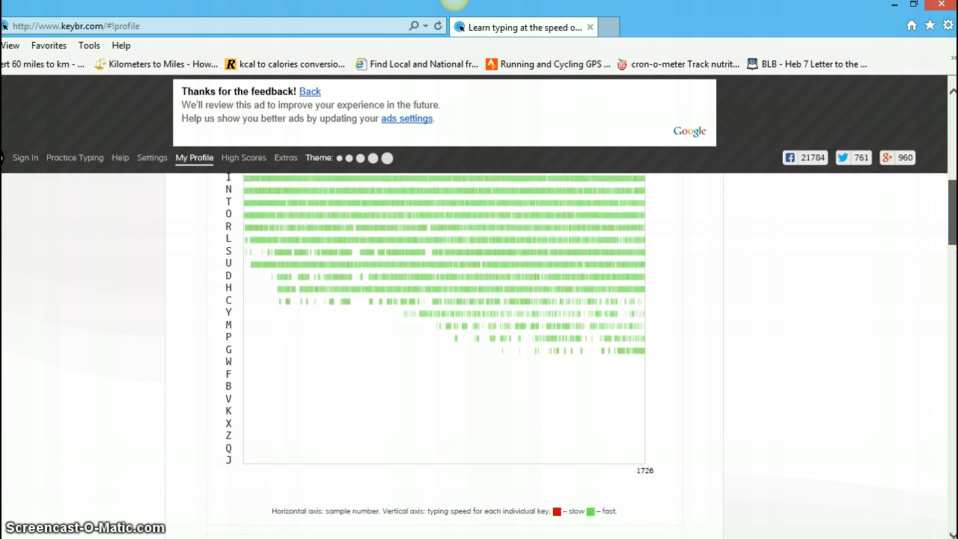
scroll("down", 3)
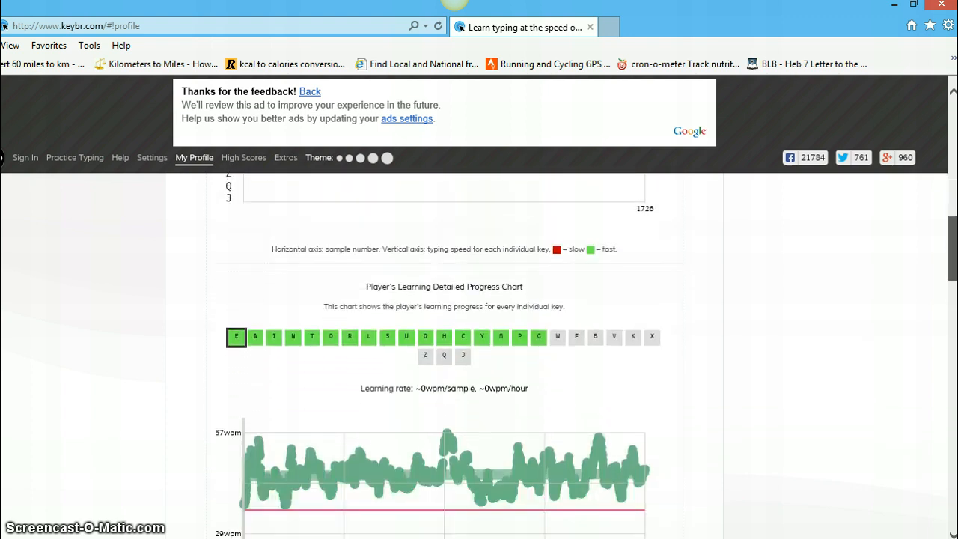
scroll("down", 3)
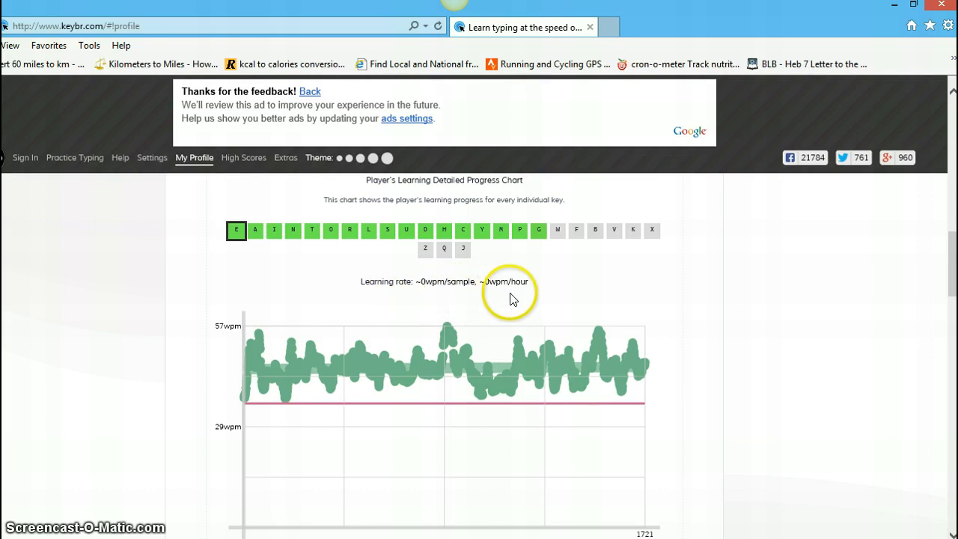
mouse_move(367, 374)
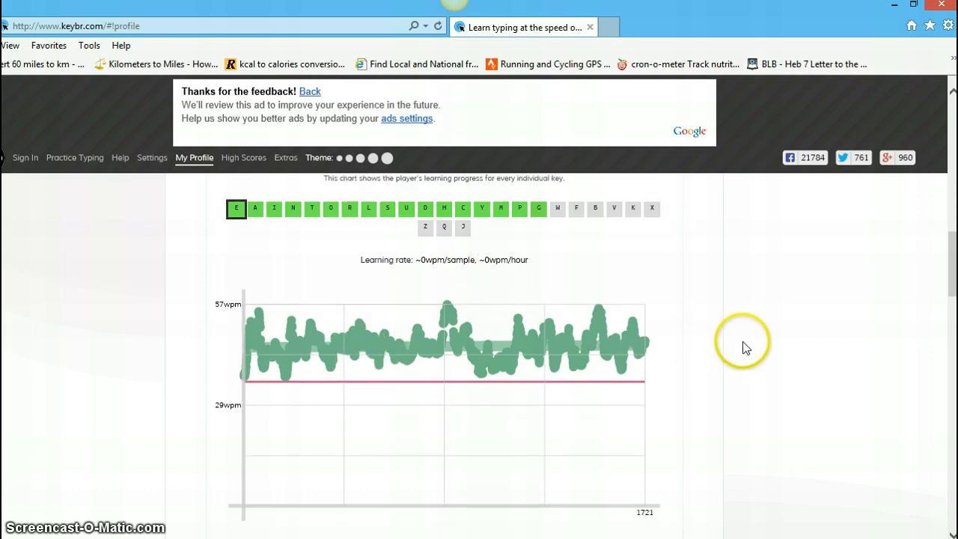
scroll("down", 3)
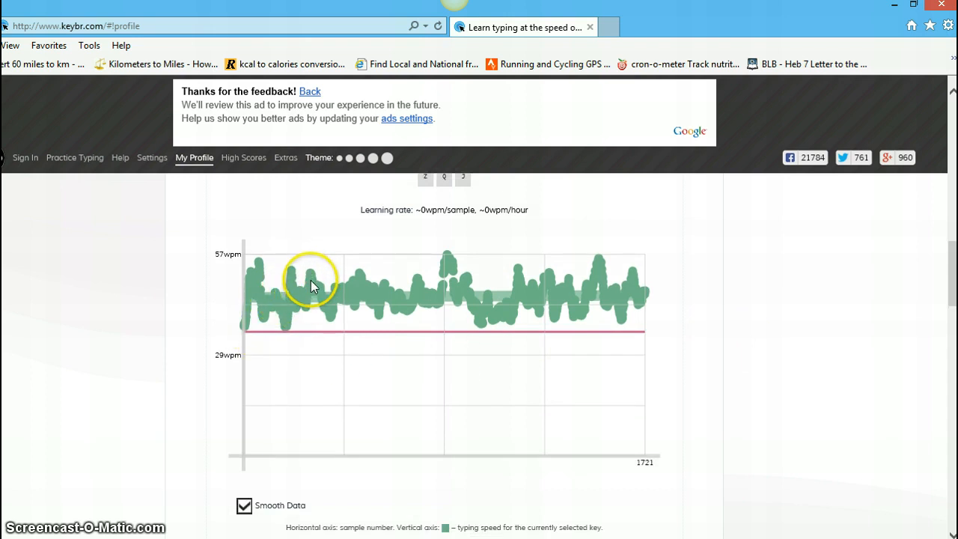
mouse_move(716, 352)
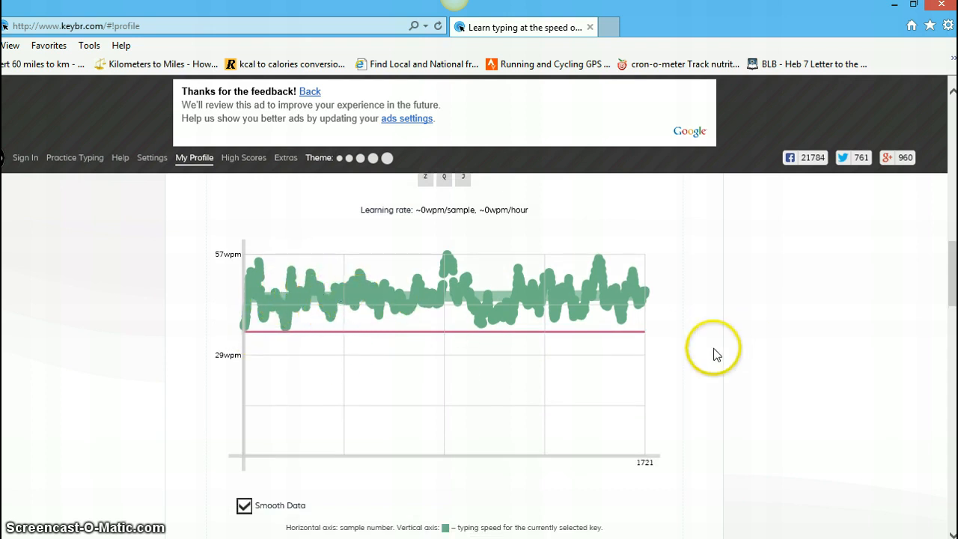
mouse_move(346, 482)
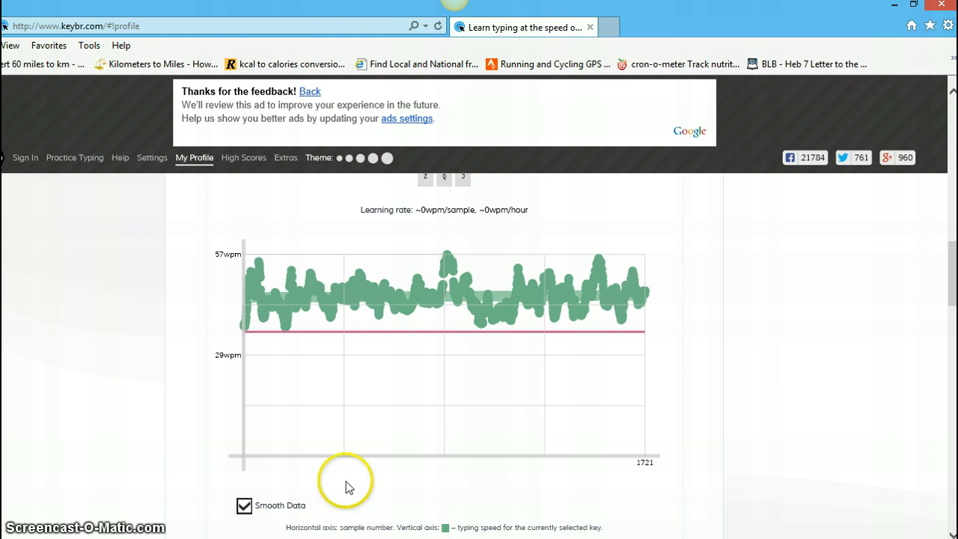
Step: Toggle Smooth Data under the per-key chart, leaving it unchecked so raw speed samples up to 151 wpm show
left_click(244, 507)
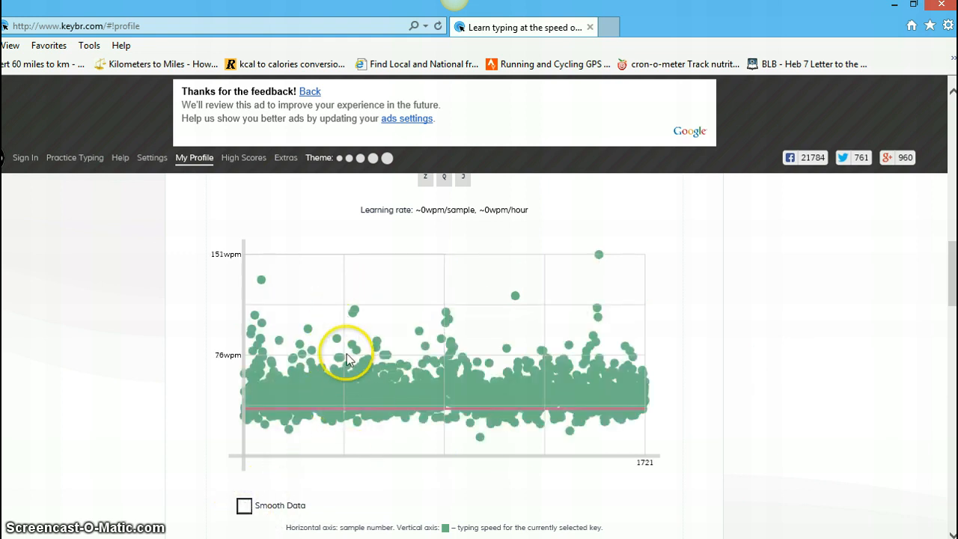
left_click(244, 507)
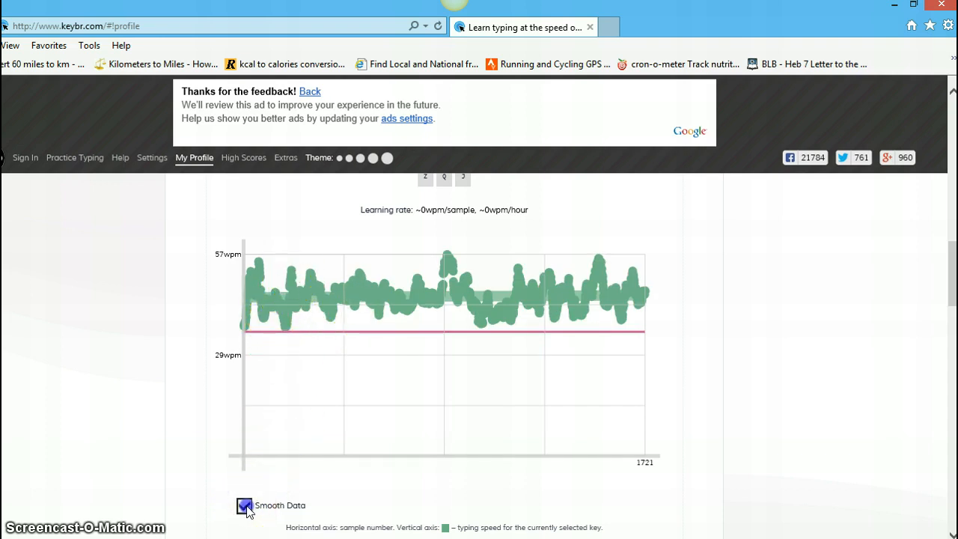
left_click(245, 506)
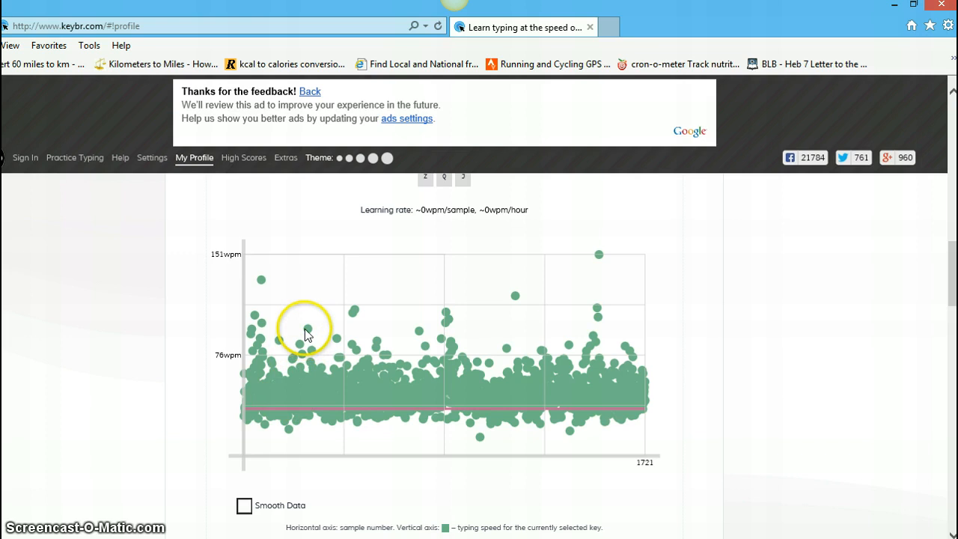
mouse_move(262, 284)
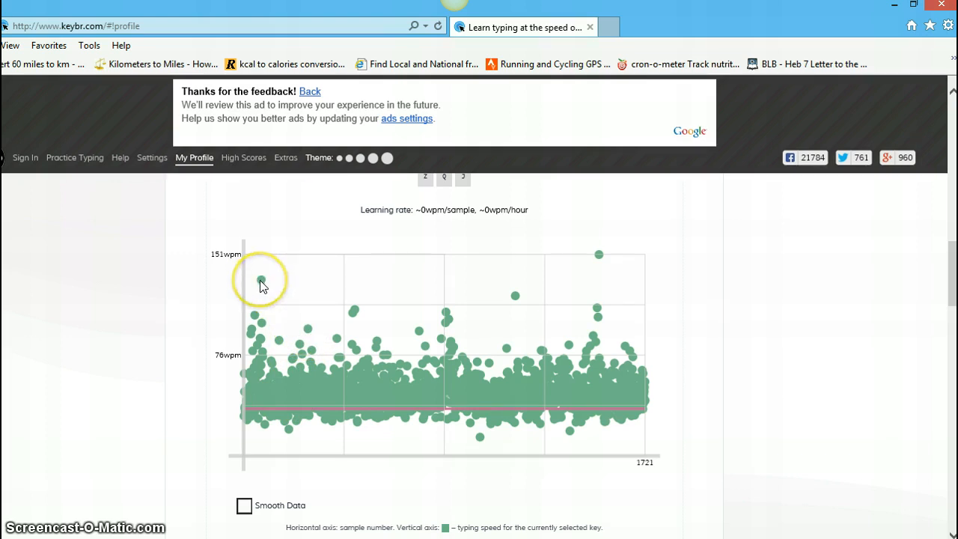
mouse_move(336, 268)
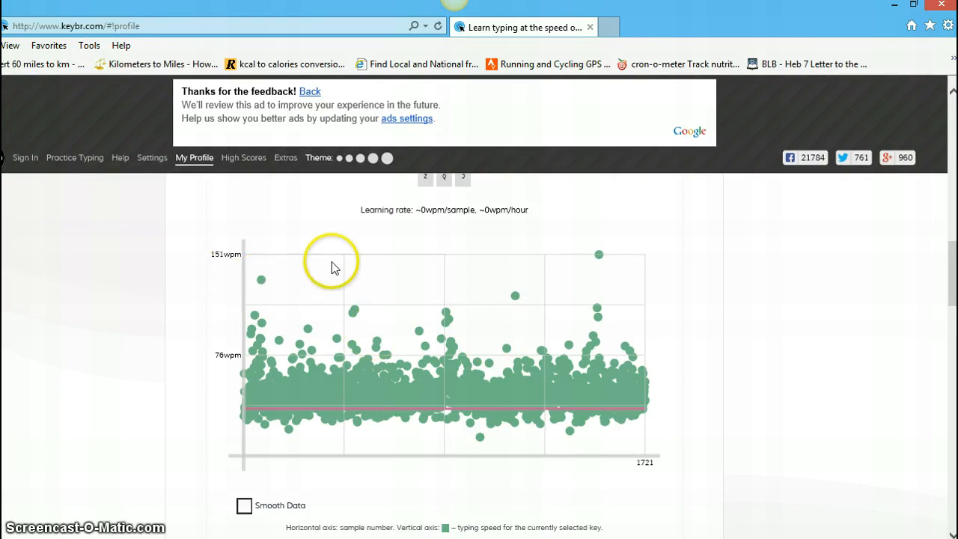
mouse_move(602, 276)
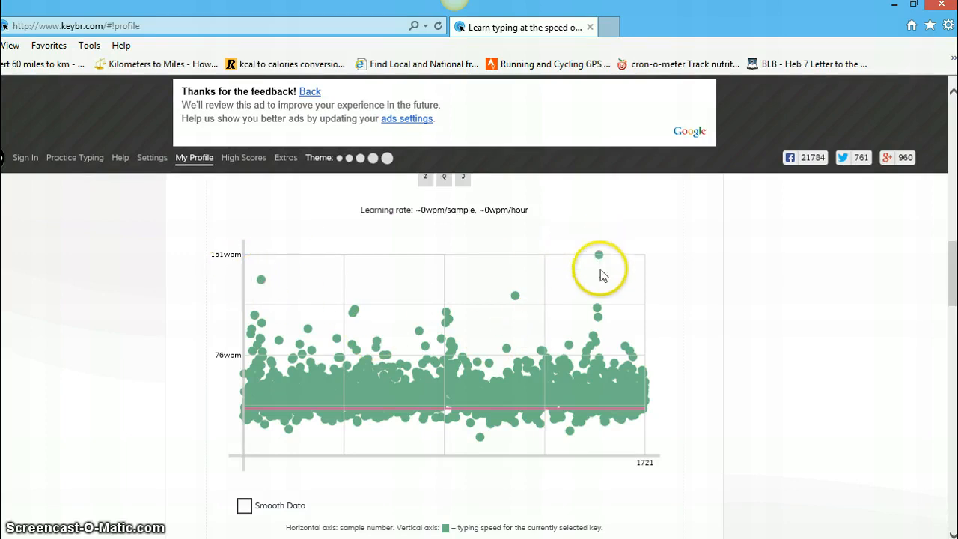
mouse_move(596, 309)
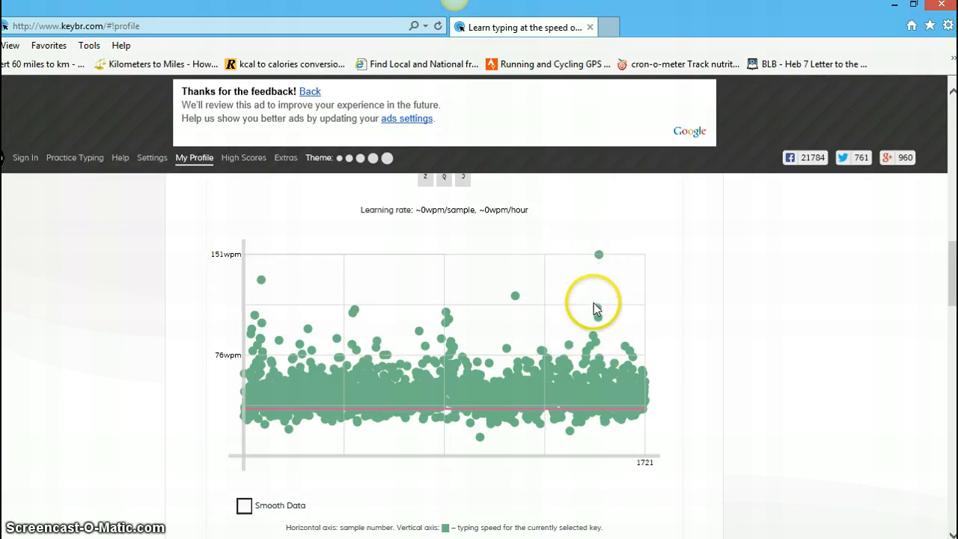
mouse_move(593, 277)
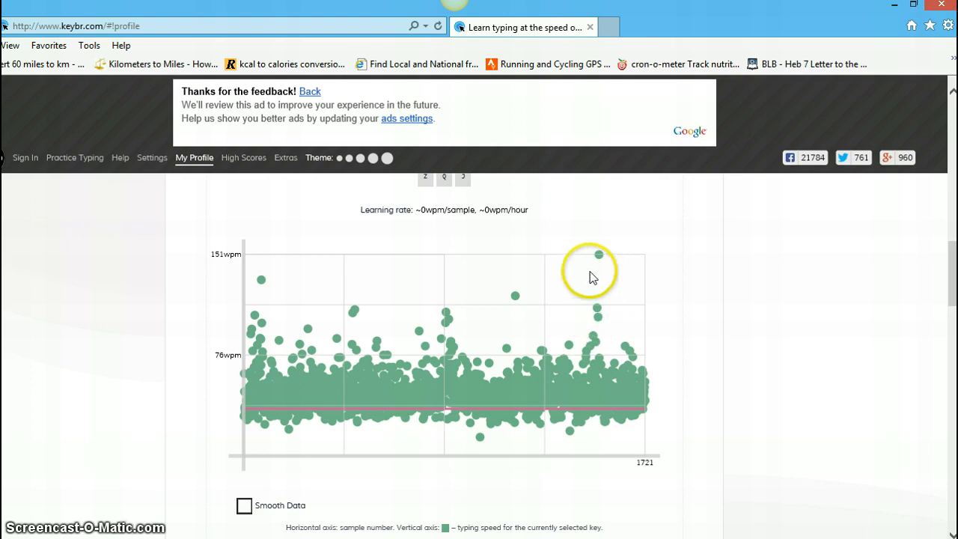
mouse_move(599, 256)
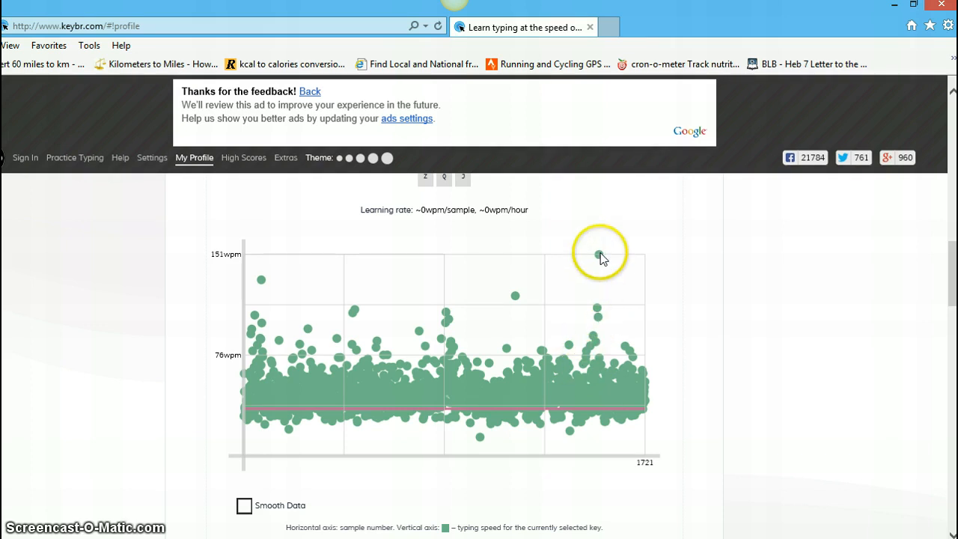
mouse_move(592, 408)
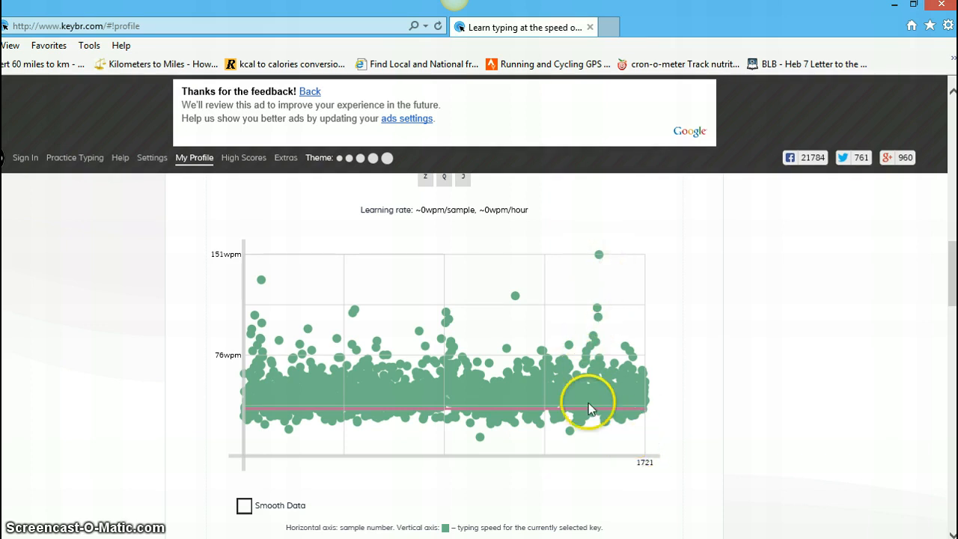
mouse_move(282, 412)
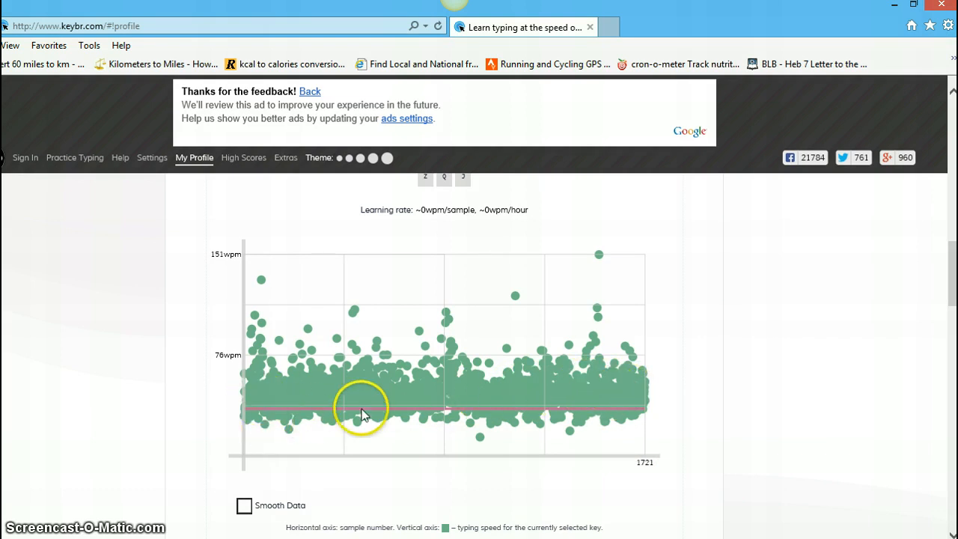
scroll("down", 3)
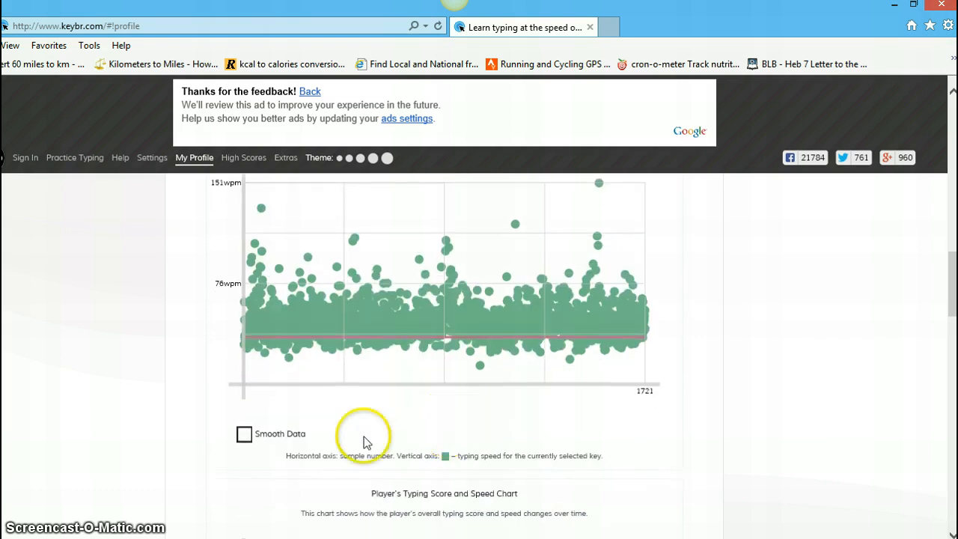
Step: Re-smooth the per-key chart, then view the Typing Score and Speed Chart raw and smoothed again
left_click(244, 434)
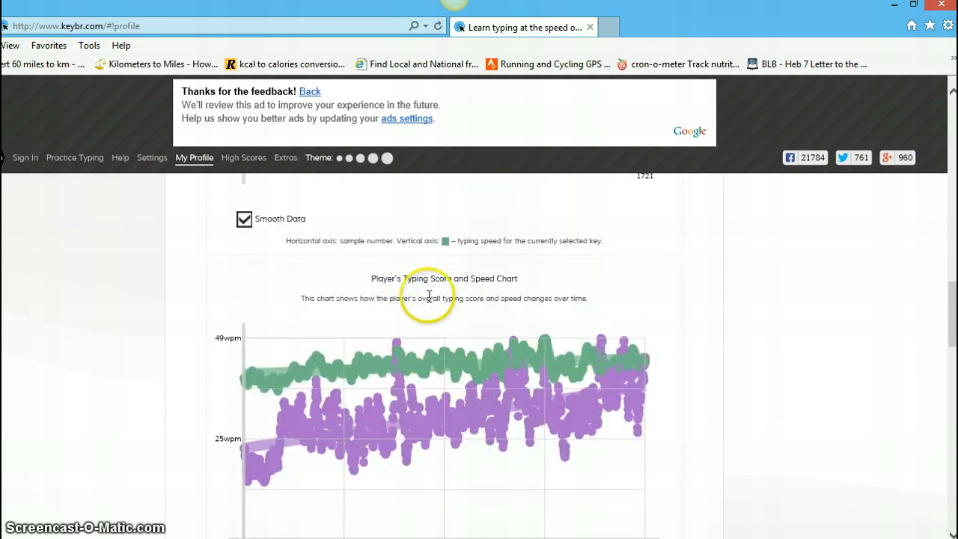
mouse_move(566, 327)
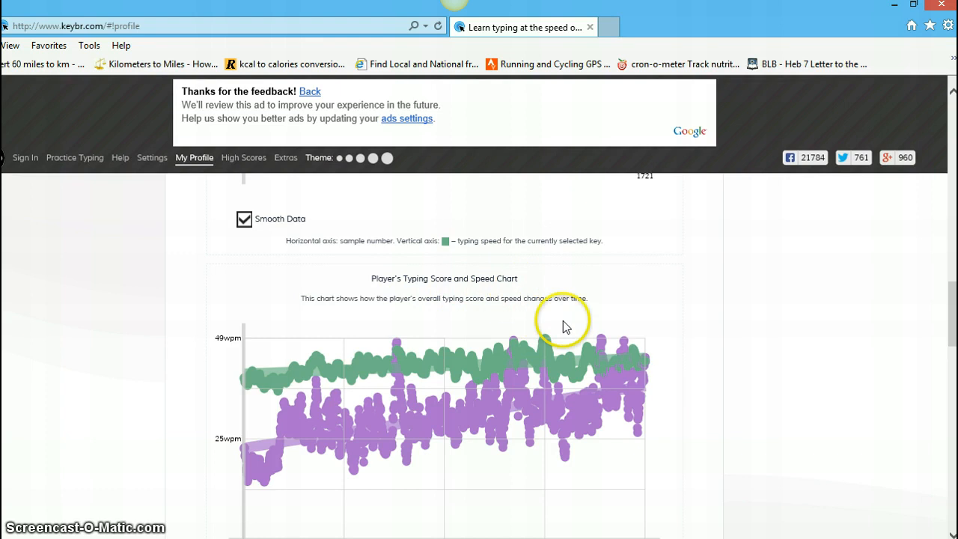
scroll("down", 3)
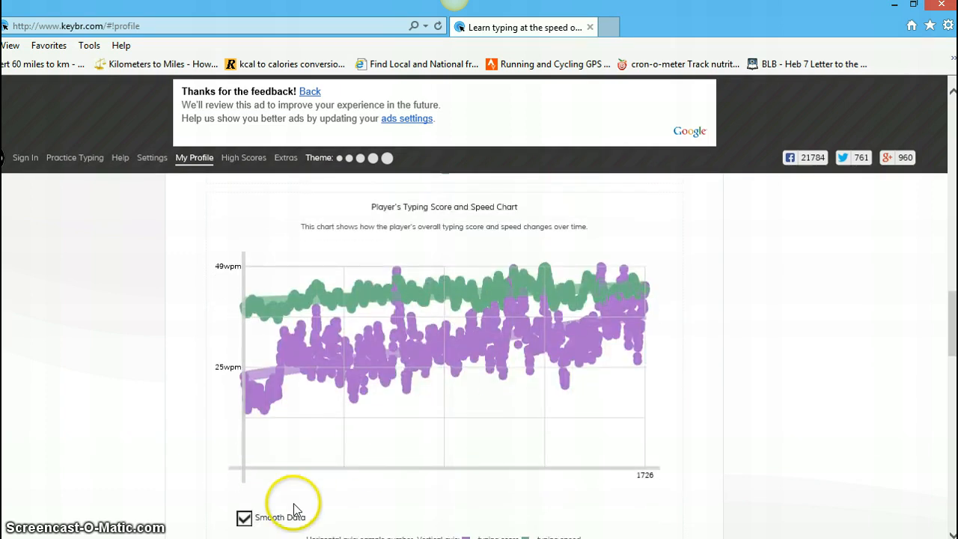
left_click(244, 518)
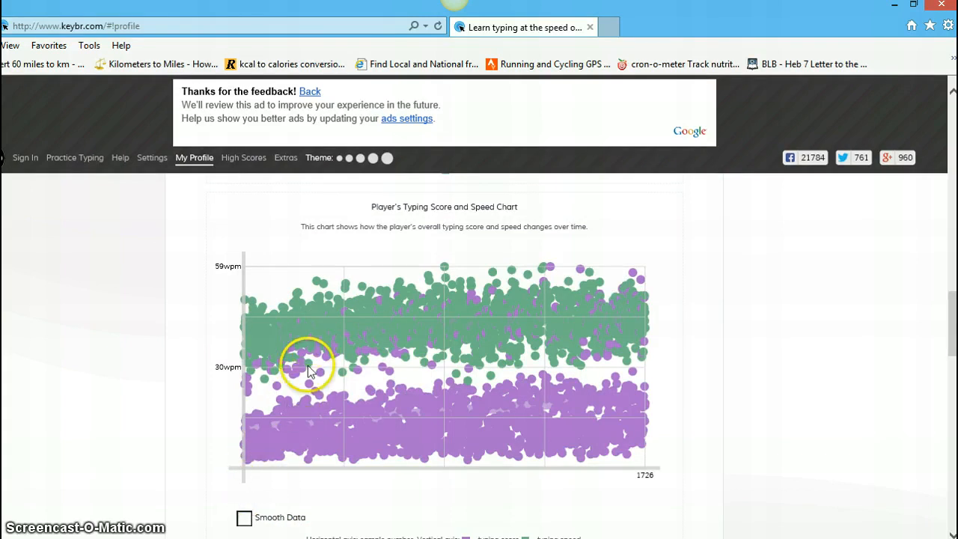
mouse_move(247, 294)
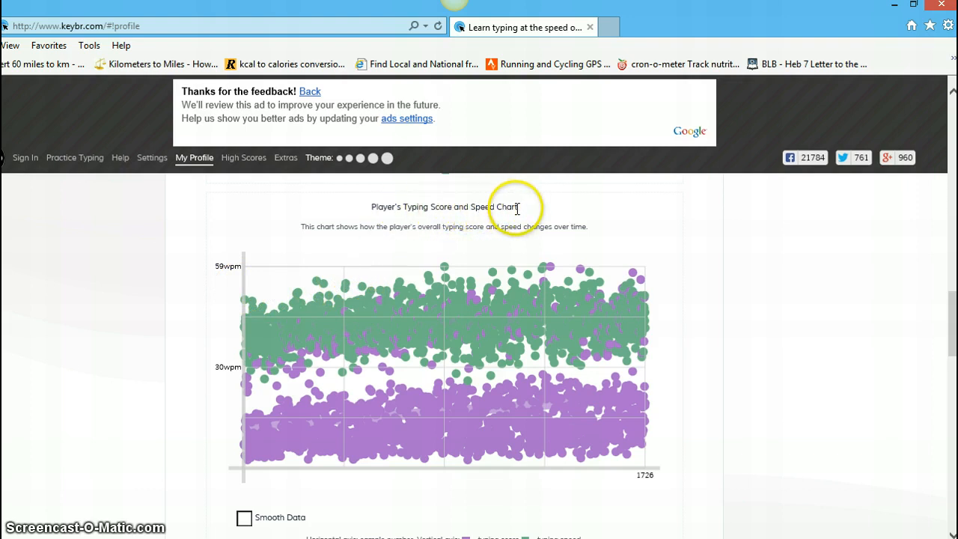
mouse_move(250, 518)
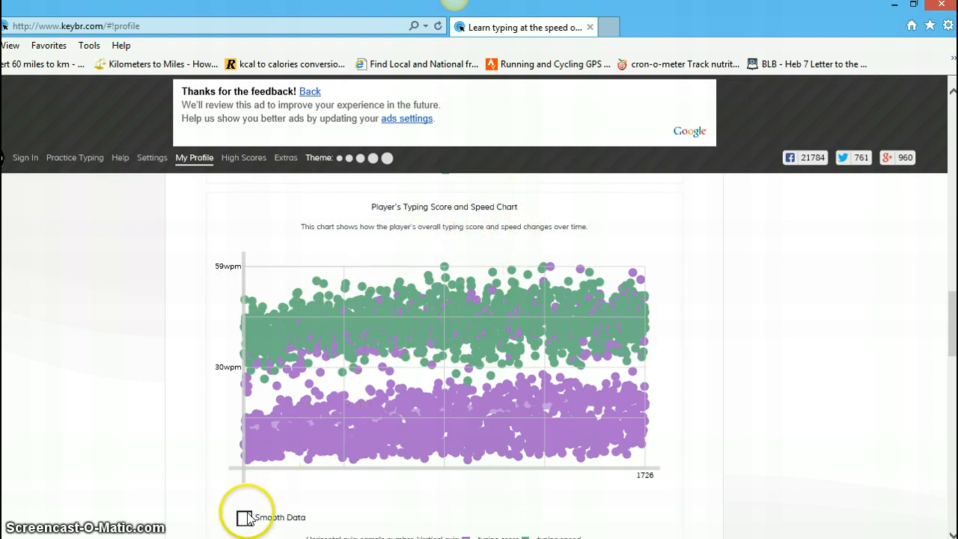
left_click(244, 518)
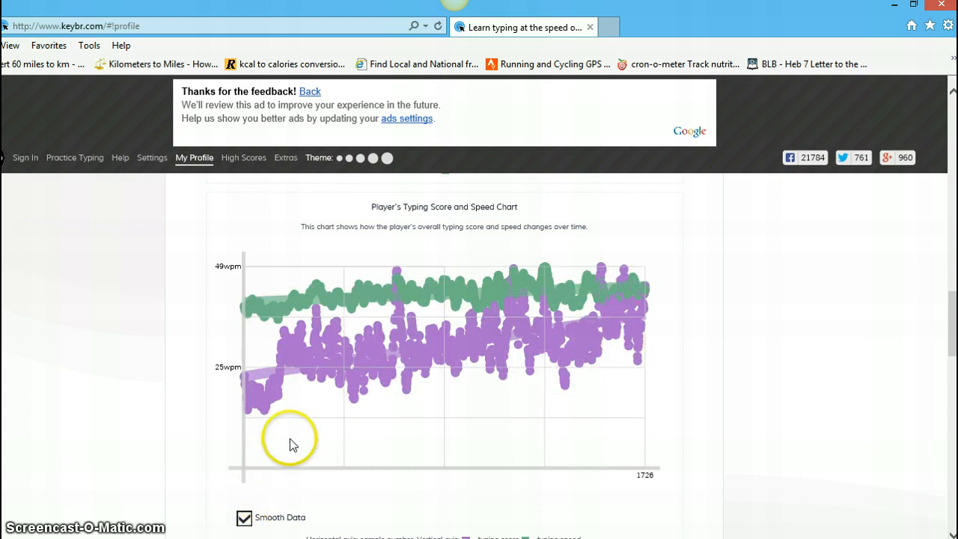
mouse_move(317, 412)
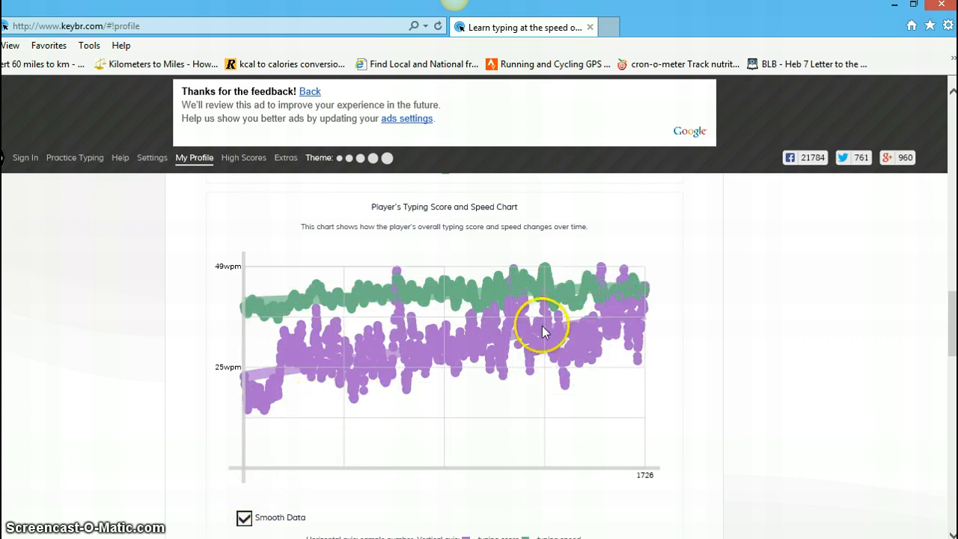
scroll("down", 3)
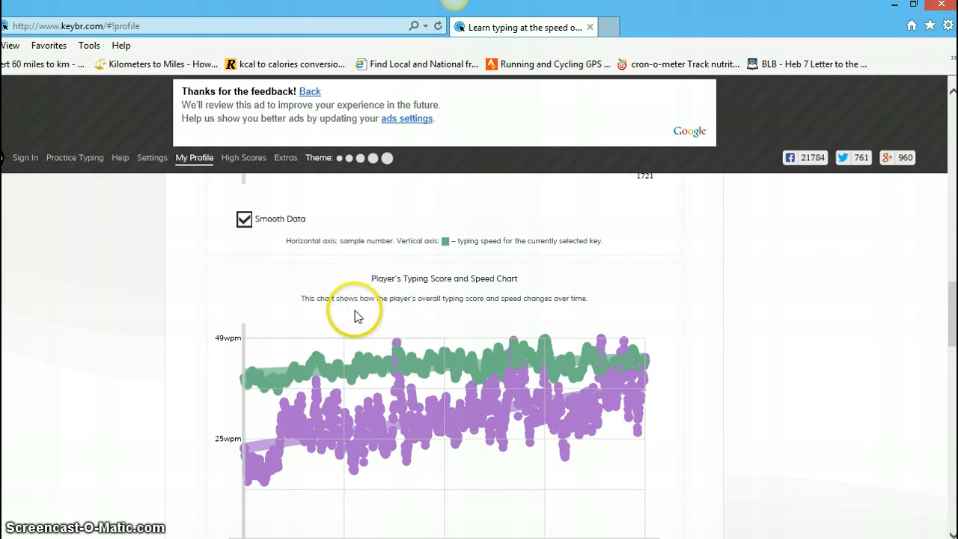
mouse_move(418, 310)
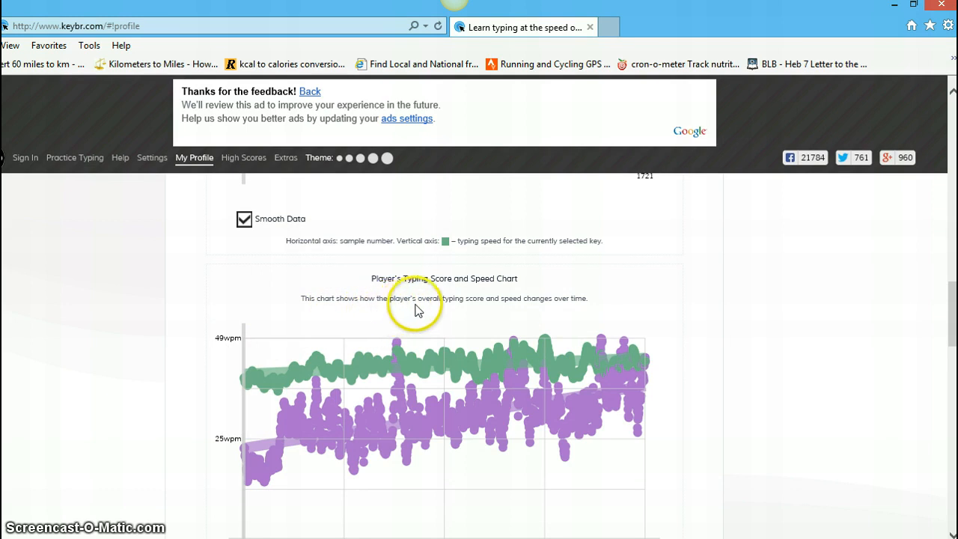
mouse_move(488, 299)
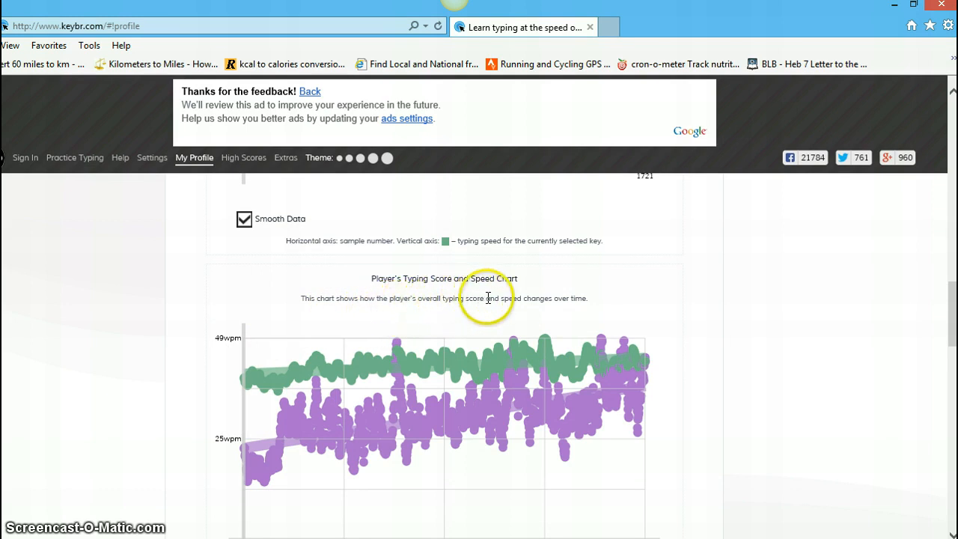
mouse_move(555, 298)
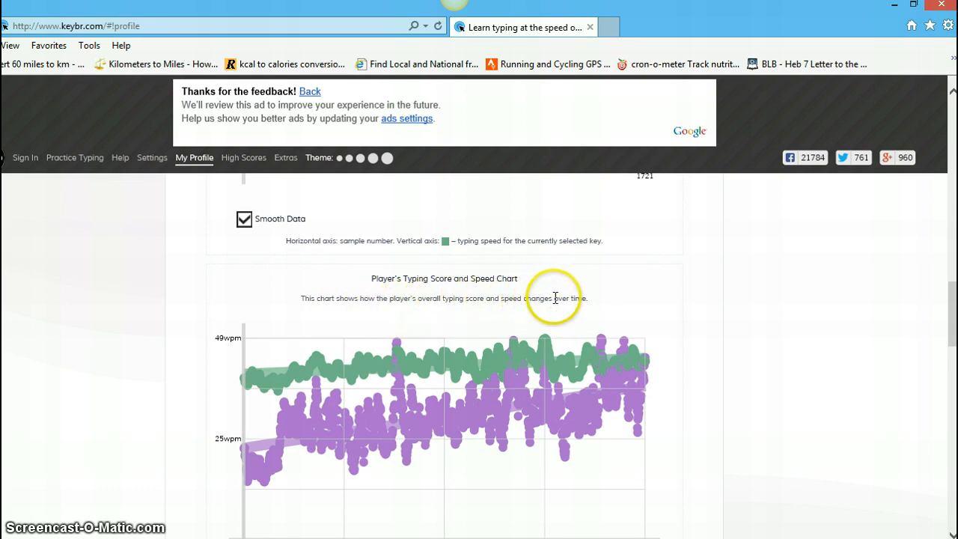
mouse_move(622, 326)
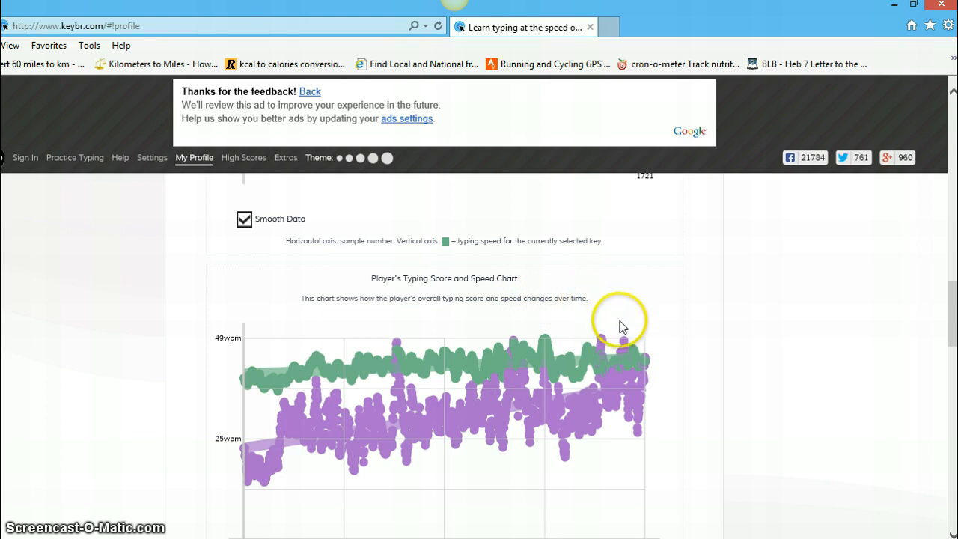
mouse_move(951, 322)
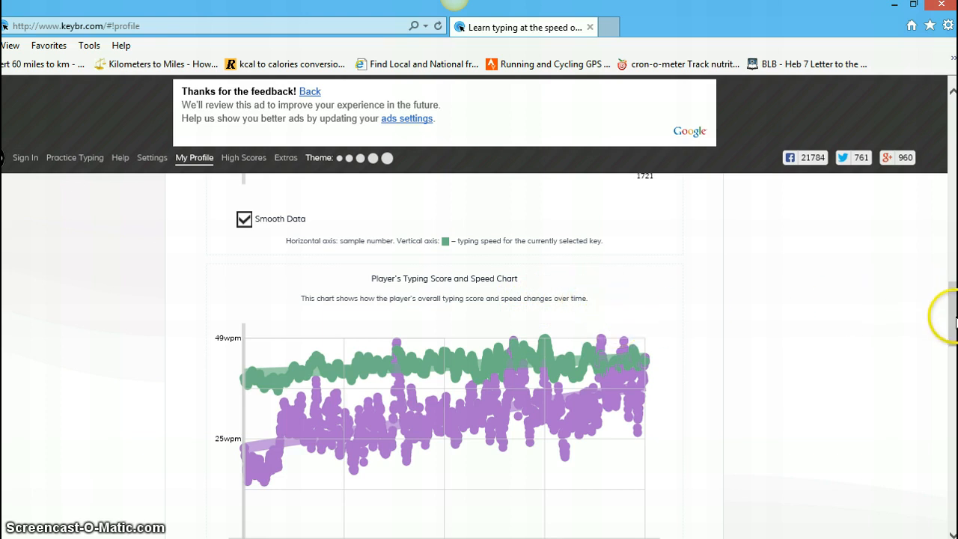
Step: Scroll down to the Proficiency Histogram of per-key average speeds, with the key frequencies histogram below
scroll("down", 3)
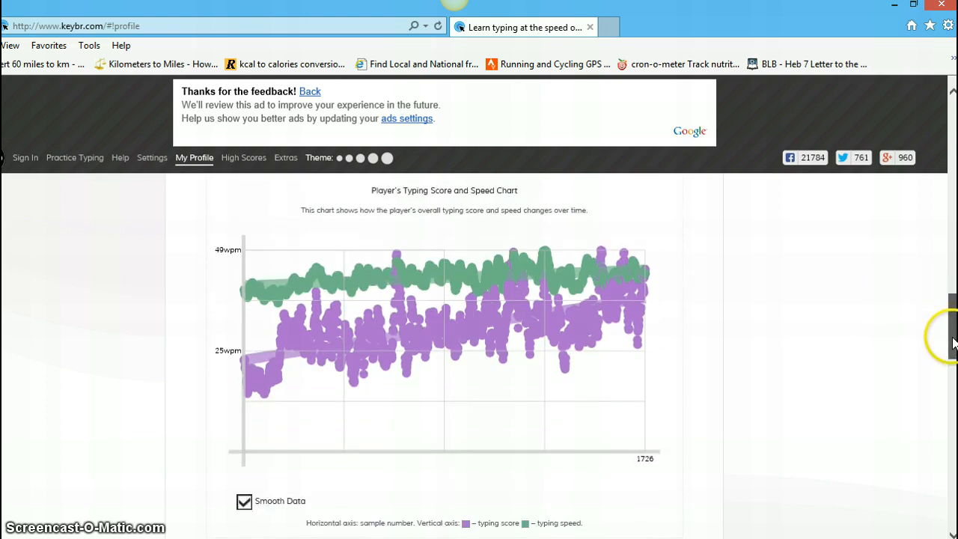
scroll("down", 3)
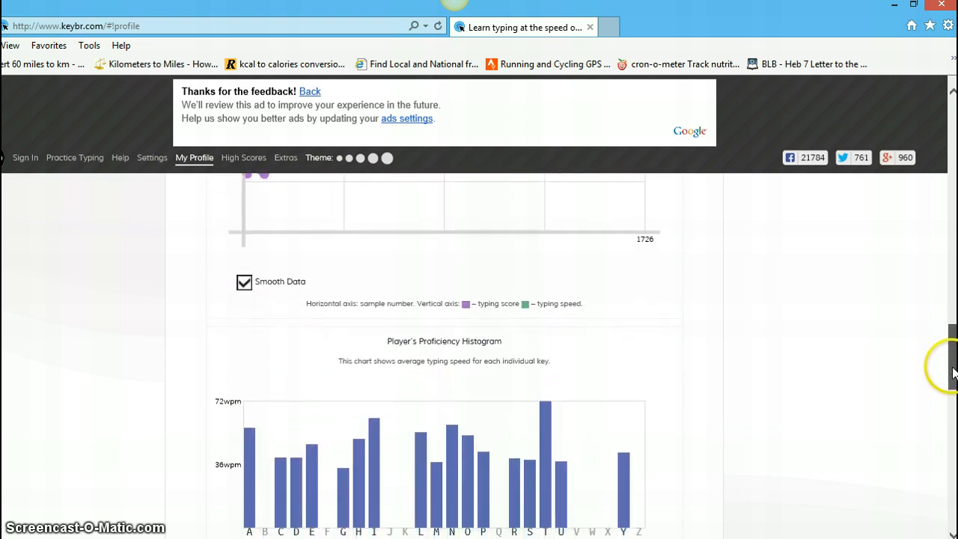
scroll("down", 3)
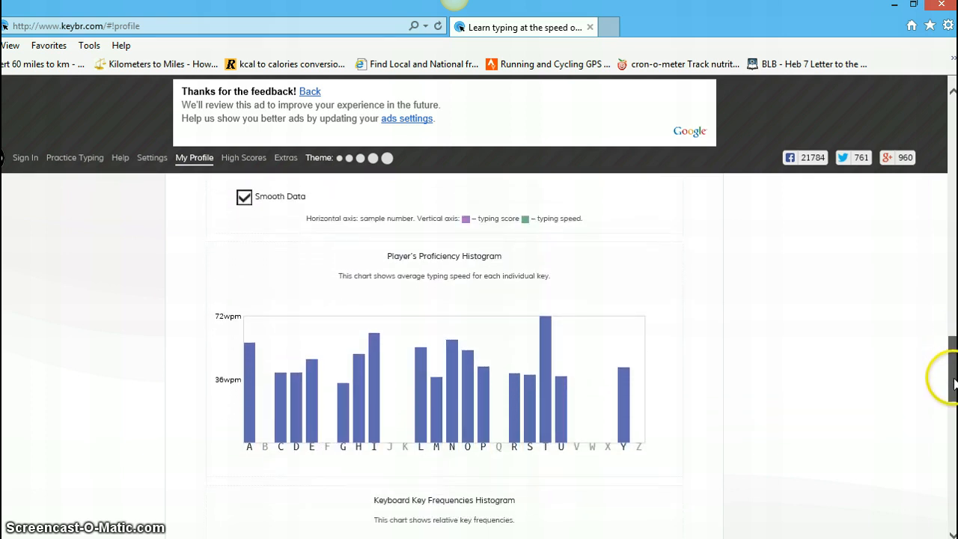
scroll("down", 3)
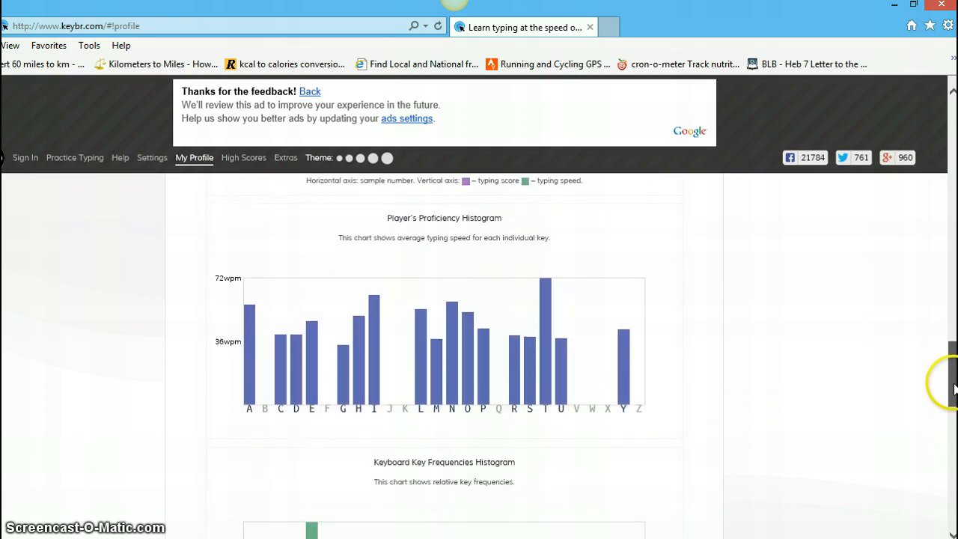
mouse_move(485, 228)
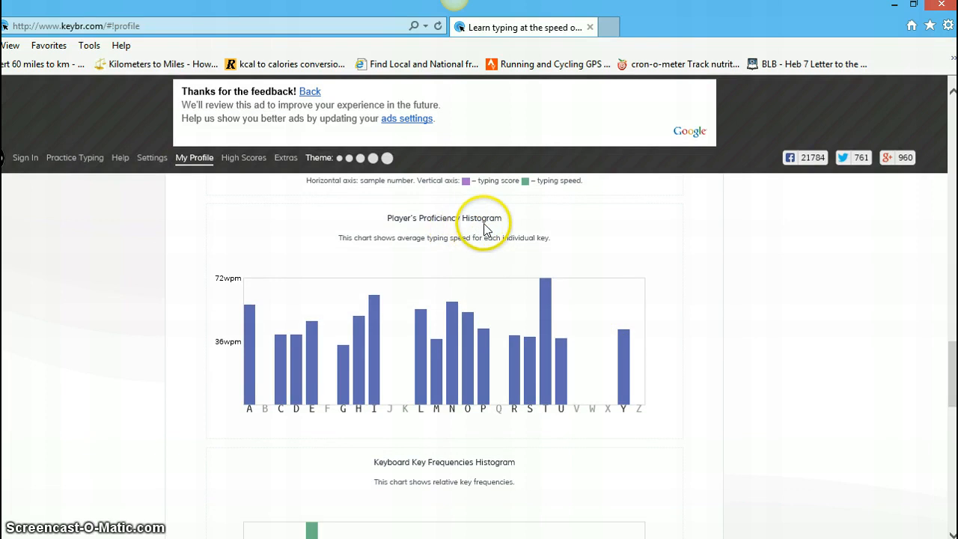
mouse_move(621, 361)
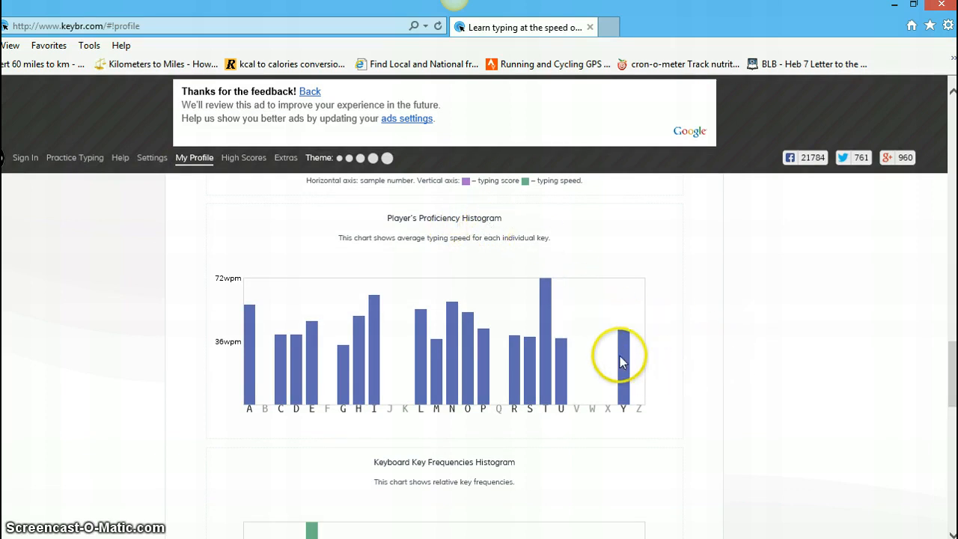
mouse_move(404, 258)
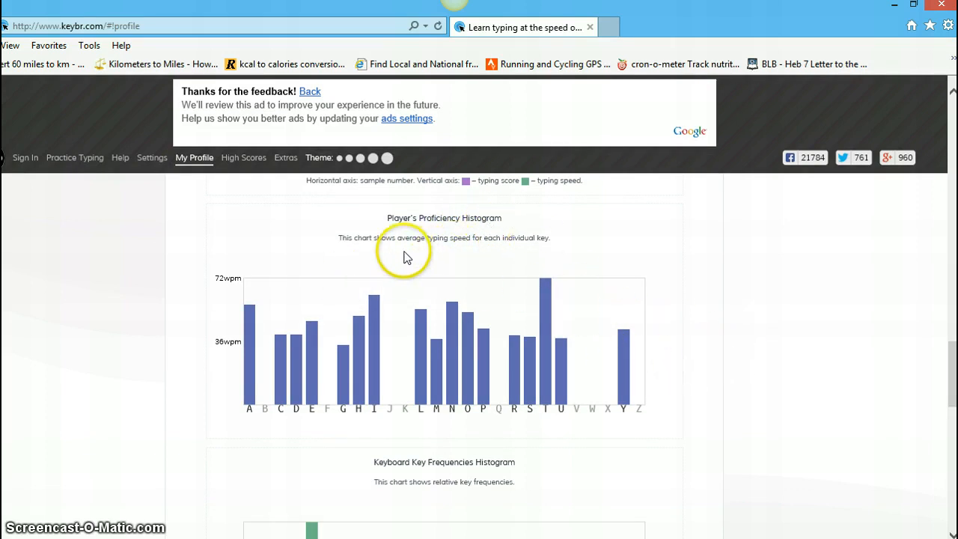
mouse_move(527, 252)
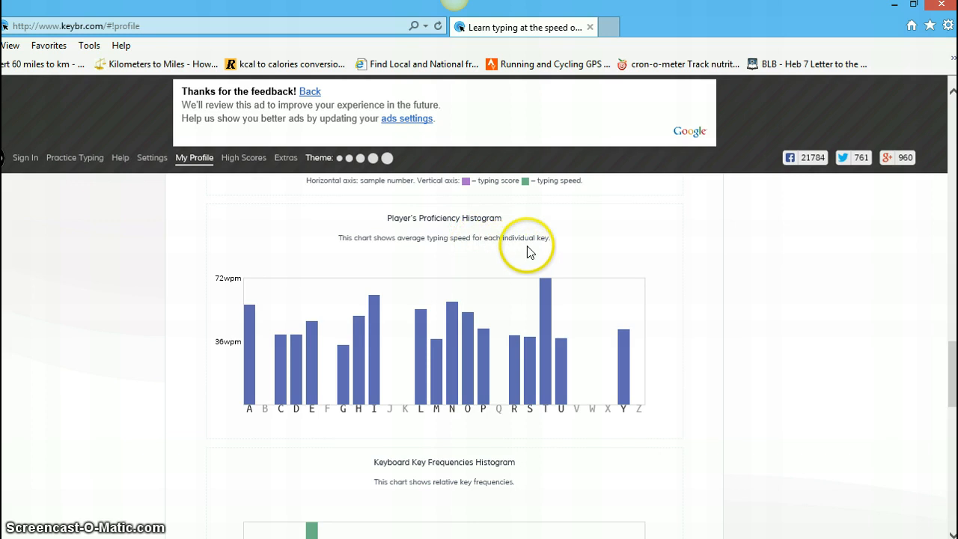
mouse_move(566, 251)
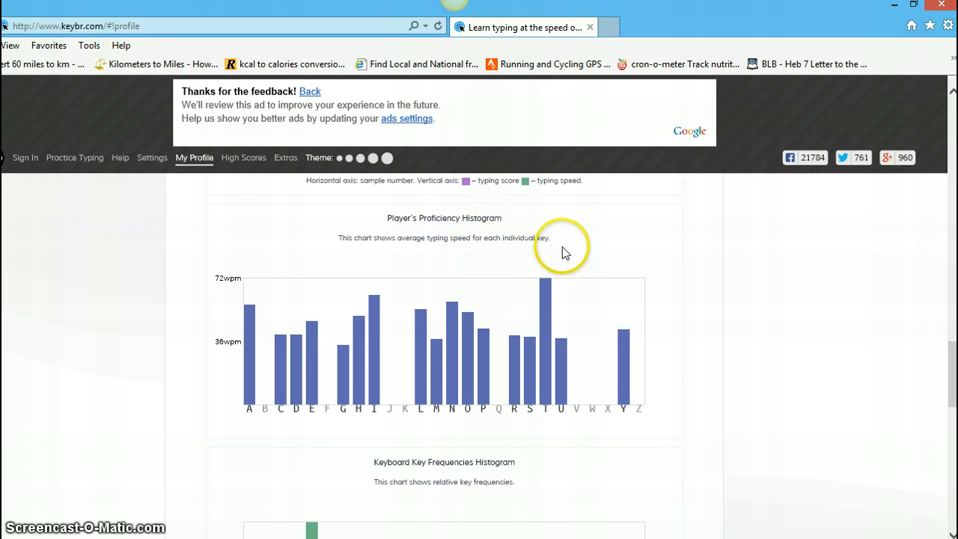
mouse_move(557, 288)
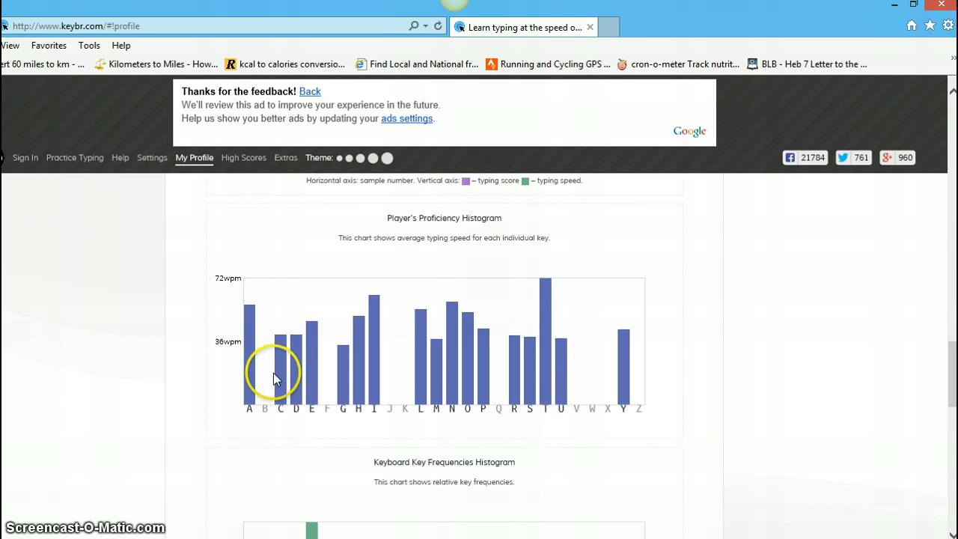
mouse_move(547, 293)
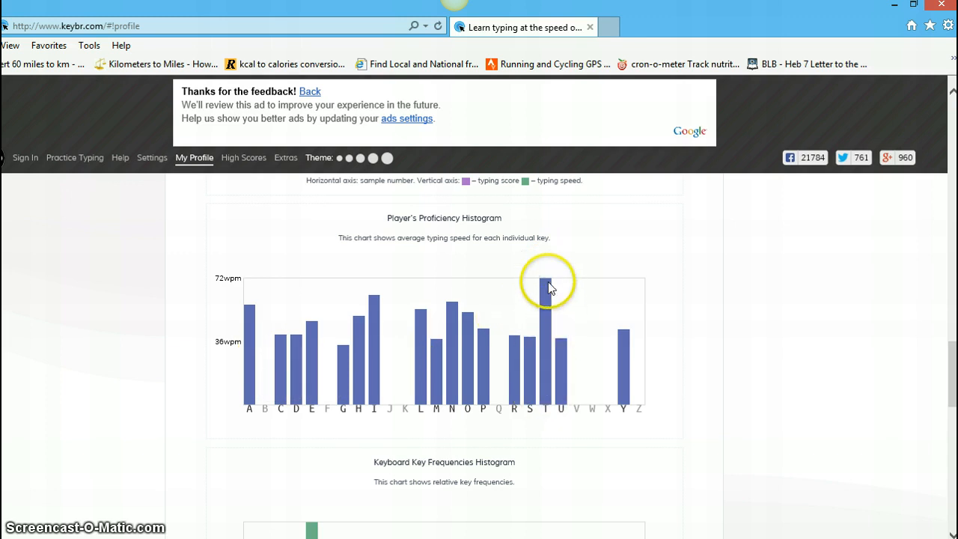
mouse_move(336, 371)
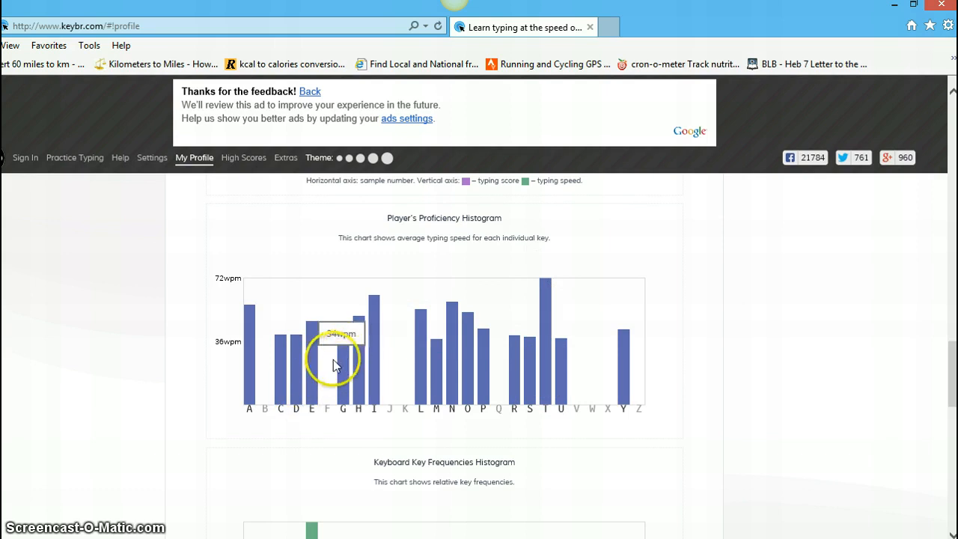
mouse_move(313, 367)
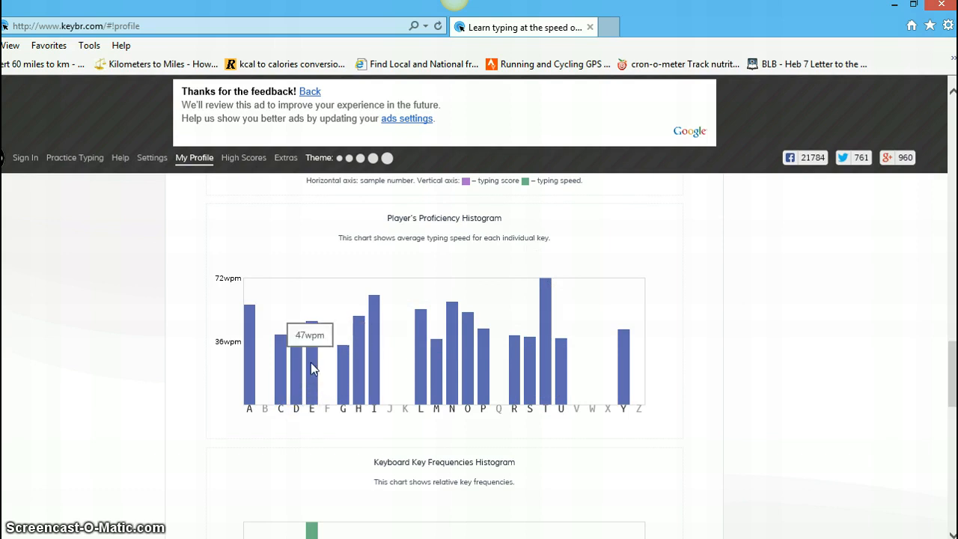
mouse_move(546, 338)
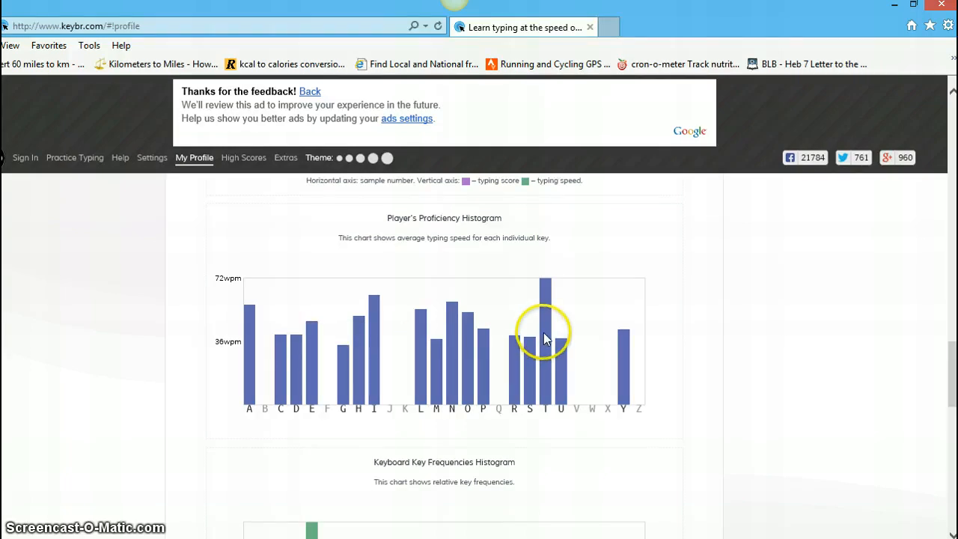
mouse_move(546, 345)
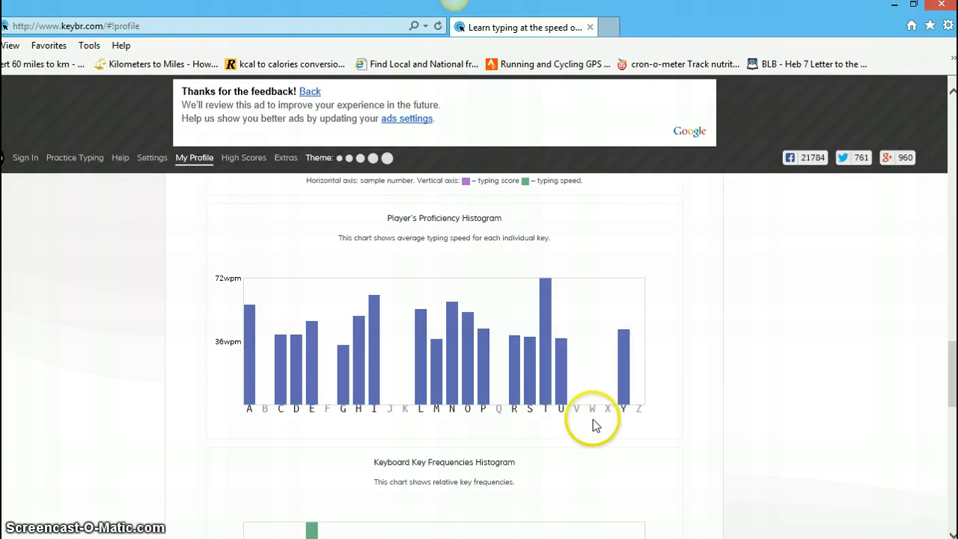
mouse_move(601, 425)
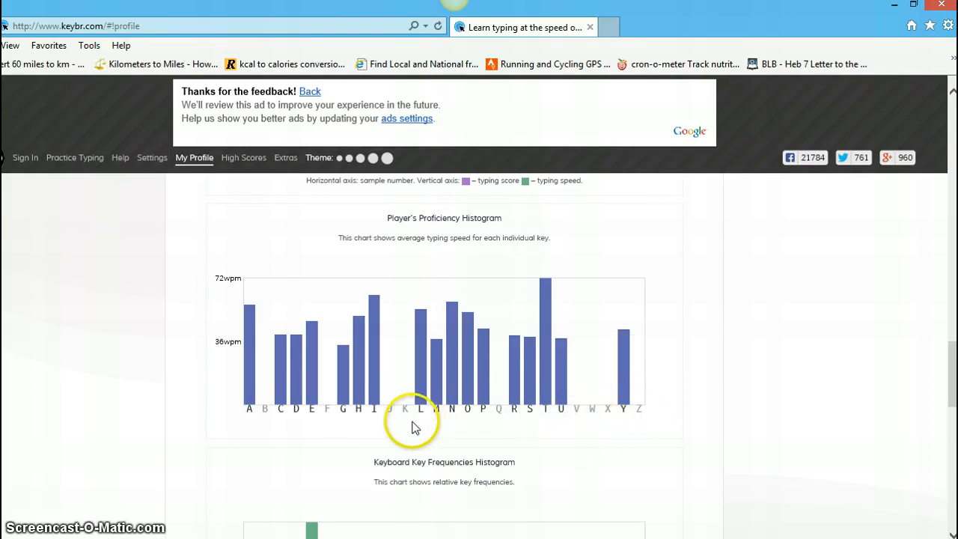
mouse_move(333, 423)
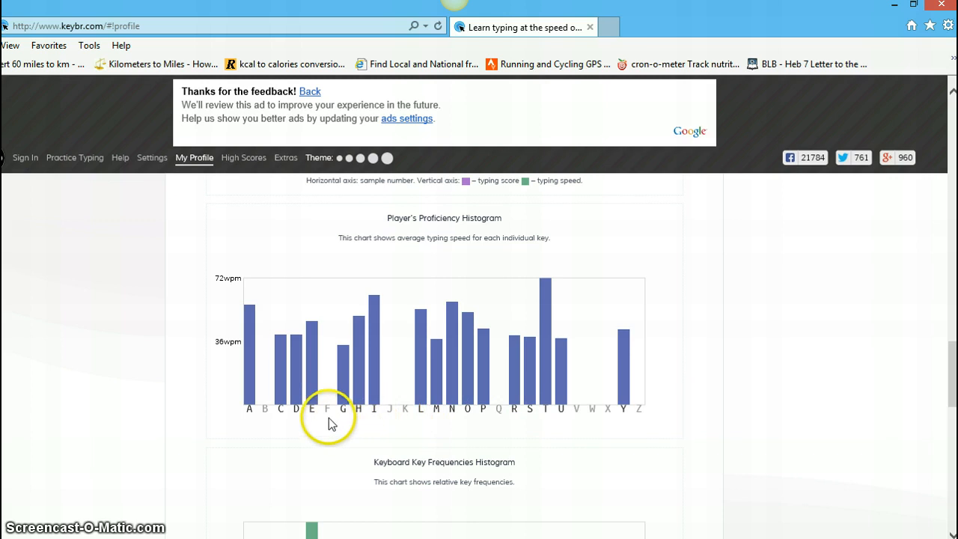
mouse_move(263, 426)
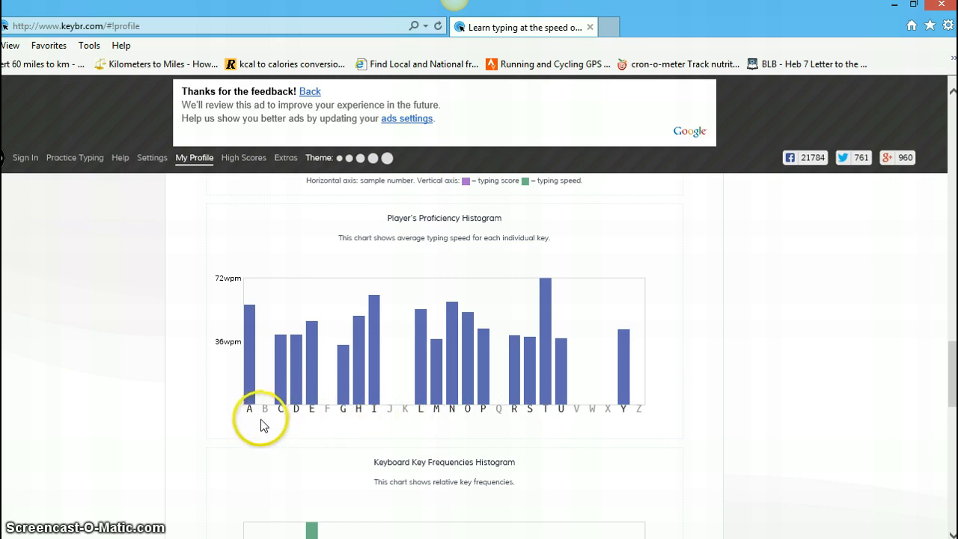
mouse_move(213, 413)
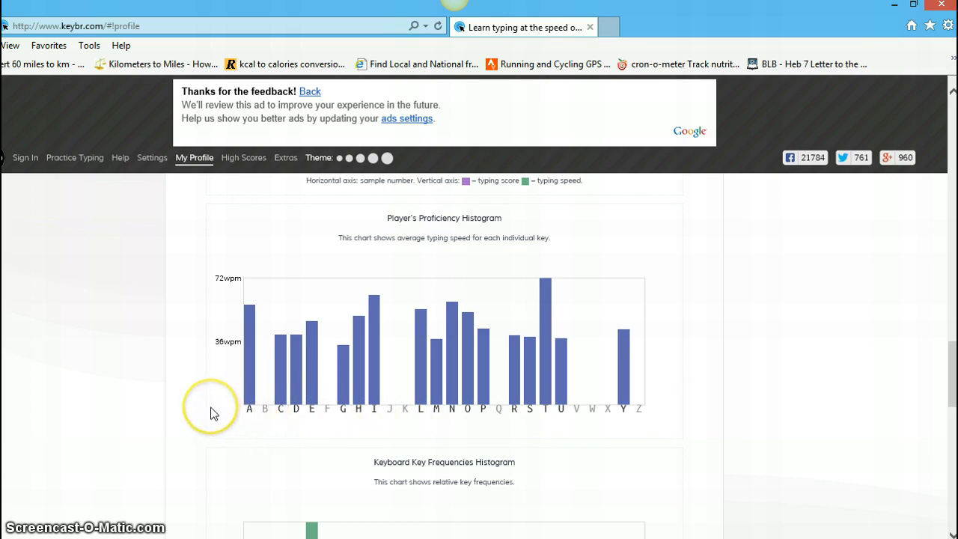
mouse_move(488, 358)
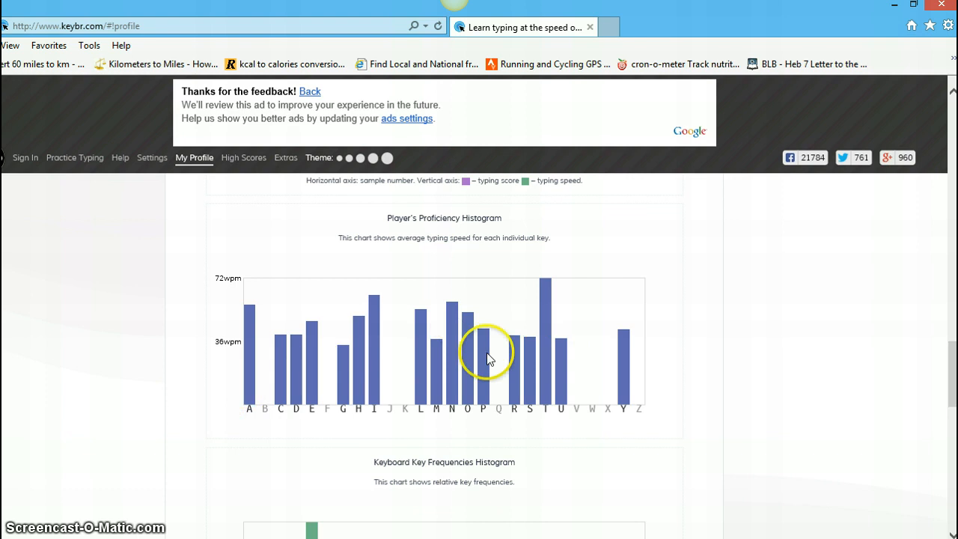
mouse_move(451, 378)
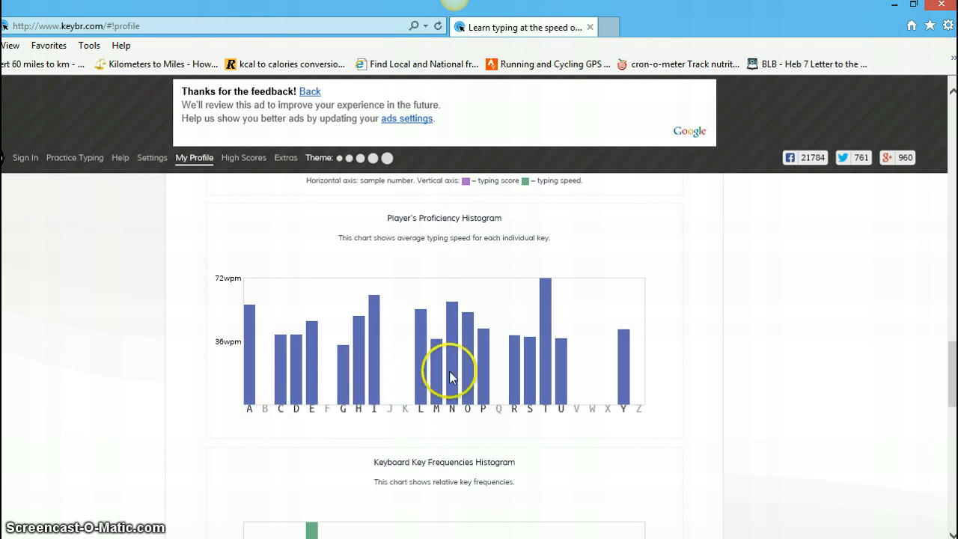
mouse_move(463, 333)
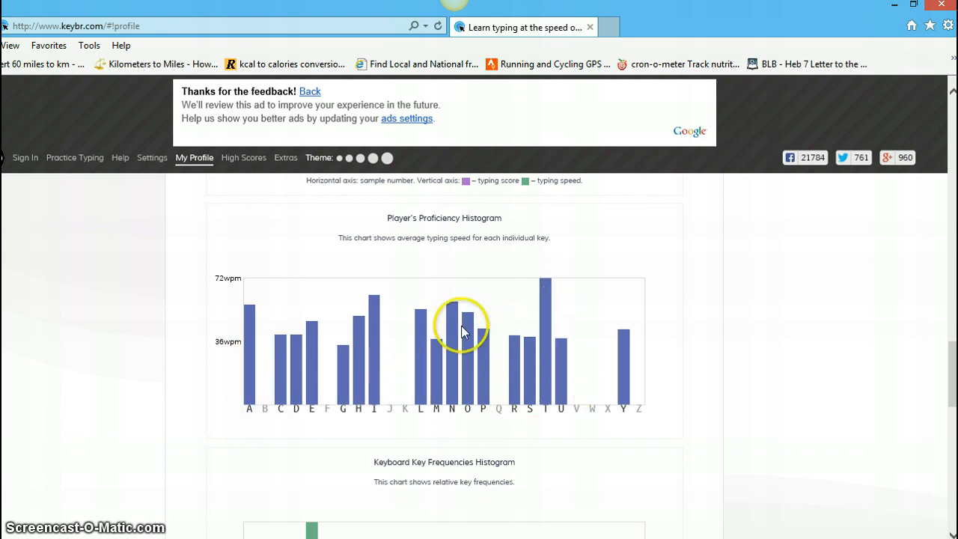
scroll("down", 3)
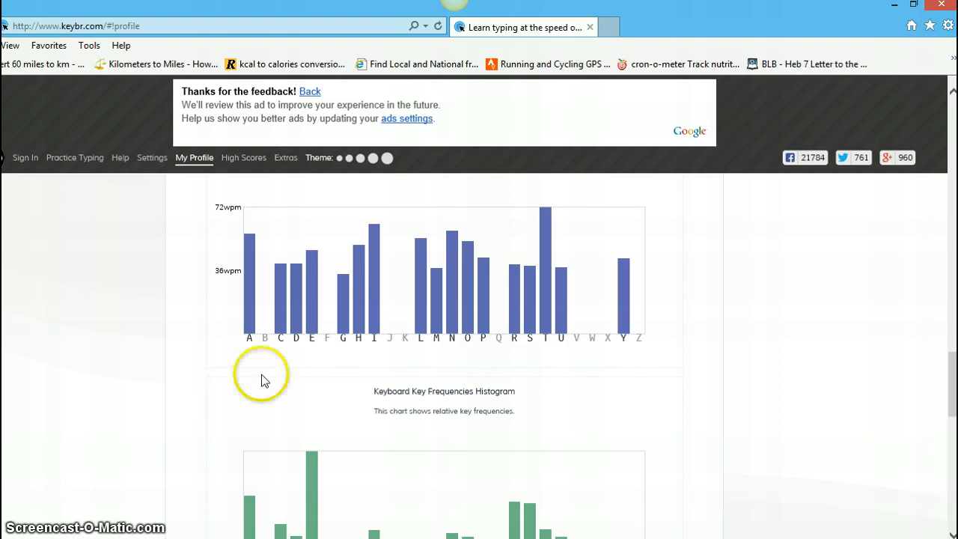
scroll("down", 3)
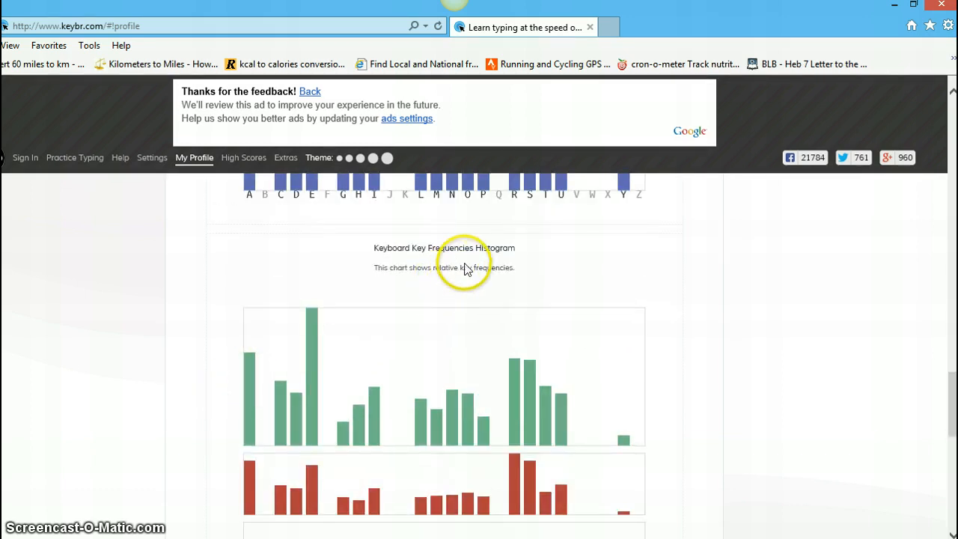
mouse_move(402, 285)
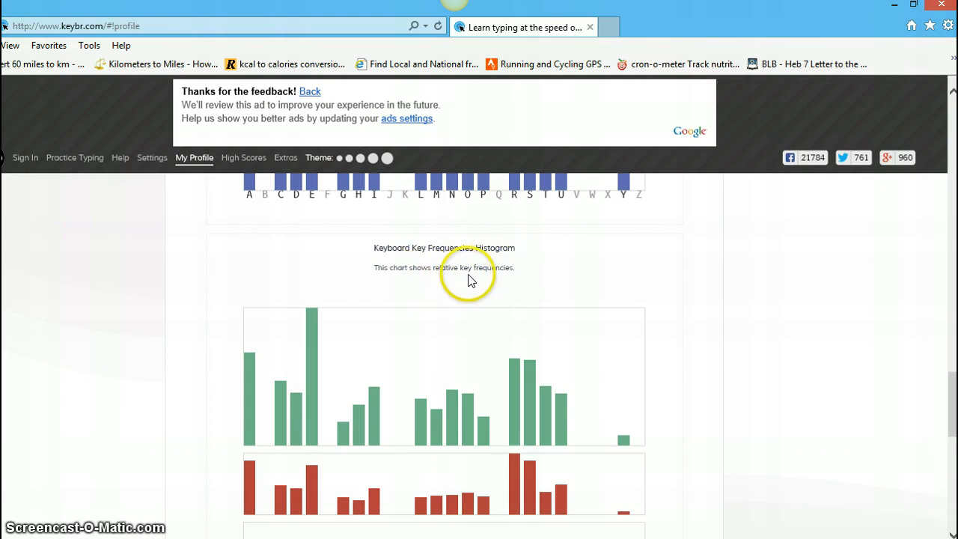
scroll("down", 3)
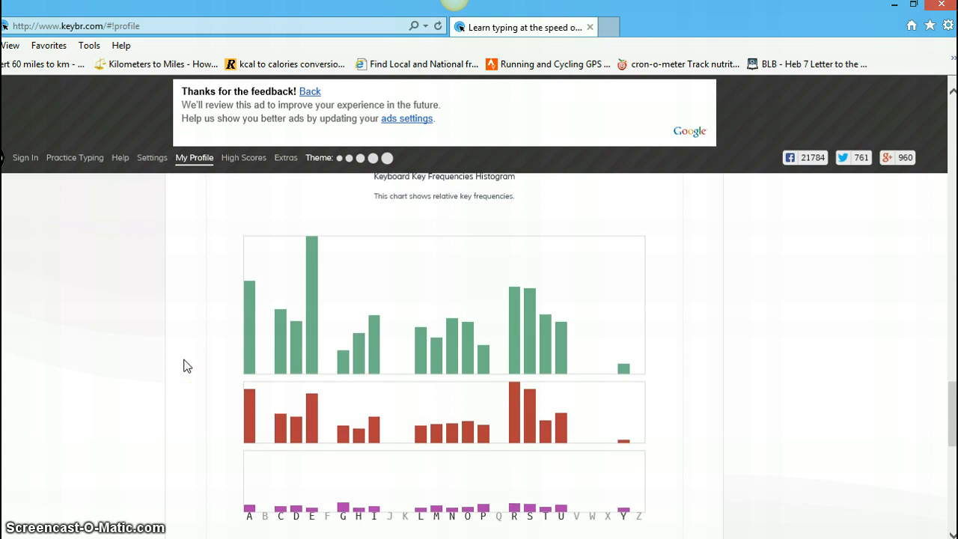
mouse_move(314, 283)
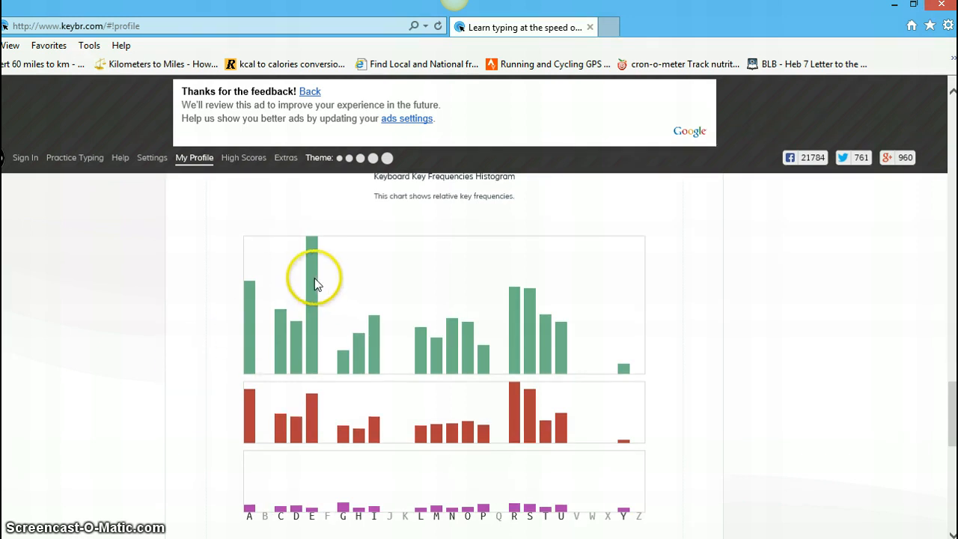
mouse_move(312, 285)
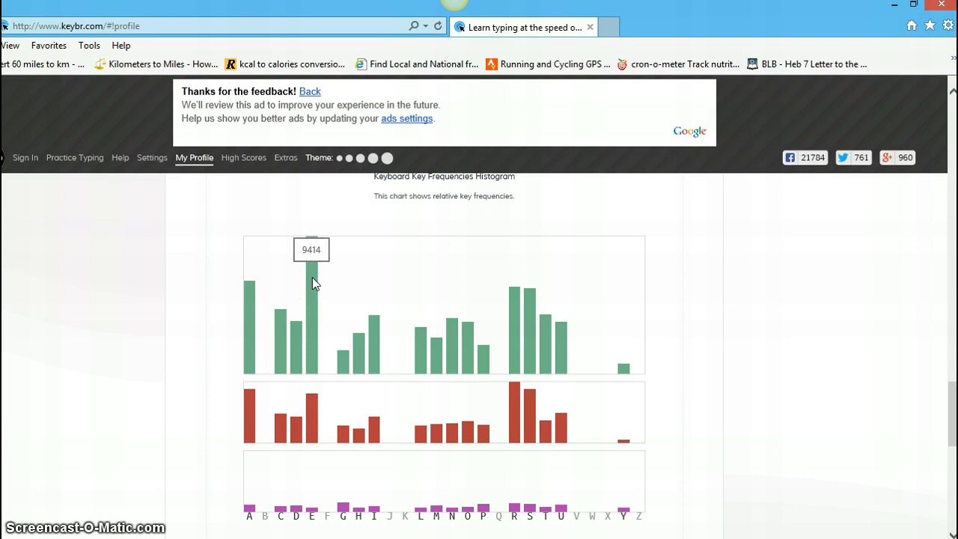
mouse_move(314, 283)
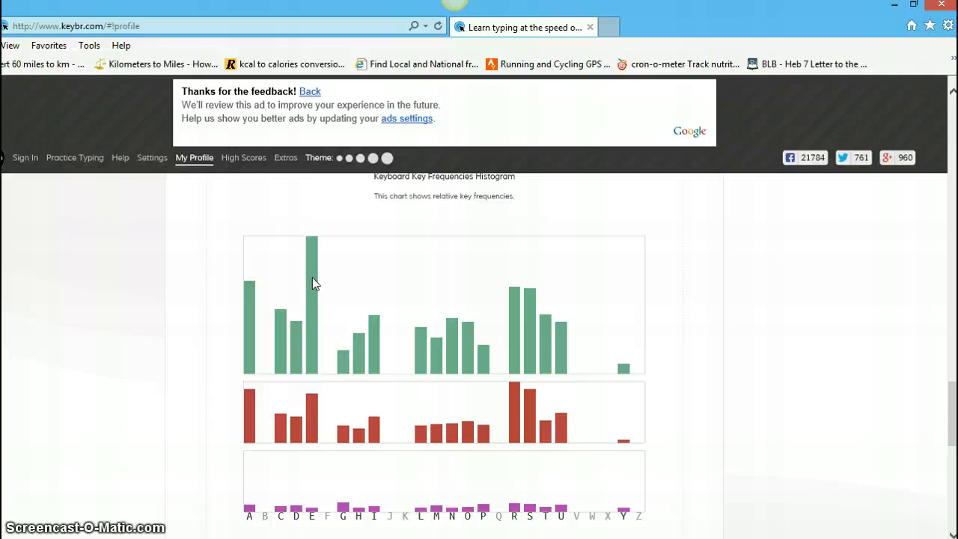
scroll("down", 3)
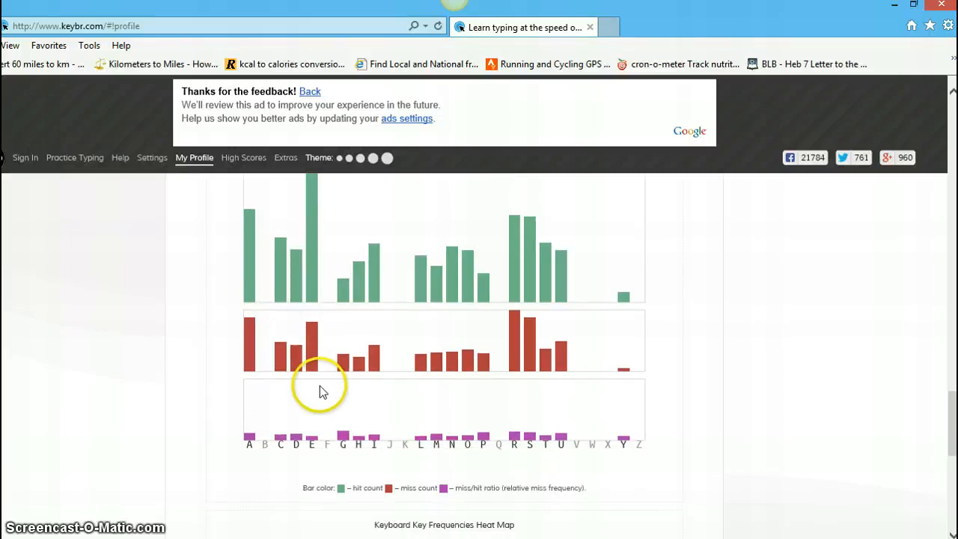
mouse_move(323, 329)
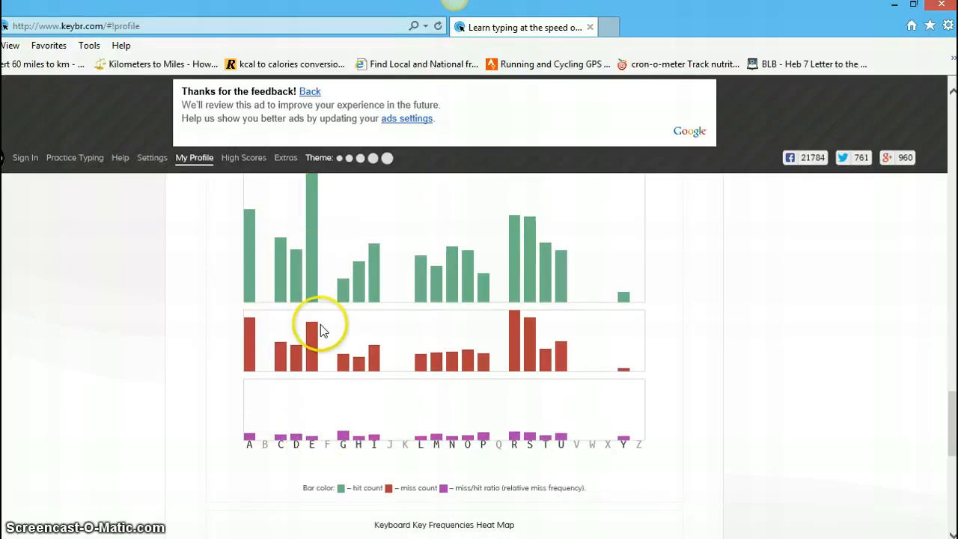
mouse_move(216, 362)
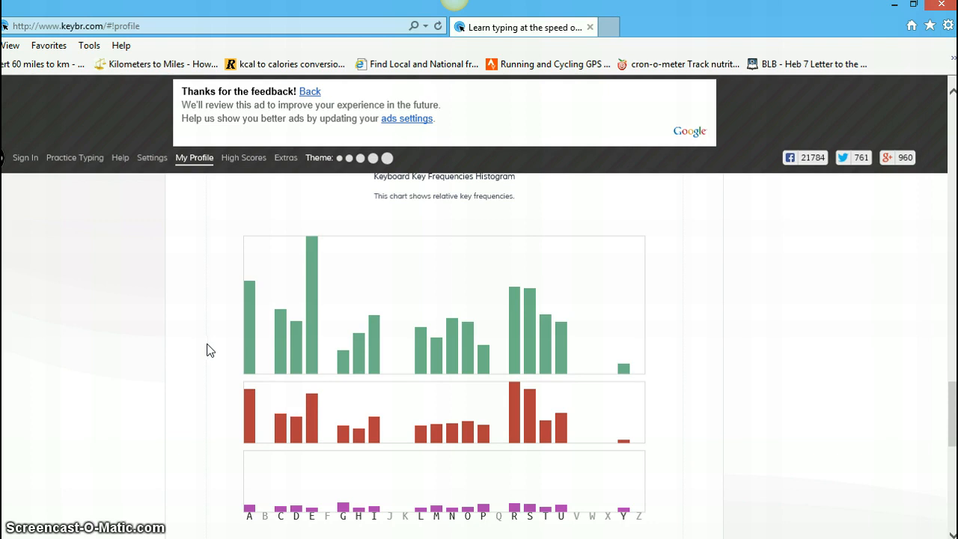
scroll("down", 3)
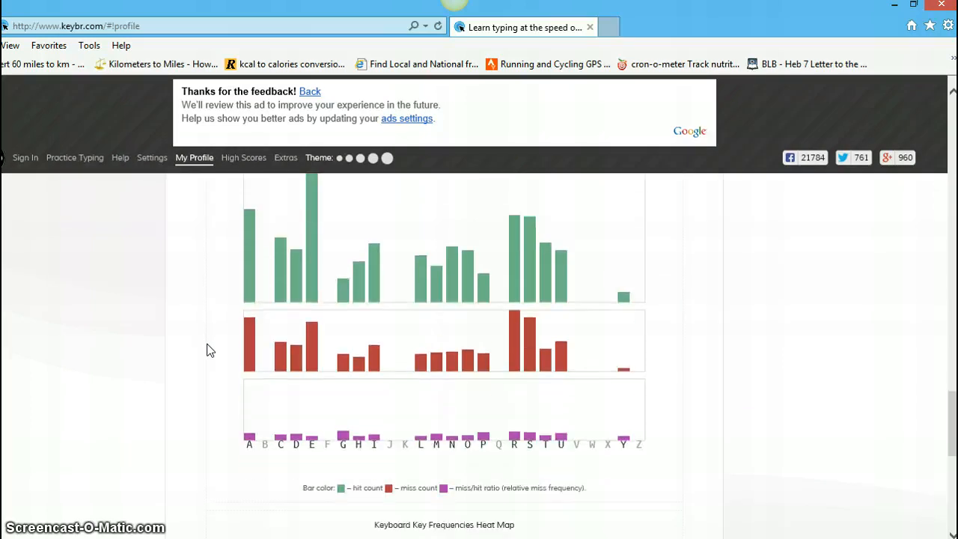
Step: Scroll past the key frequency heat map to the 2014/11–12 practicing calendar and Download Data / Reset Statistics buttons
scroll("down", 3)
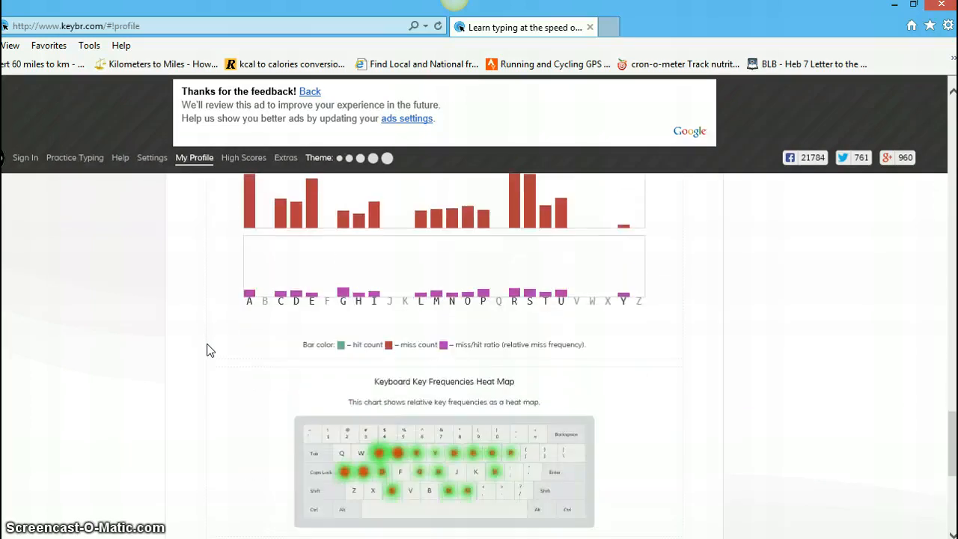
scroll("down", 3)
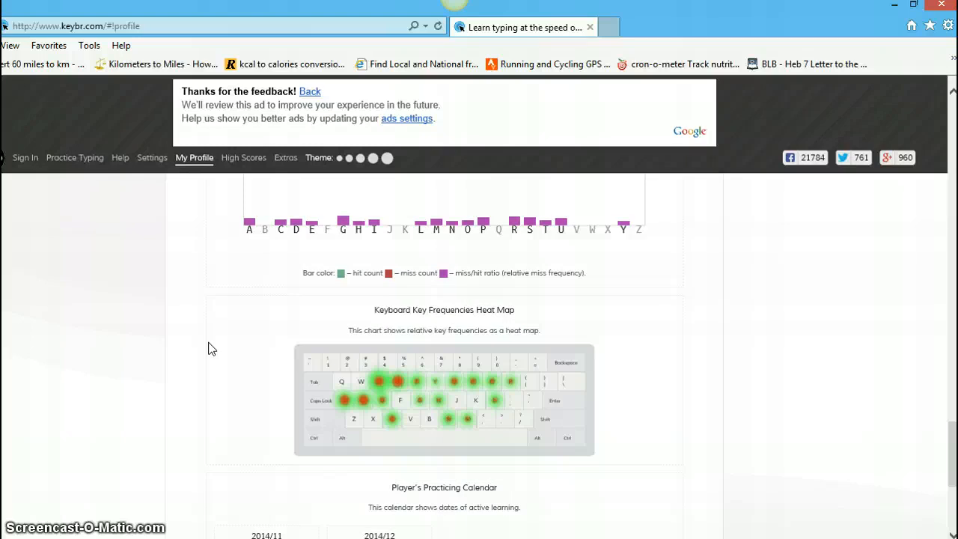
scroll("down", 3)
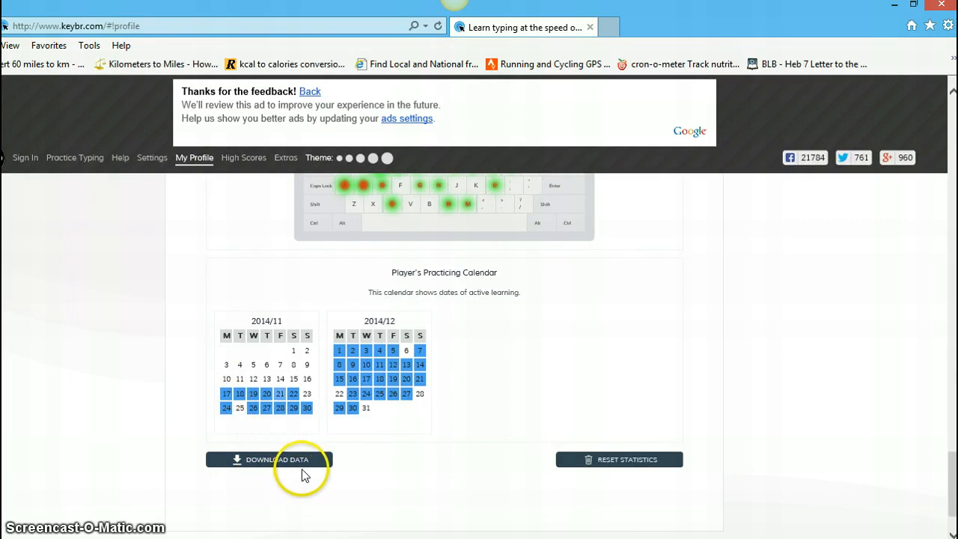
mouse_move(501, 402)
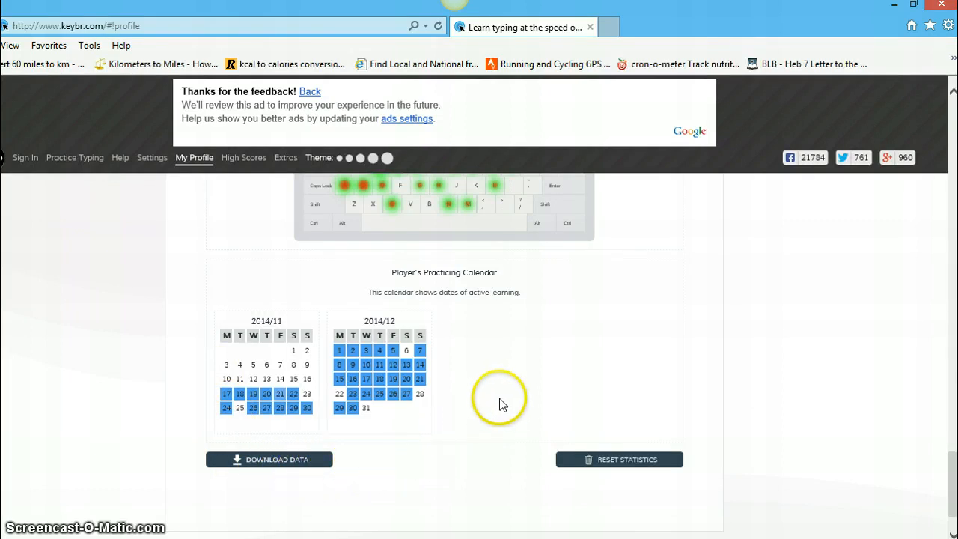
mouse_move(697, 357)
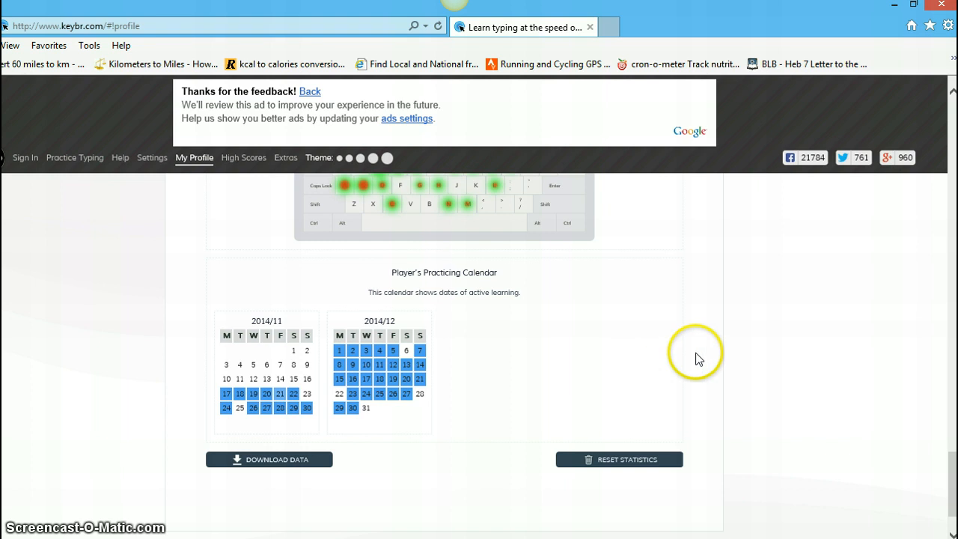
scroll("down", 3)
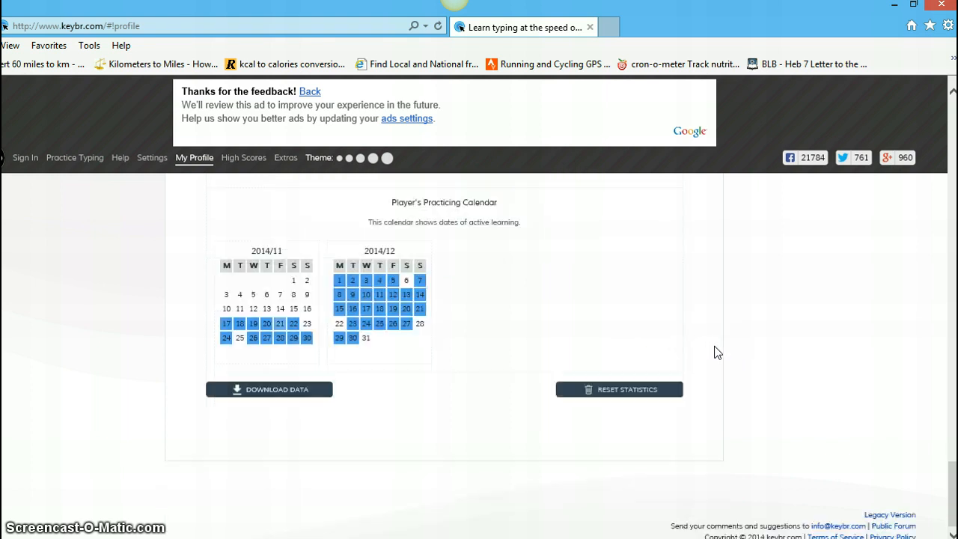
Step: Scroll to the page end, then back up to the achievement medals above the learning progress overview chart
scroll("down", 3)
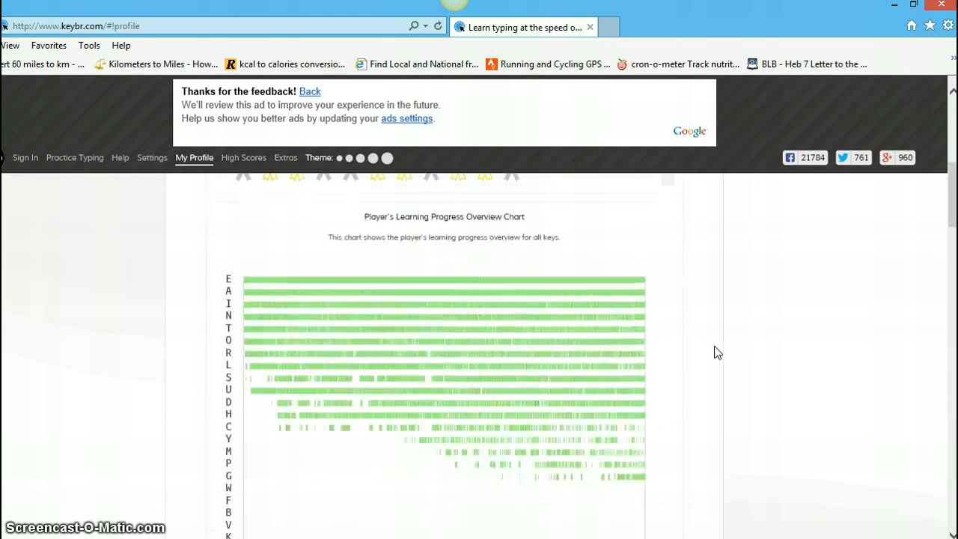
scroll("down", 3)
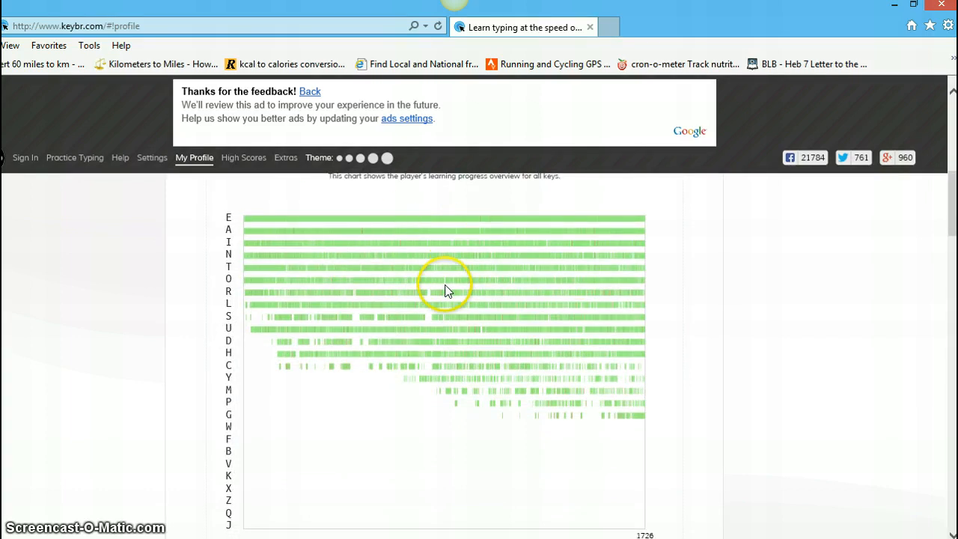
mouse_move(422, 374)
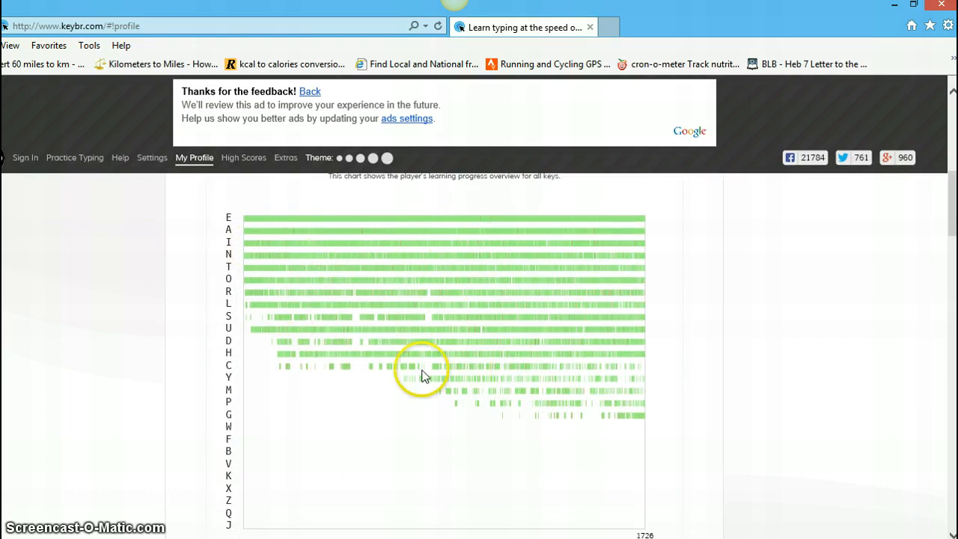
mouse_move(482, 333)
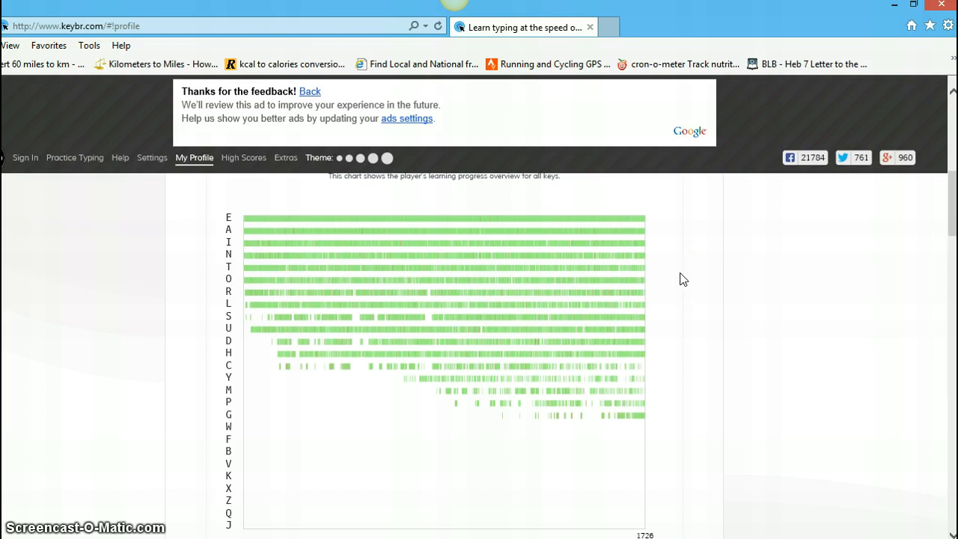
scroll("up", 3)
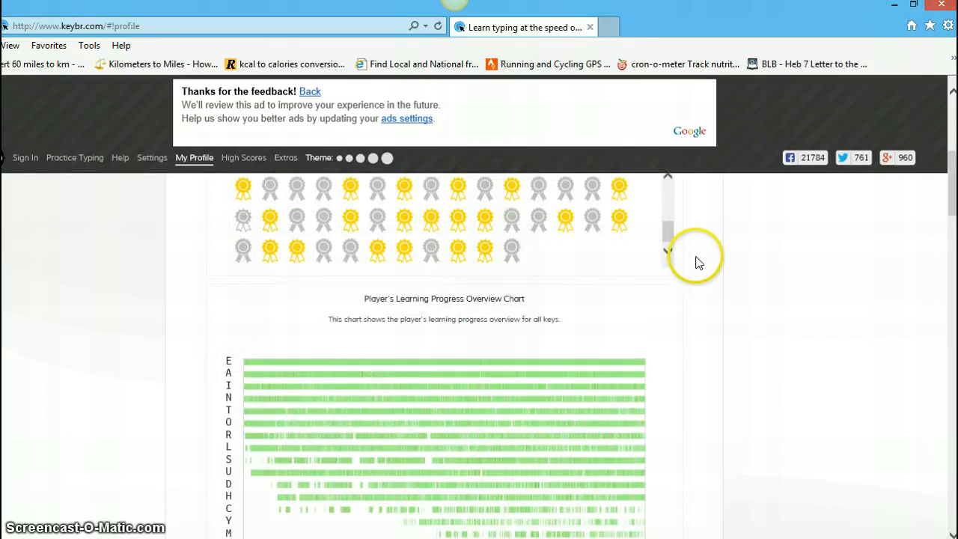
scroll("up", 3)
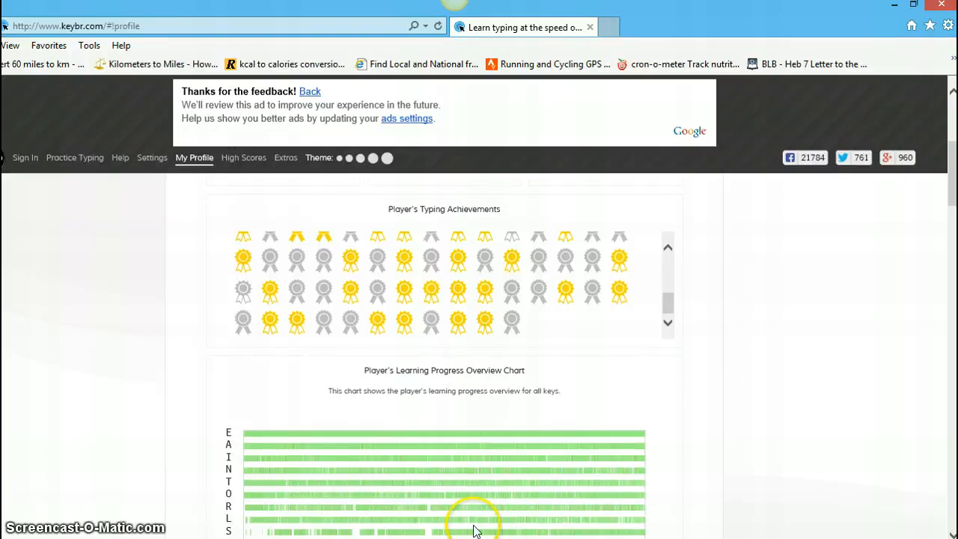
mouse_move(123, 506)
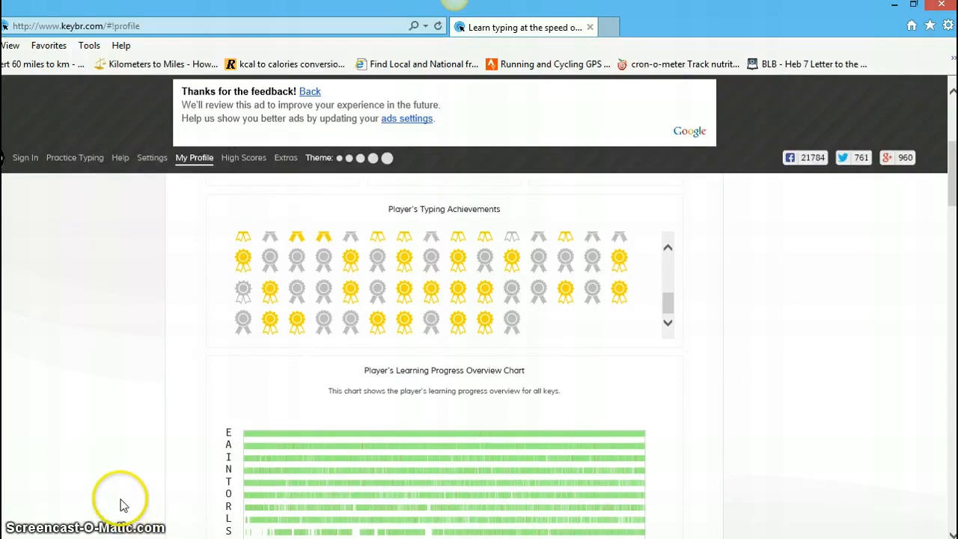